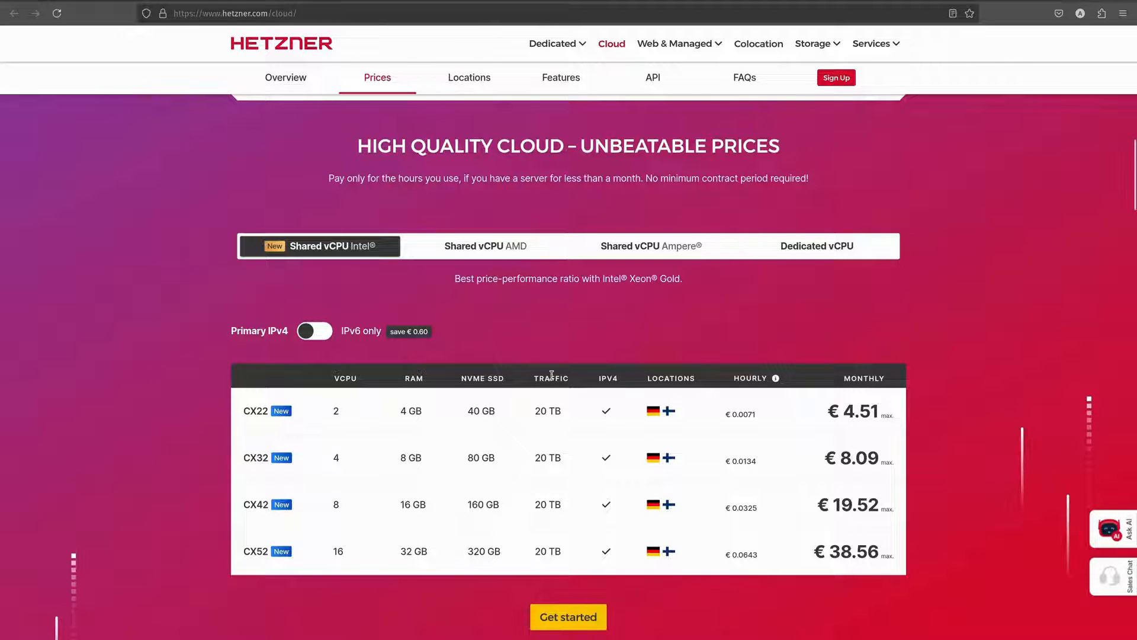
{"action": "mouse_move", "coordinate": [505, 368]}
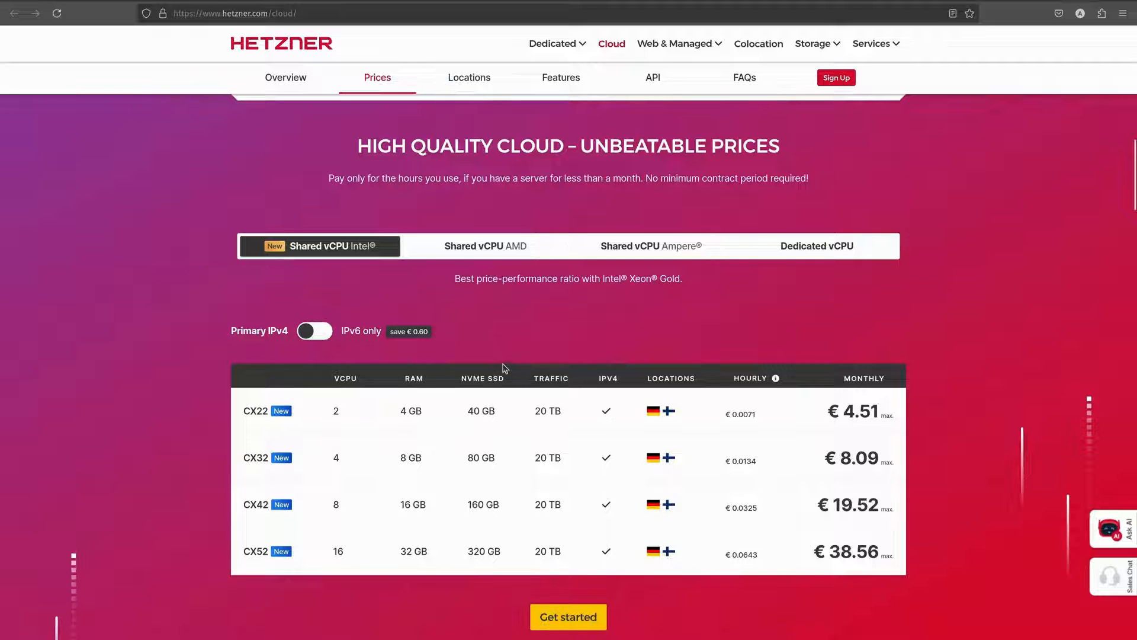
{"action": "mouse_move", "coordinate": [508, 302]}
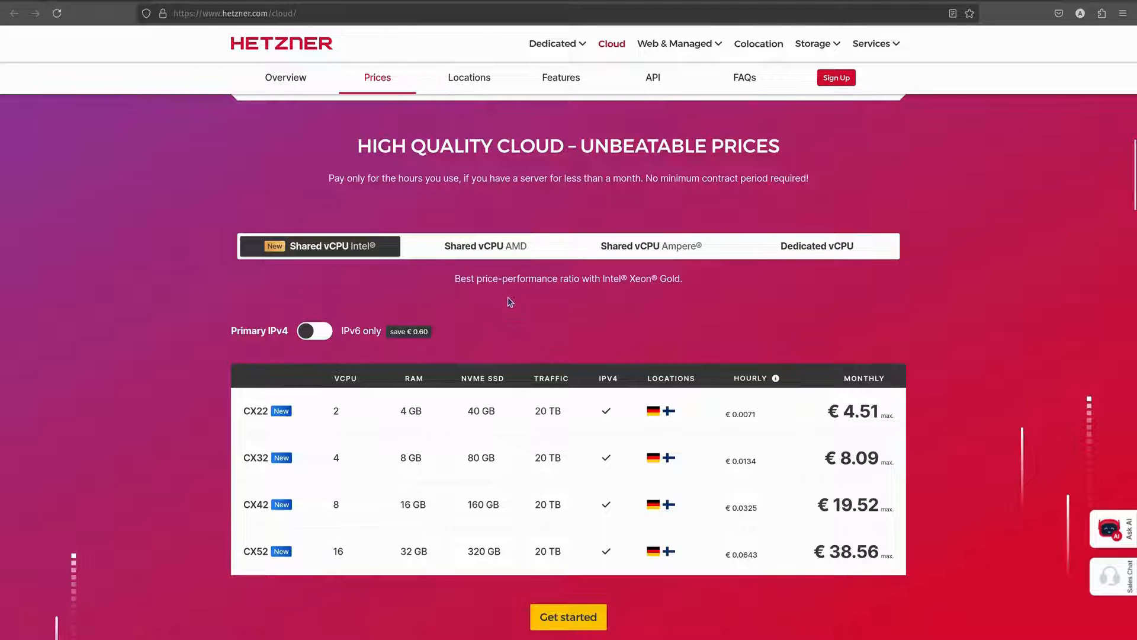
{"action": "mouse_move", "coordinate": [492, 292]}
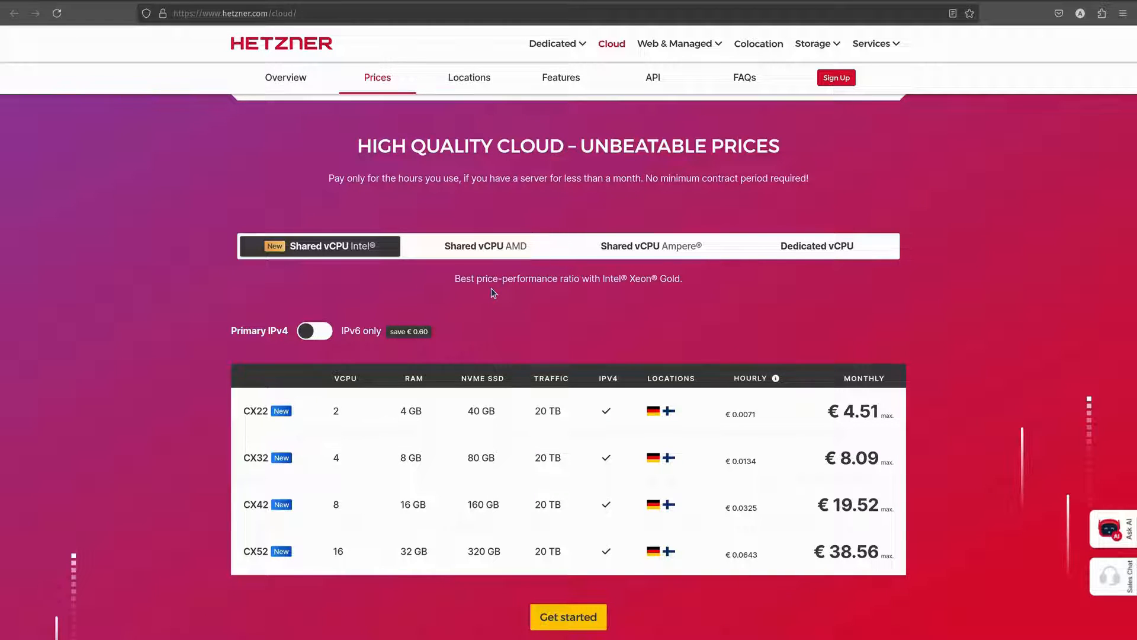
{"action": "mouse_move", "coordinate": [214, 427]}
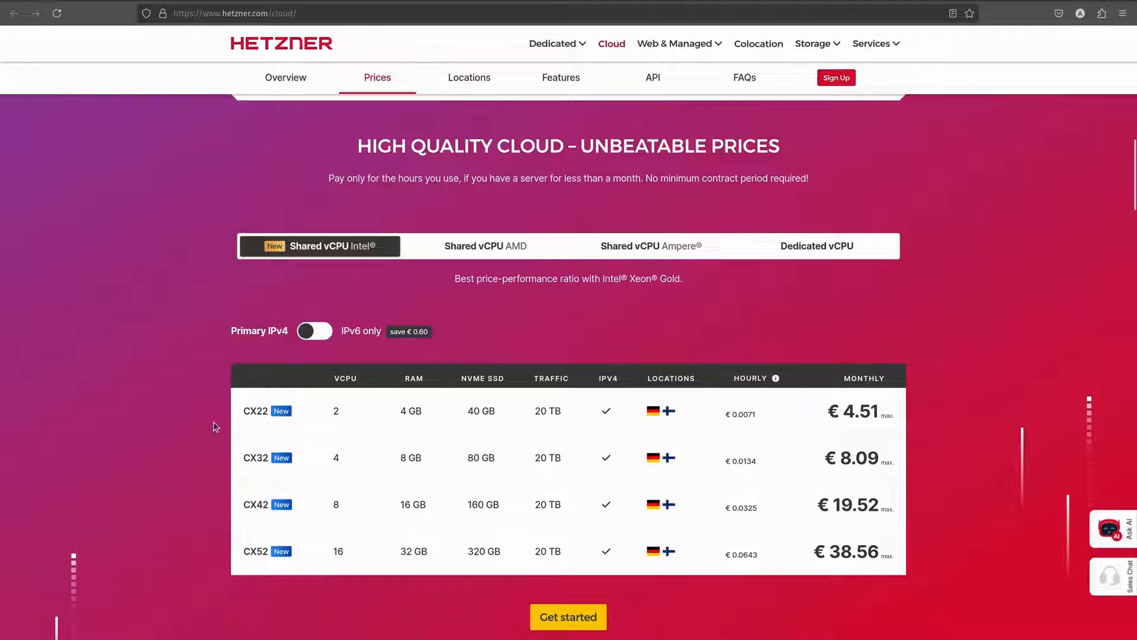
{"action": "mouse_move", "coordinate": [95, 376]}
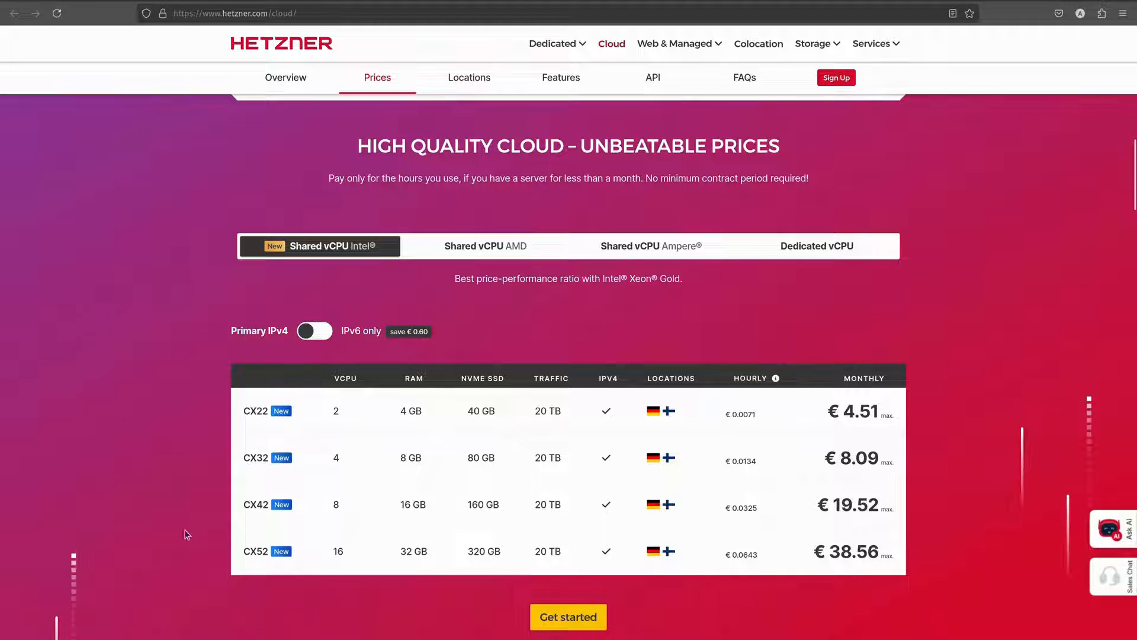
{"action": "mouse_move", "coordinate": [443, 264]}
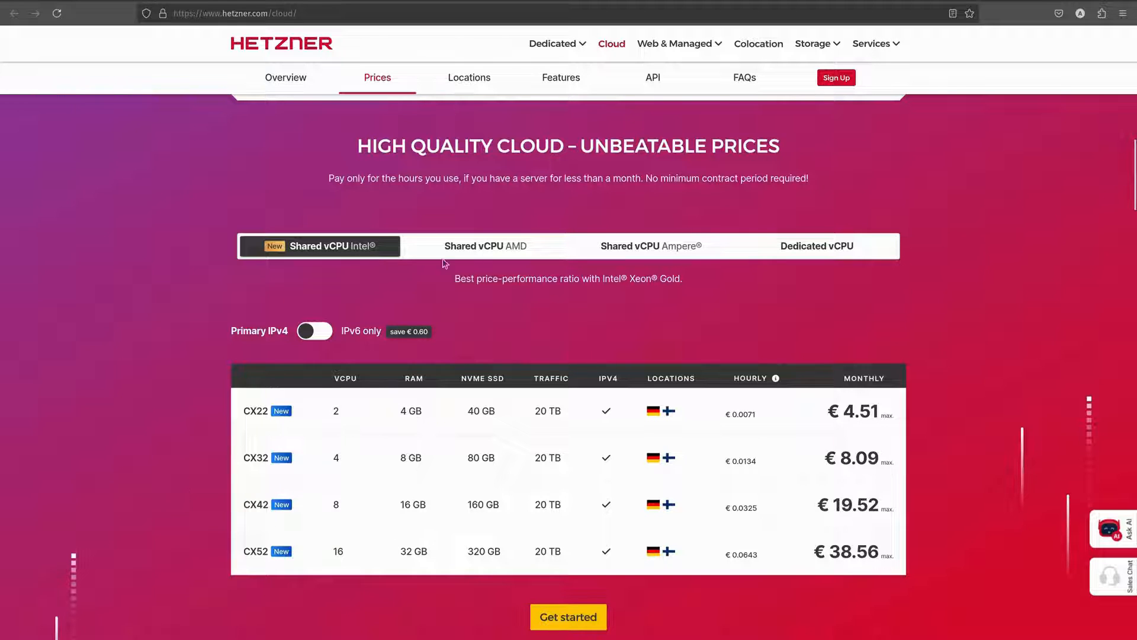
{"action": "mouse_move", "coordinate": [548, 348]}
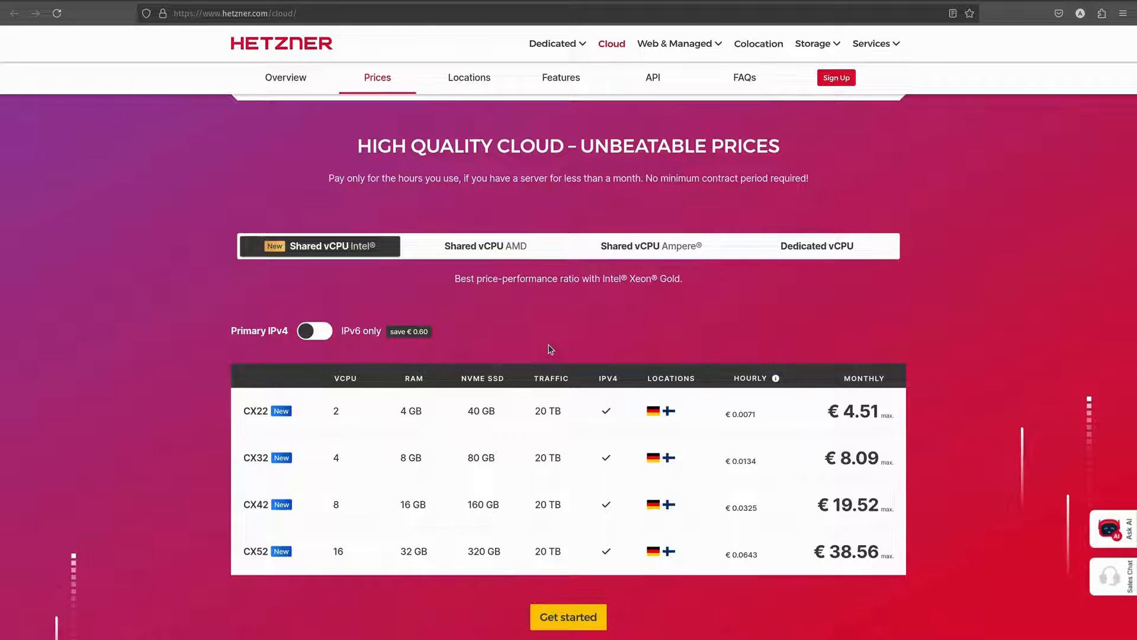
{"action": "mouse_move", "coordinate": [456, 581]}
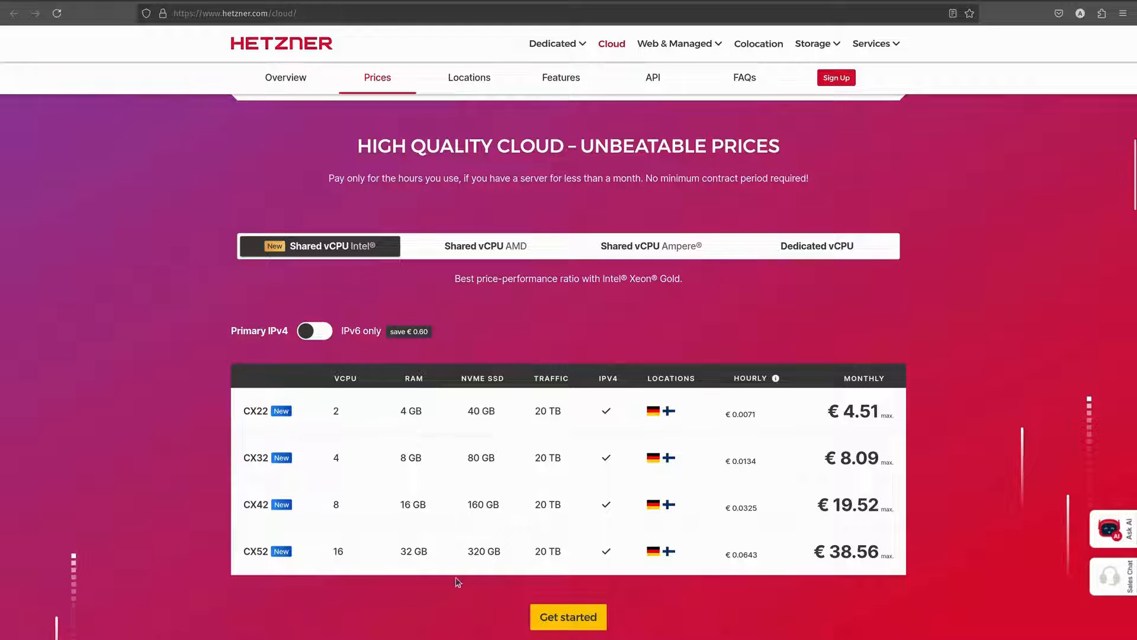
- Compare the AMD shared vCPU plans, then return to the Intel shared vCPU price table
{"action": "left_click", "coordinate": [486, 245]}
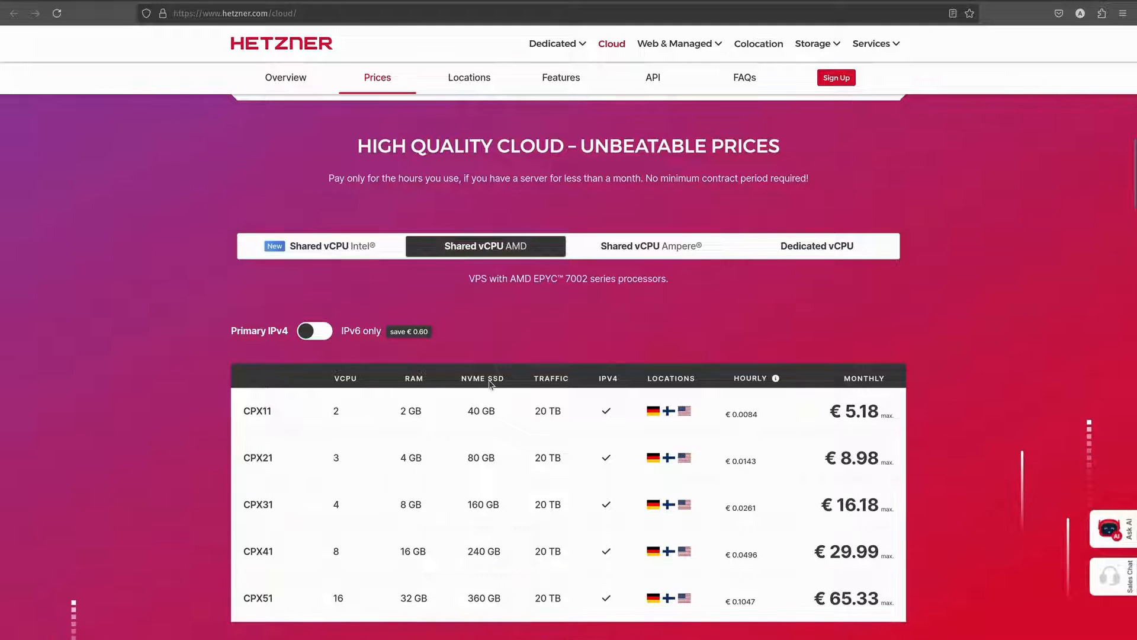
{"action": "mouse_move", "coordinate": [290, 543]}
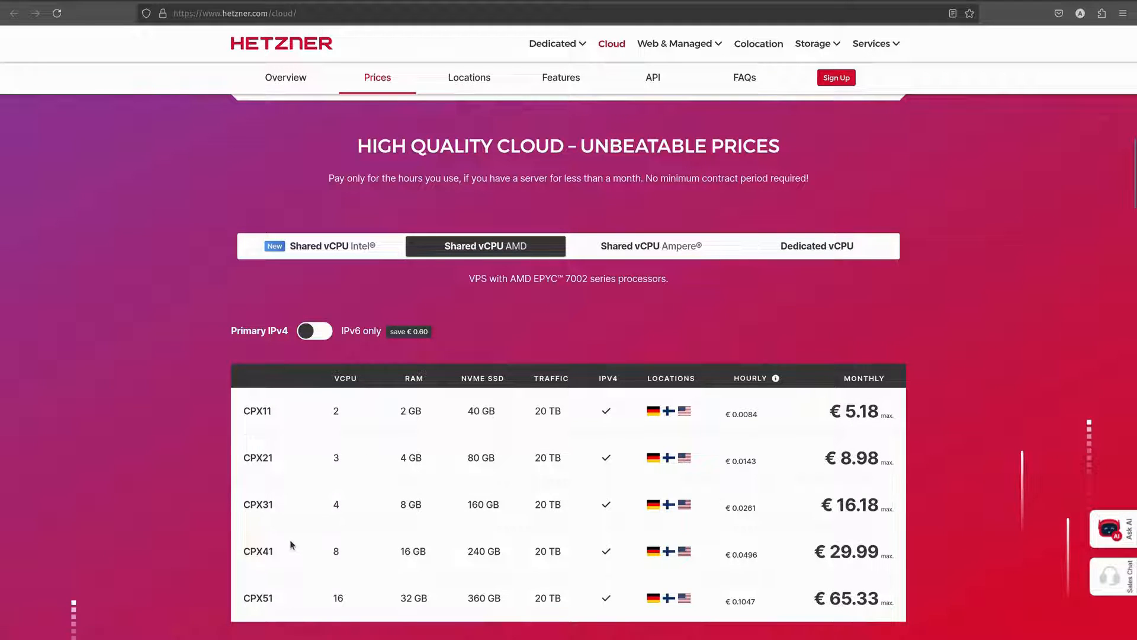
{"action": "mouse_move", "coordinate": [305, 371]}
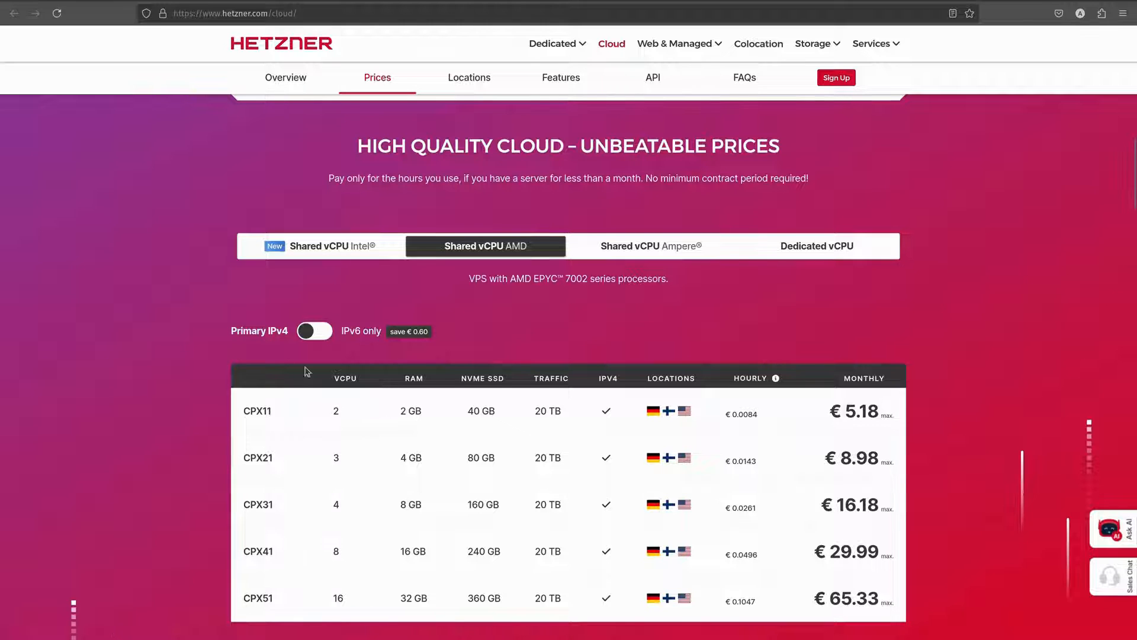
{"action": "left_click", "coordinate": [318, 245]}
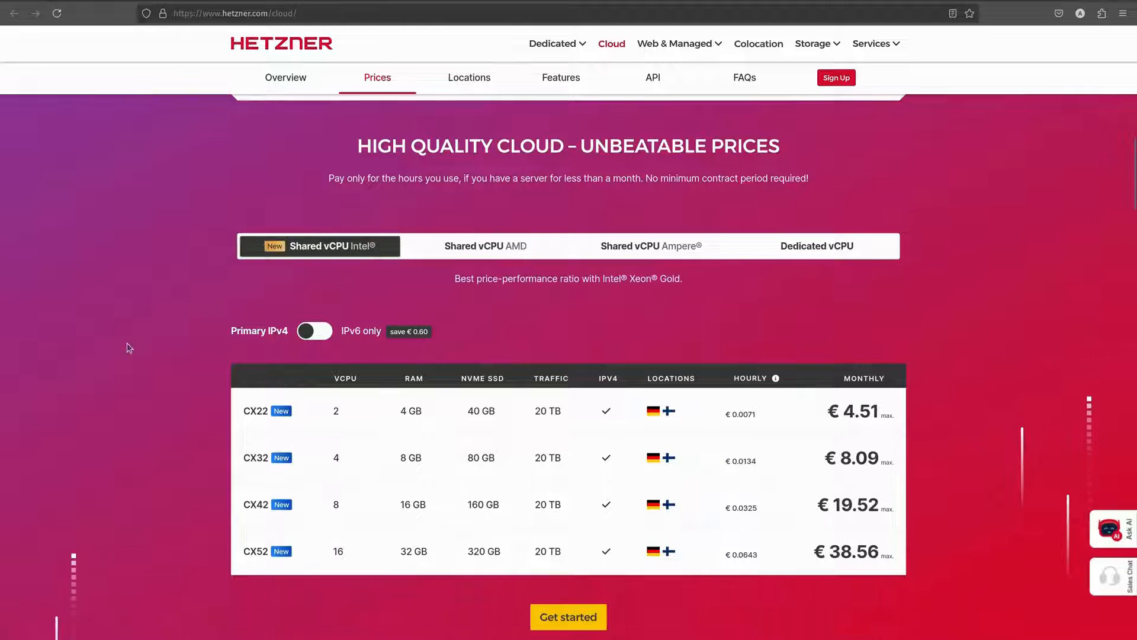
{"action": "mouse_move", "coordinate": [599, 421]}
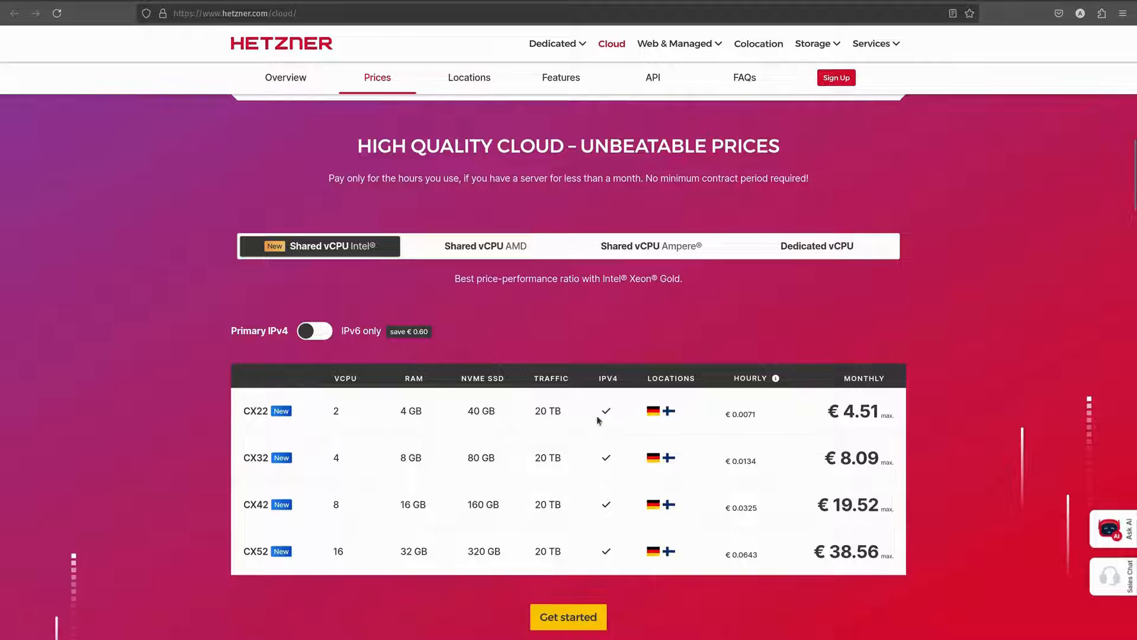
{"action": "mouse_move", "coordinate": [835, 343]}
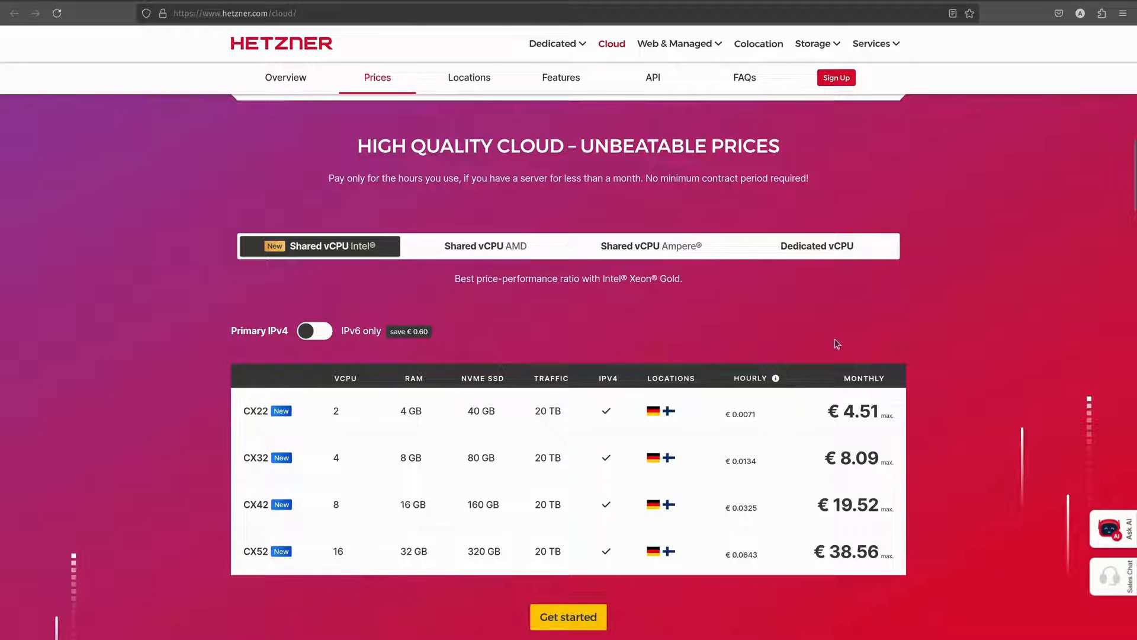
{"action": "mouse_move", "coordinate": [609, 485]}
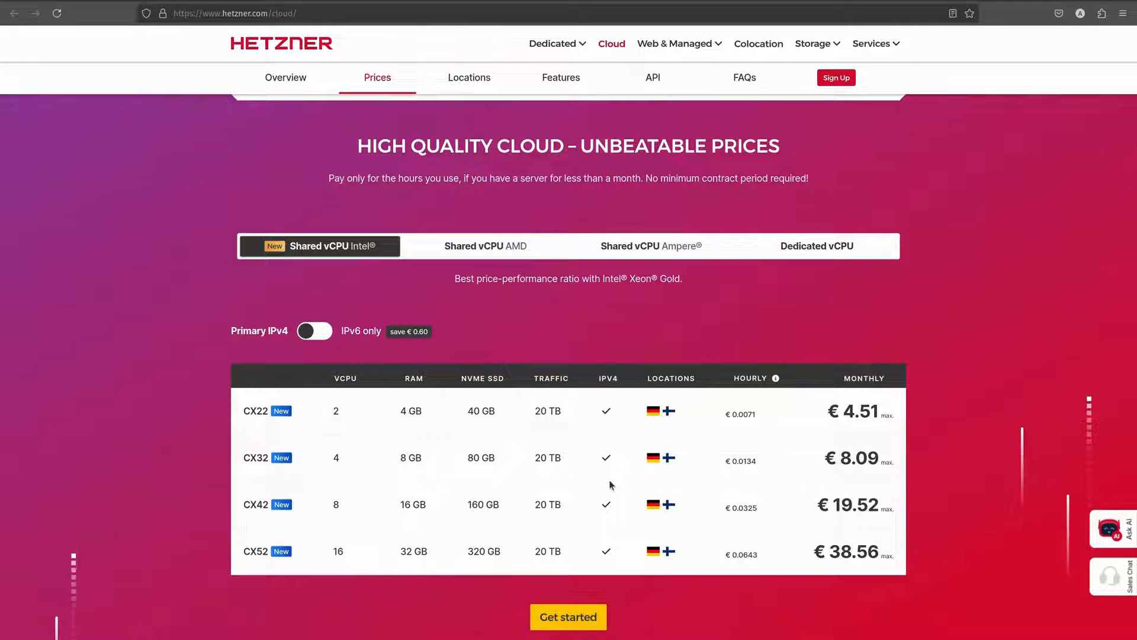
{"action": "mouse_move", "coordinate": [651, 505]}
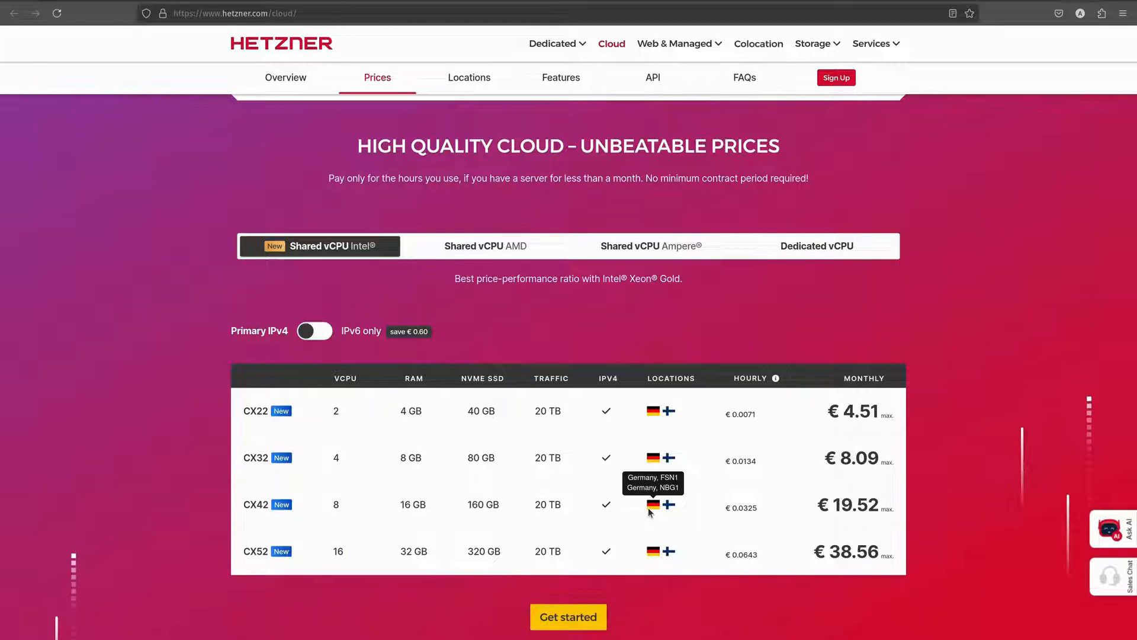
{"action": "mouse_move", "coordinate": [633, 505]}
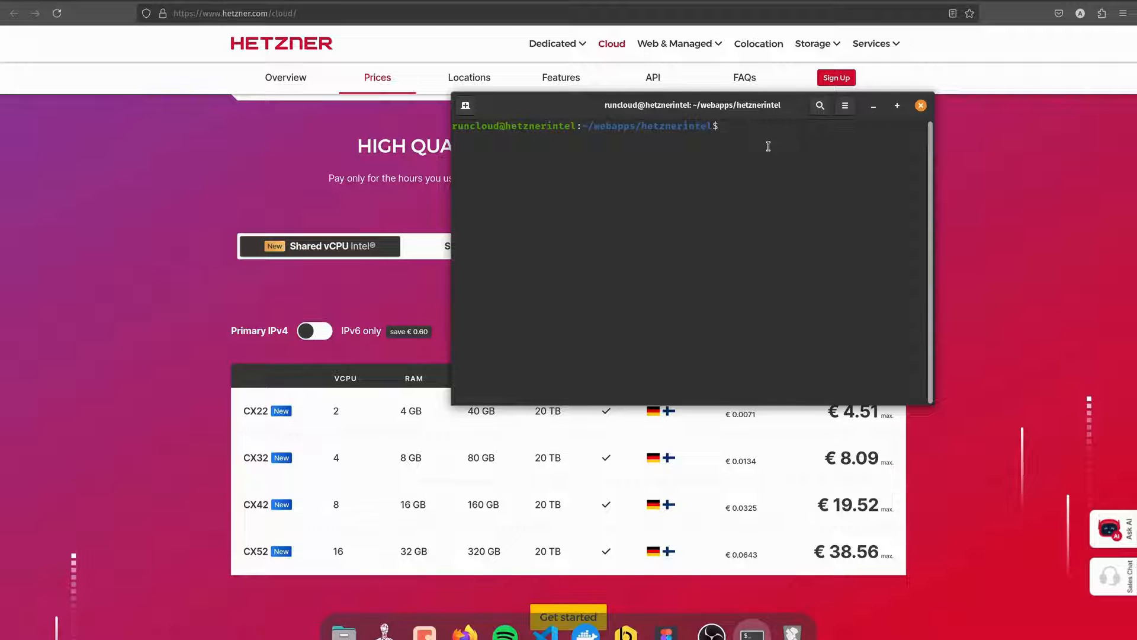
- Run cat /proc/cpuinfo on the Intel server, review the Xeon Skylake 4-core output, and close the window
{"action": "type", "text": "cat"}
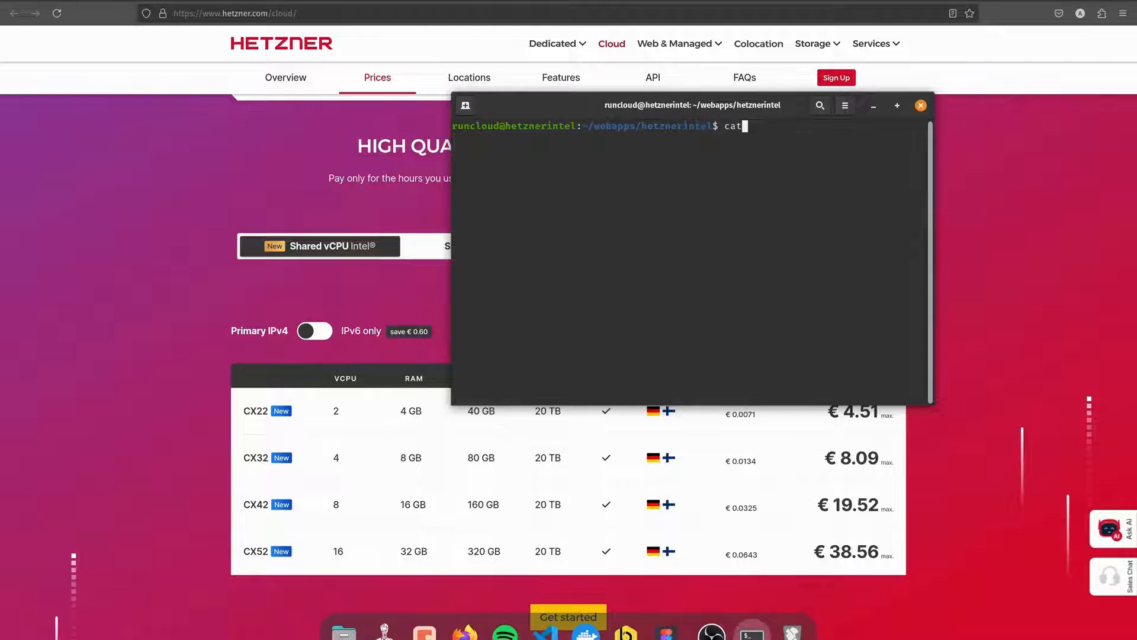
{"action": "type", "text": "/proc/"}
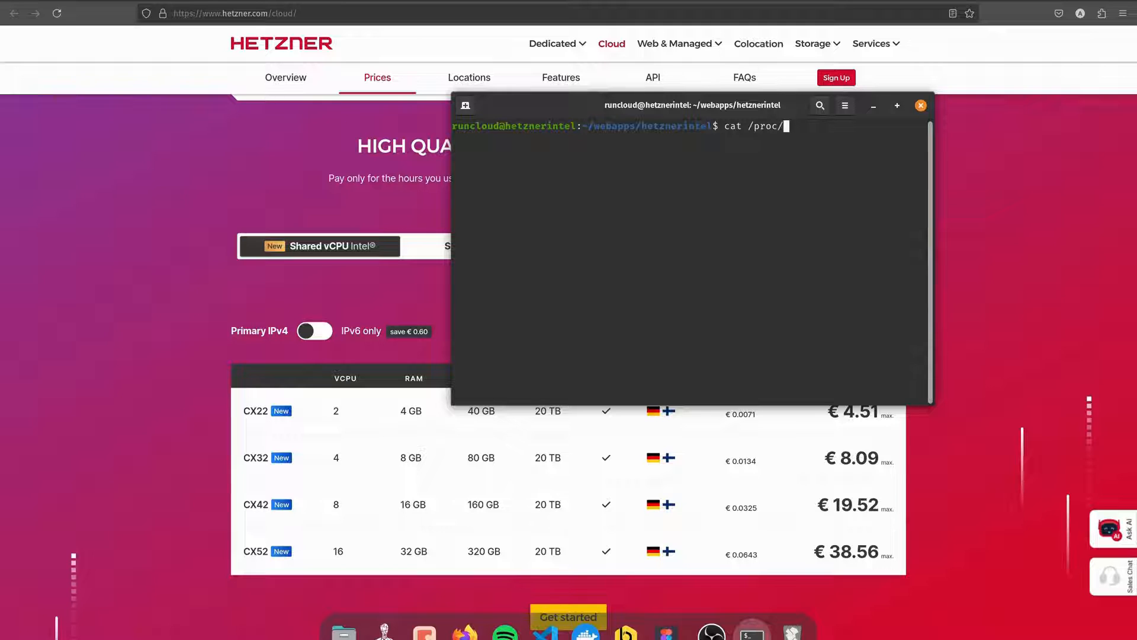
{"action": "key", "text": "Return"}
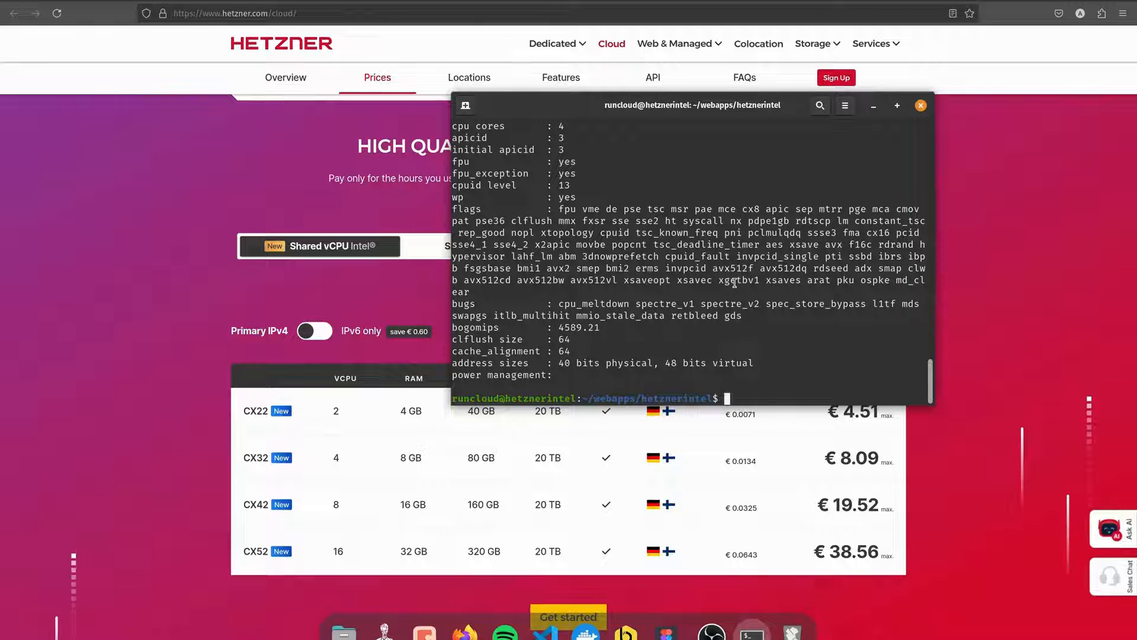
{"action": "scroll", "scroll_direction": "up", "scroll_amount": 3}
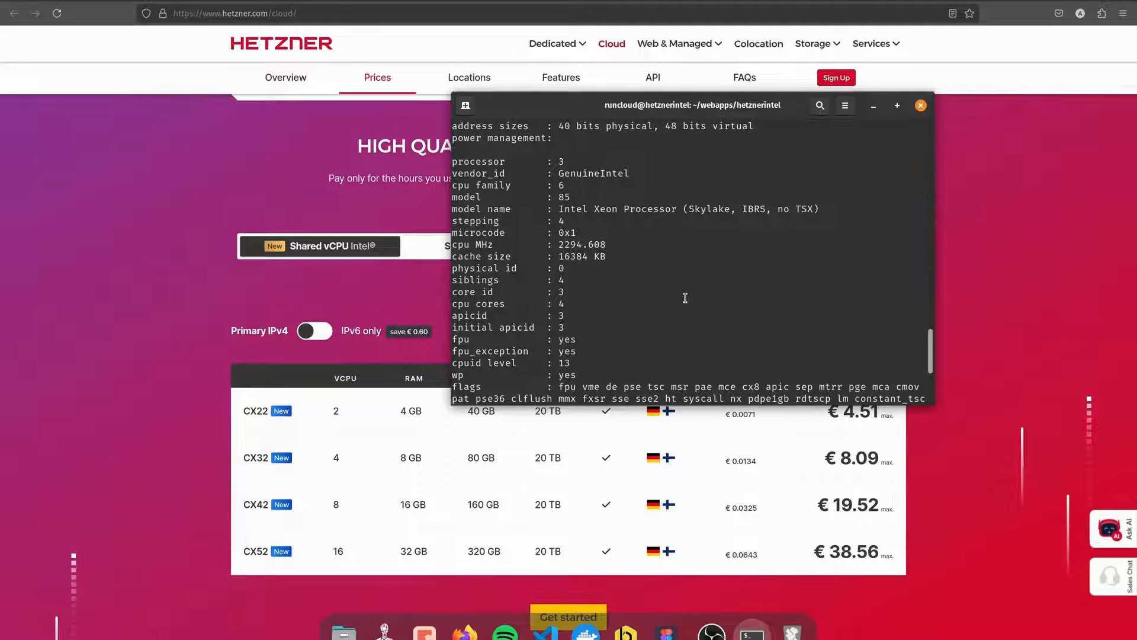
{"action": "scroll", "scroll_direction": "up", "scroll_amount": 3}
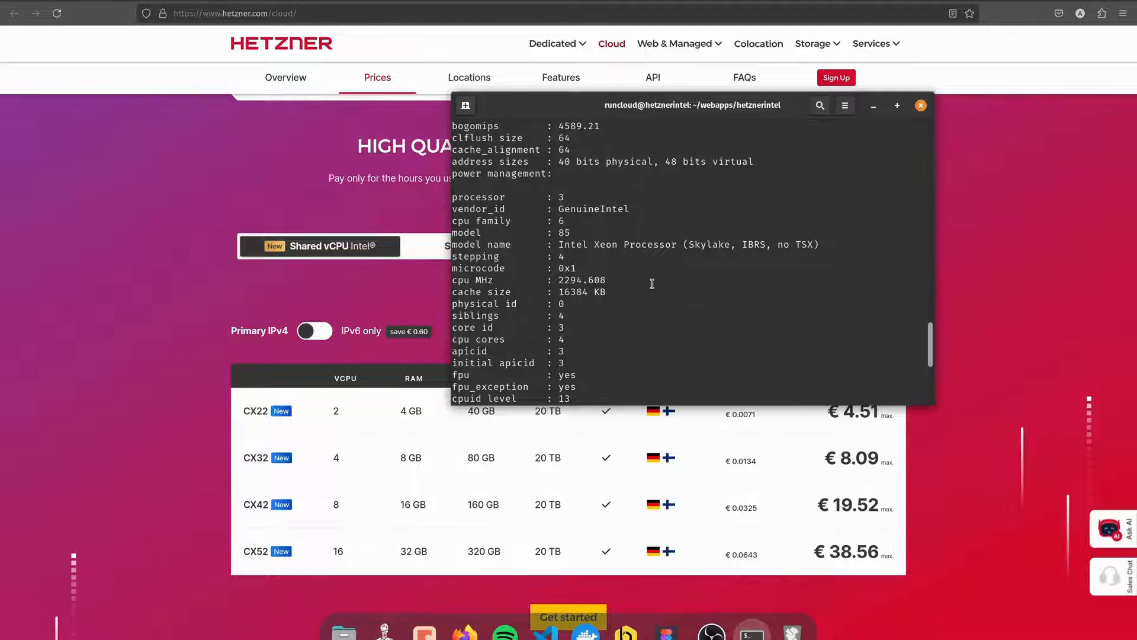
{"action": "mouse_move", "coordinate": [660, 260]}
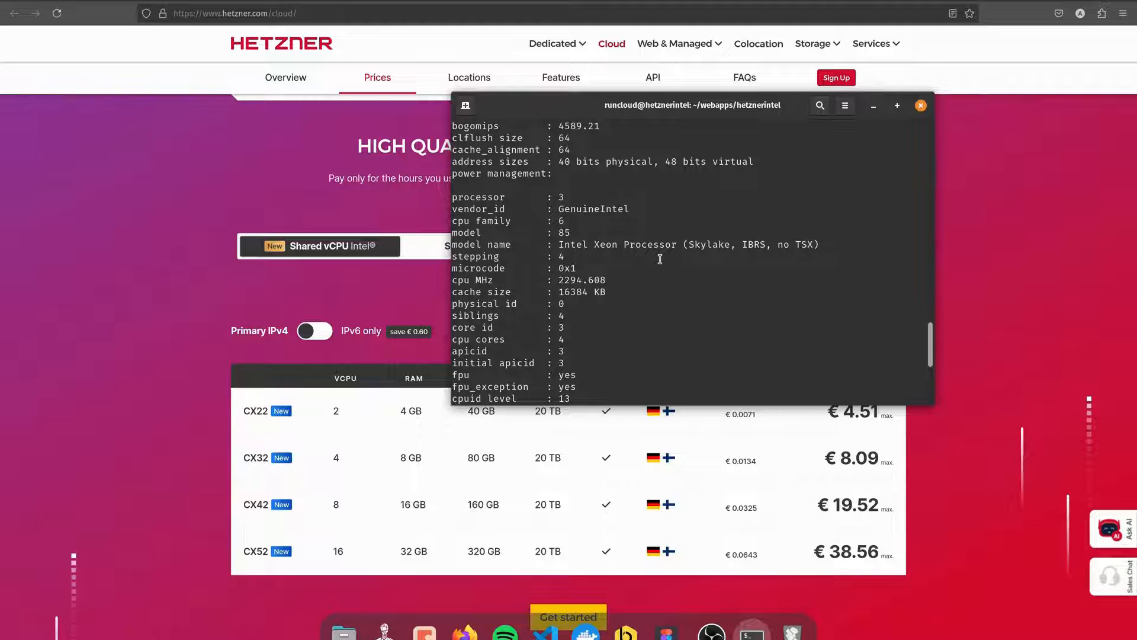
{"action": "mouse_move", "coordinate": [759, 244]}
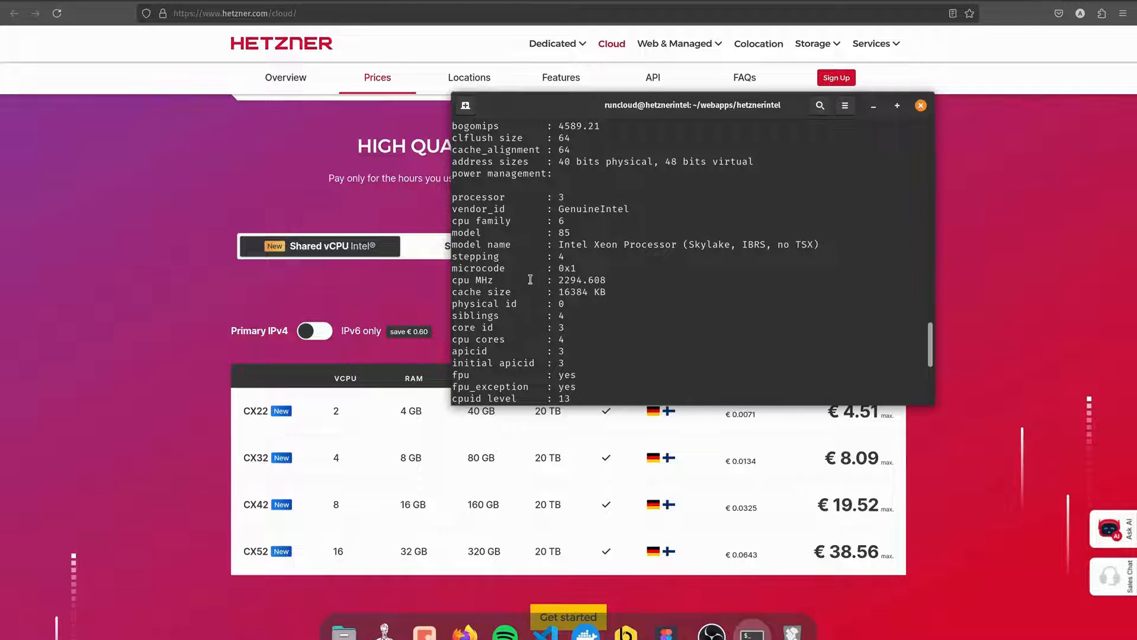
{"action": "mouse_move", "coordinate": [591, 284]}
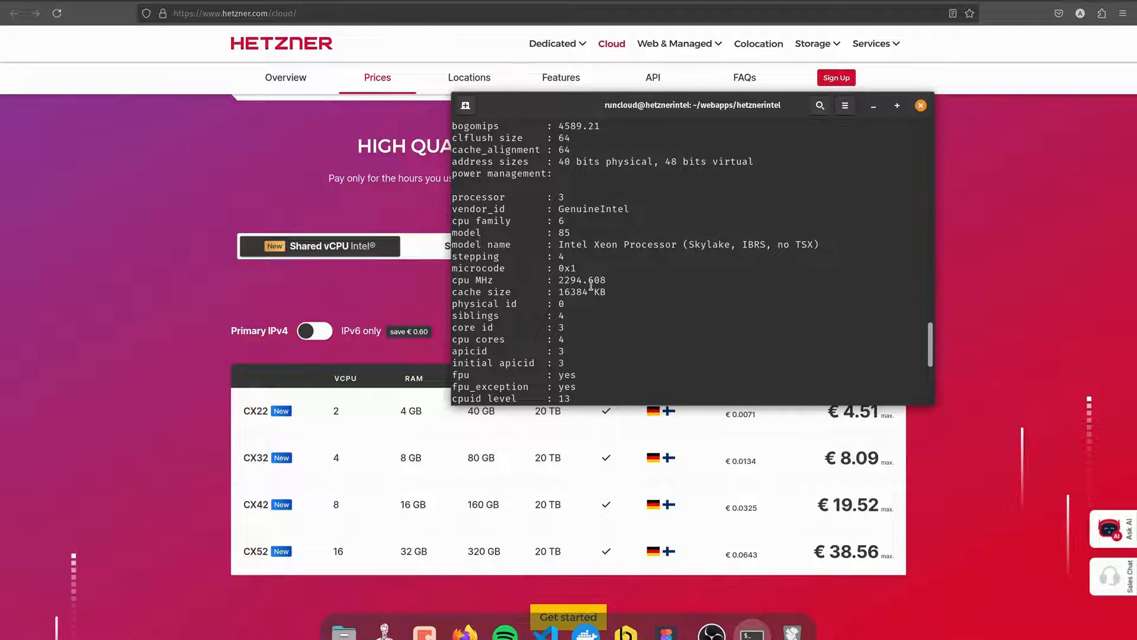
{"action": "mouse_move", "coordinate": [735, 204]}
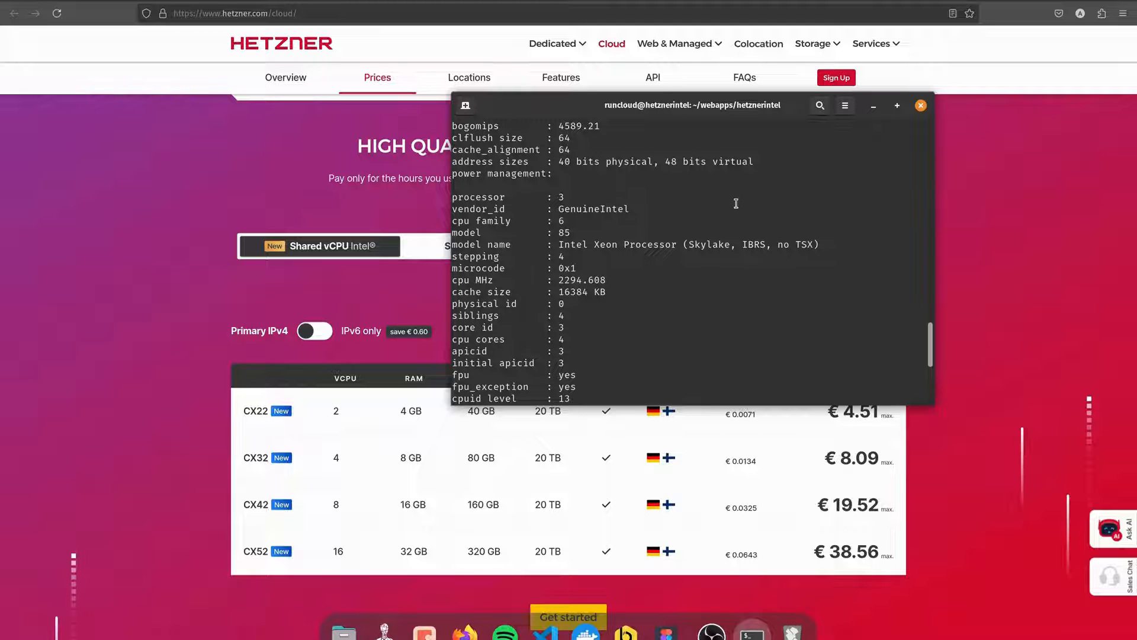
{"action": "mouse_move", "coordinate": [931, 133]}
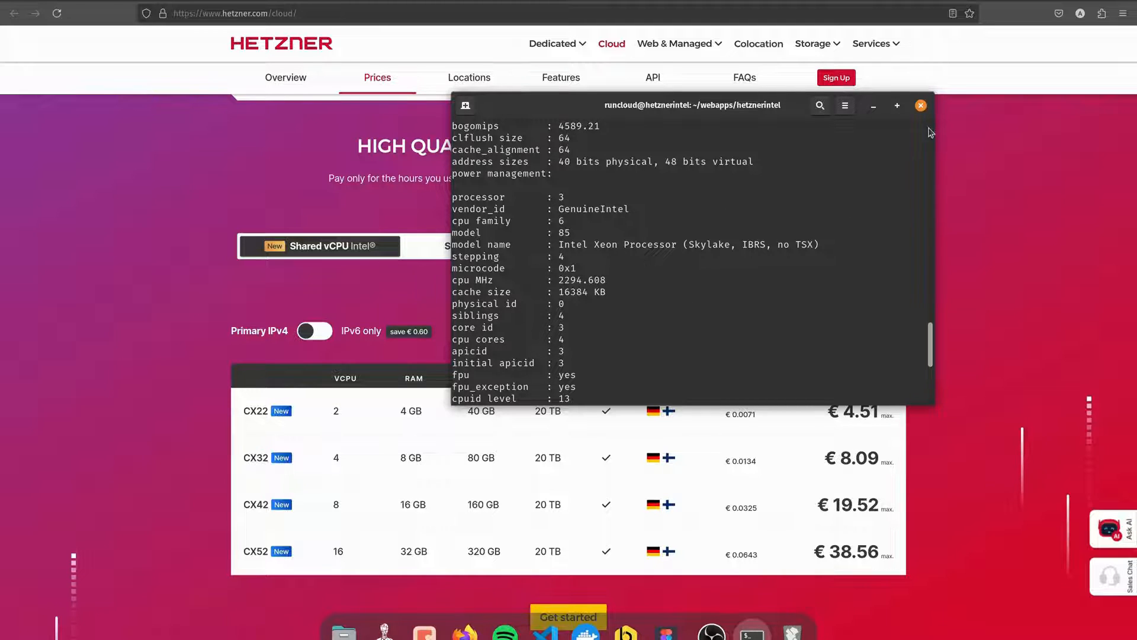
{"action": "left_click", "coordinate": [920, 105]}
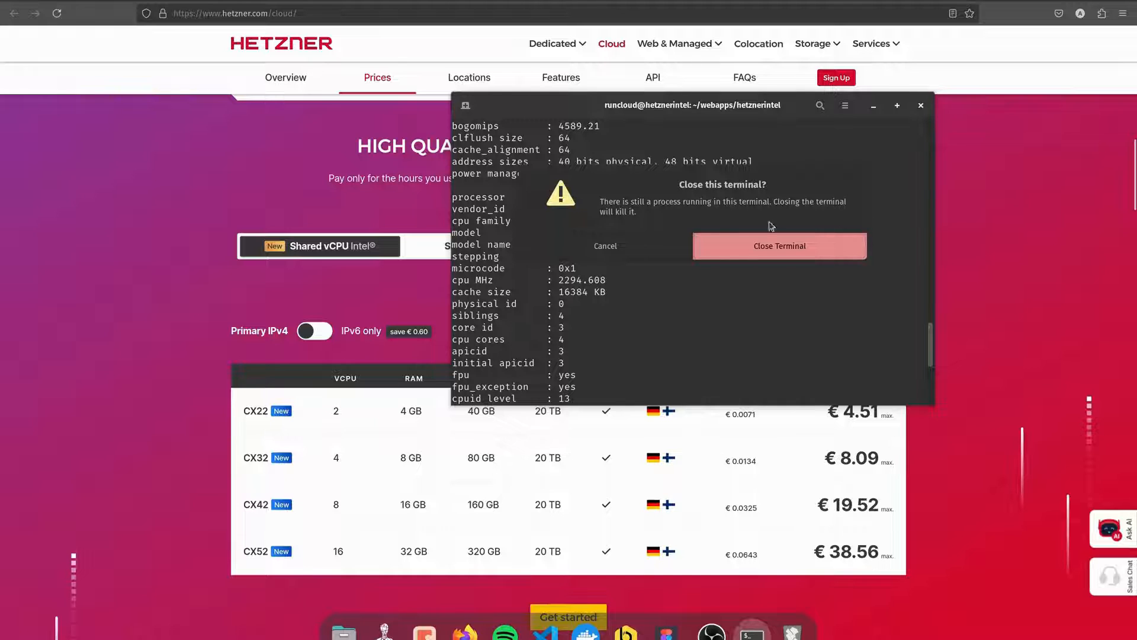
- Confirm closing the Intel terminal despite its running process
{"action": "left_click", "coordinate": [780, 246]}
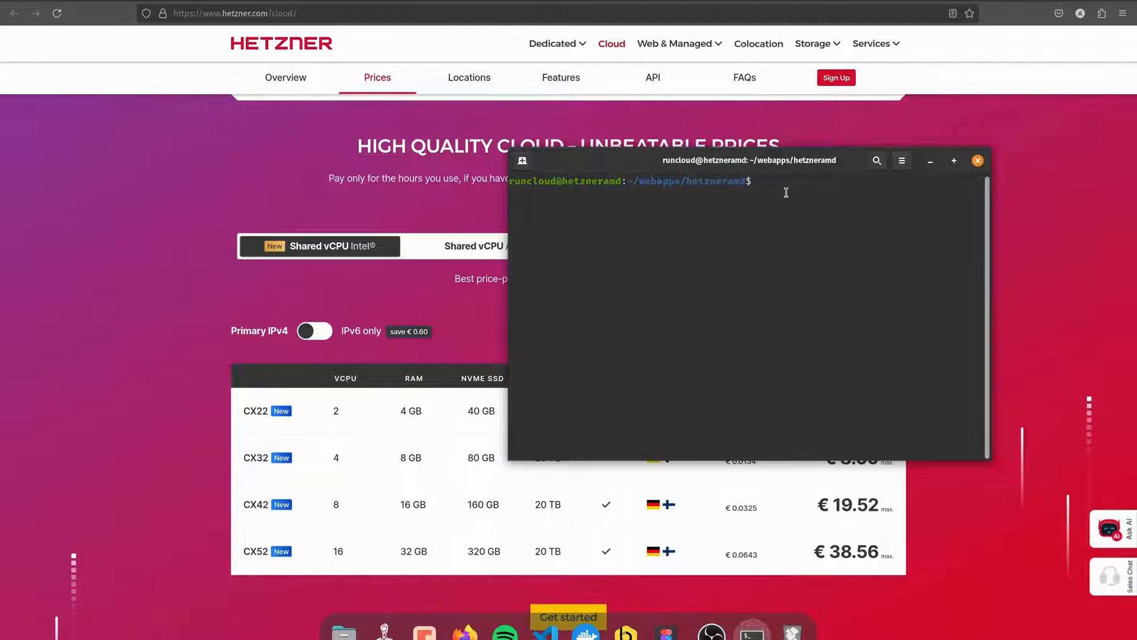
- Run cat /proc/cpuinfo on the AMD server, review the AMD EPYC 4-core output, and close the window
{"action": "type", "text": "cat"}
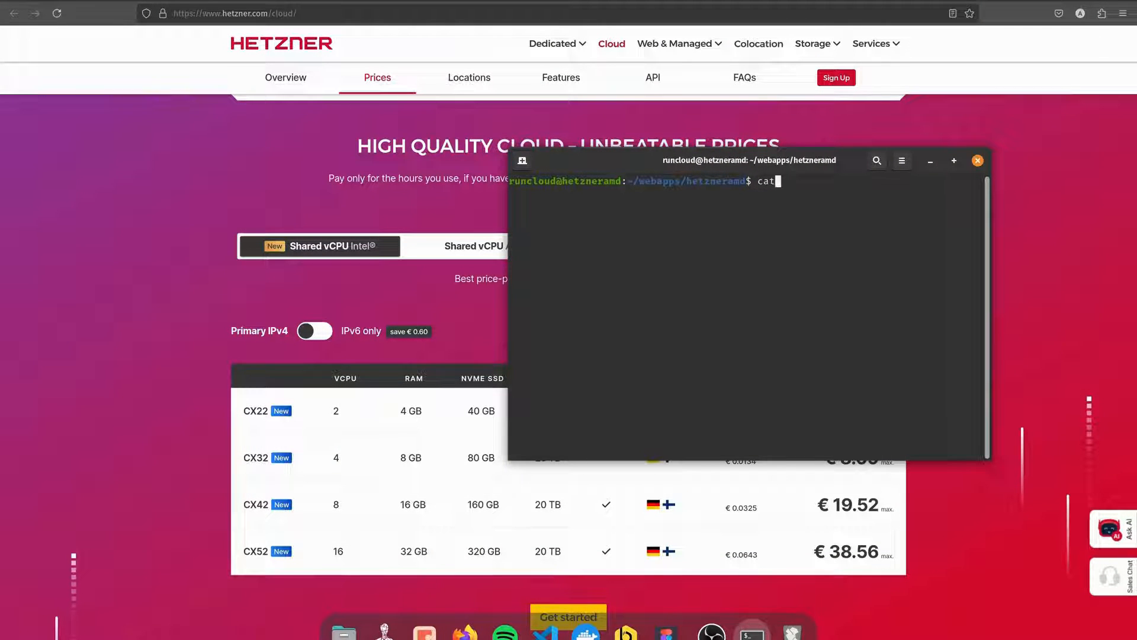
{"action": "type", "text": "/proc/c"}
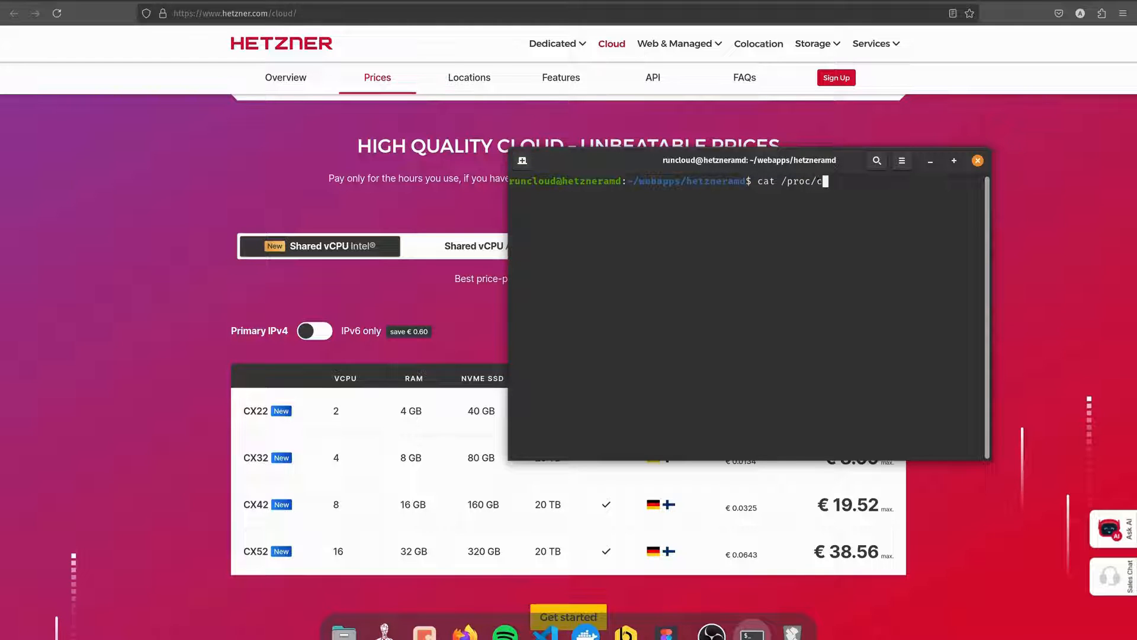
{"action": "key", "text": "Return"}
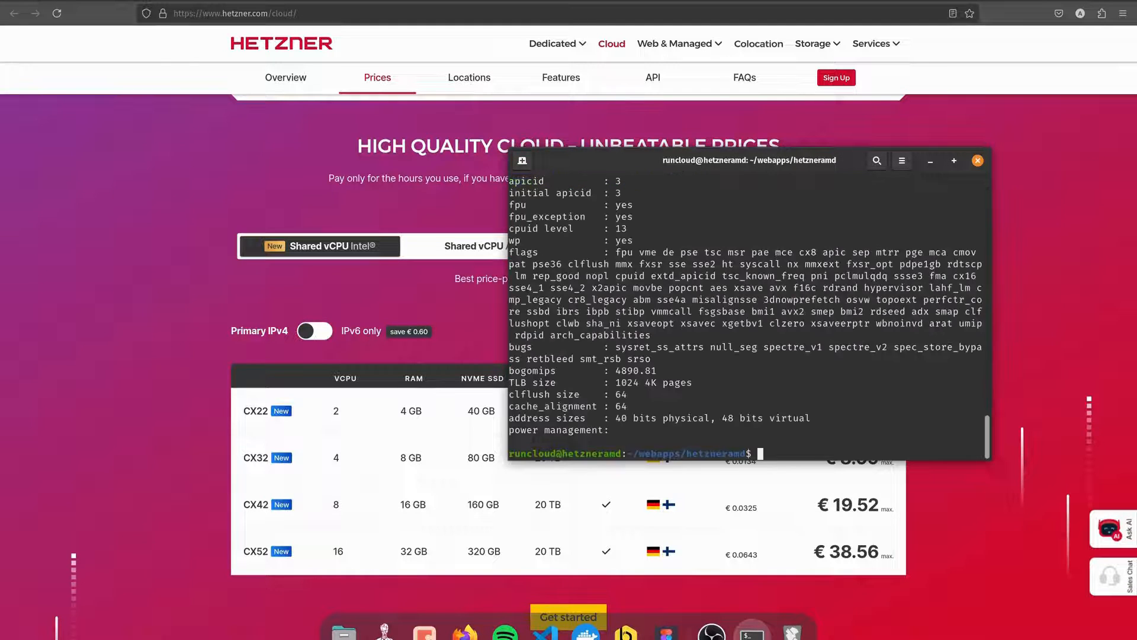
{"action": "scroll", "scroll_direction": "up", "scroll_amount": 3}
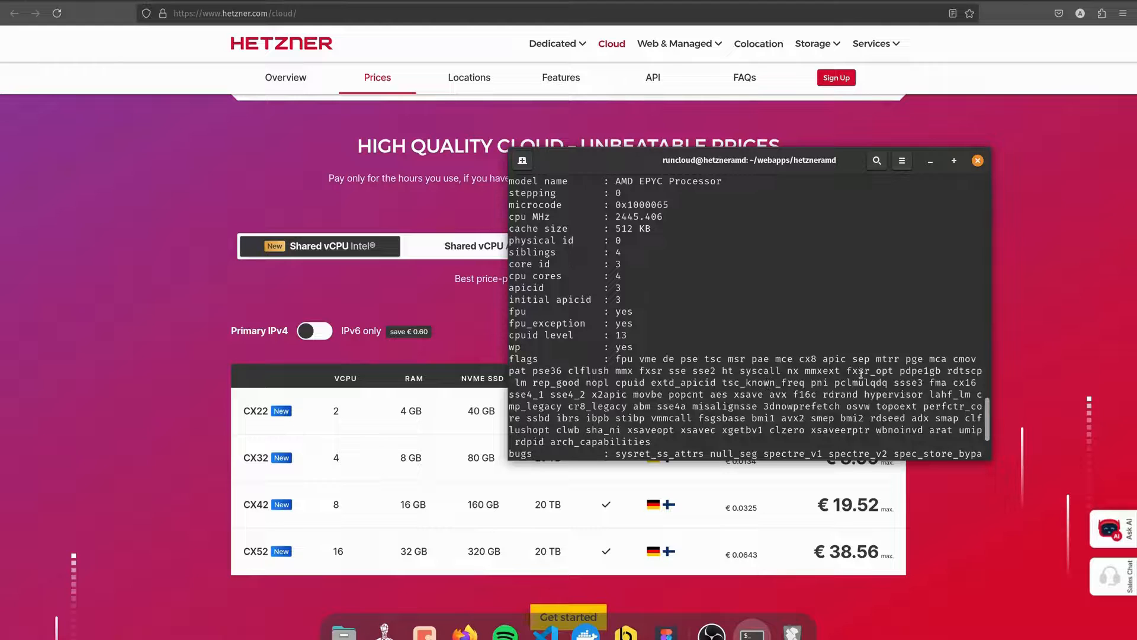
{"action": "scroll", "scroll_direction": "up", "scroll_amount": 3}
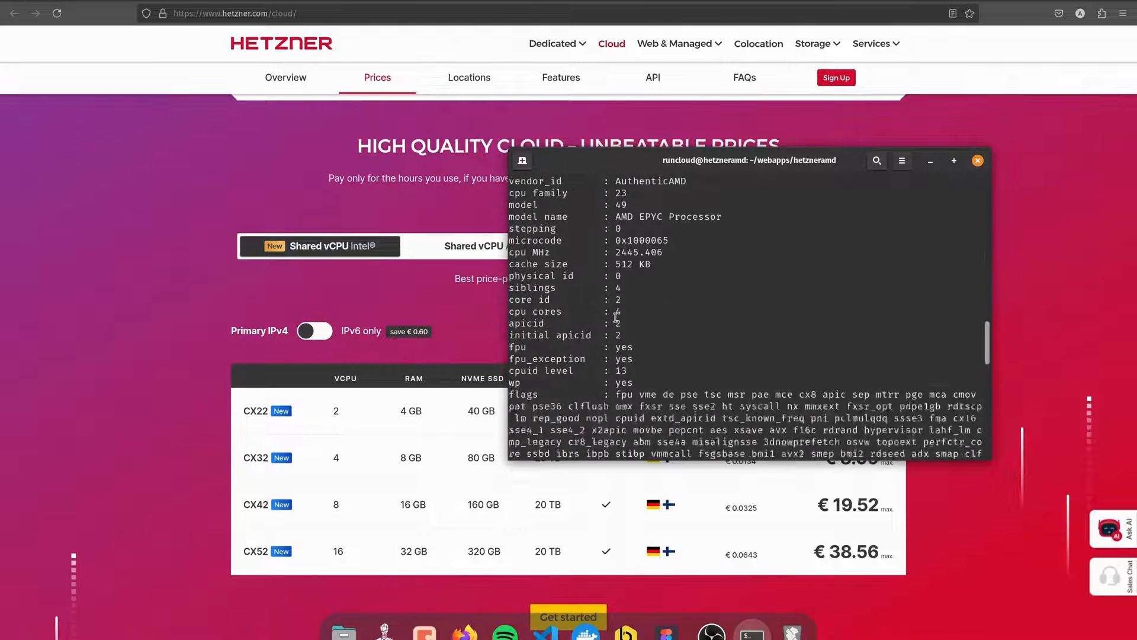
{"action": "scroll", "scroll_direction": "down", "scroll_amount": 3}
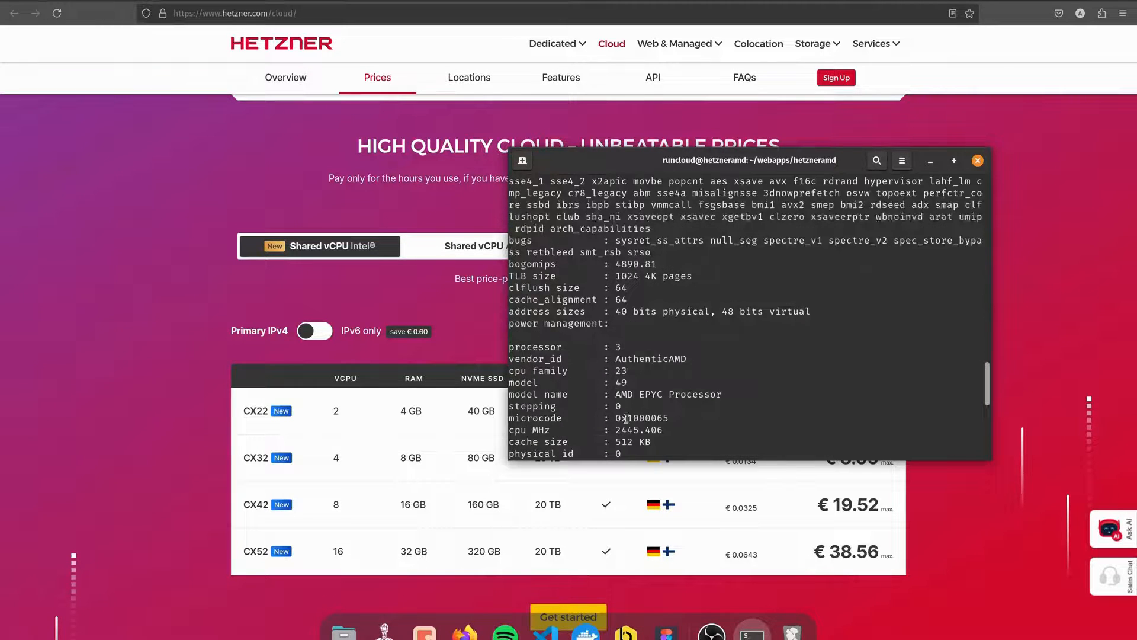
{"action": "mouse_move", "coordinate": [770, 287]}
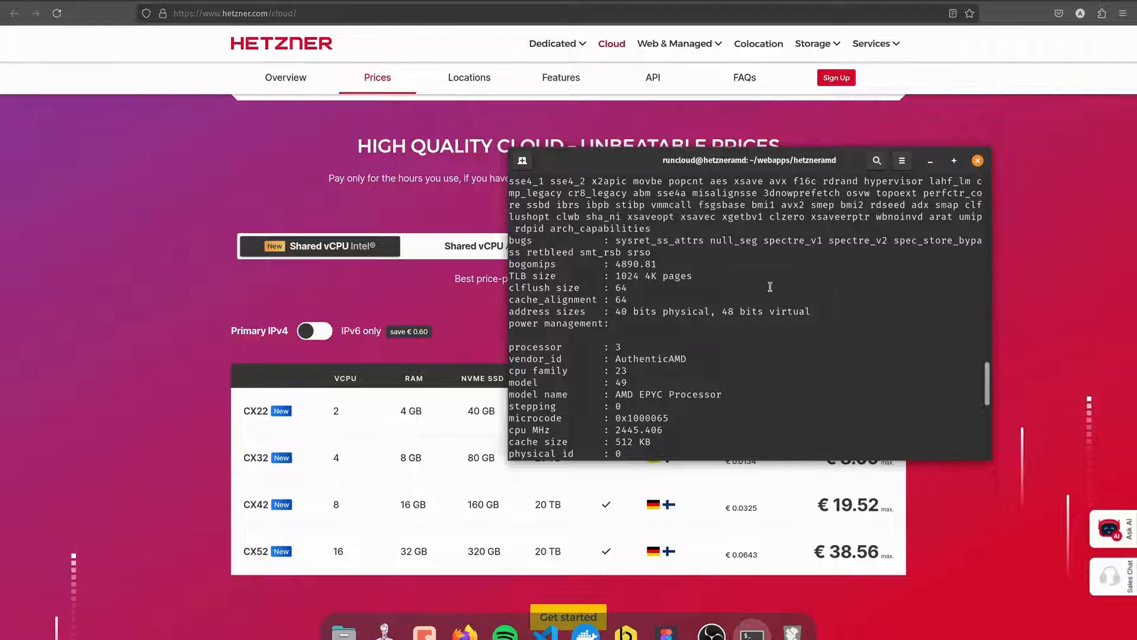
{"action": "mouse_move", "coordinate": [700, 323]}
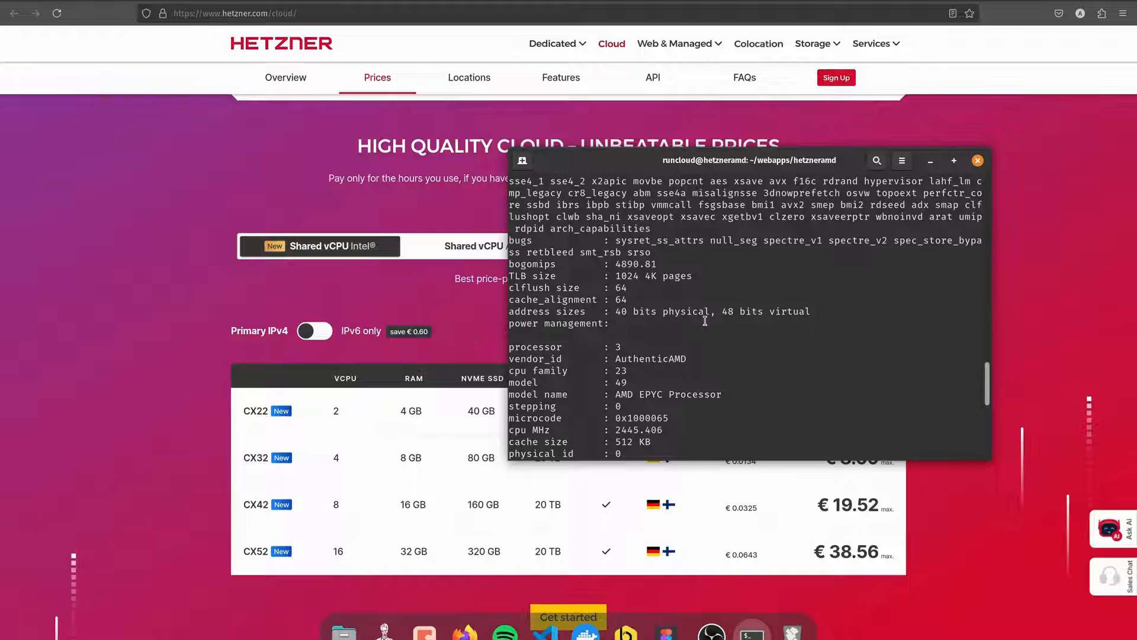
{"action": "mouse_move", "coordinate": [758, 373]}
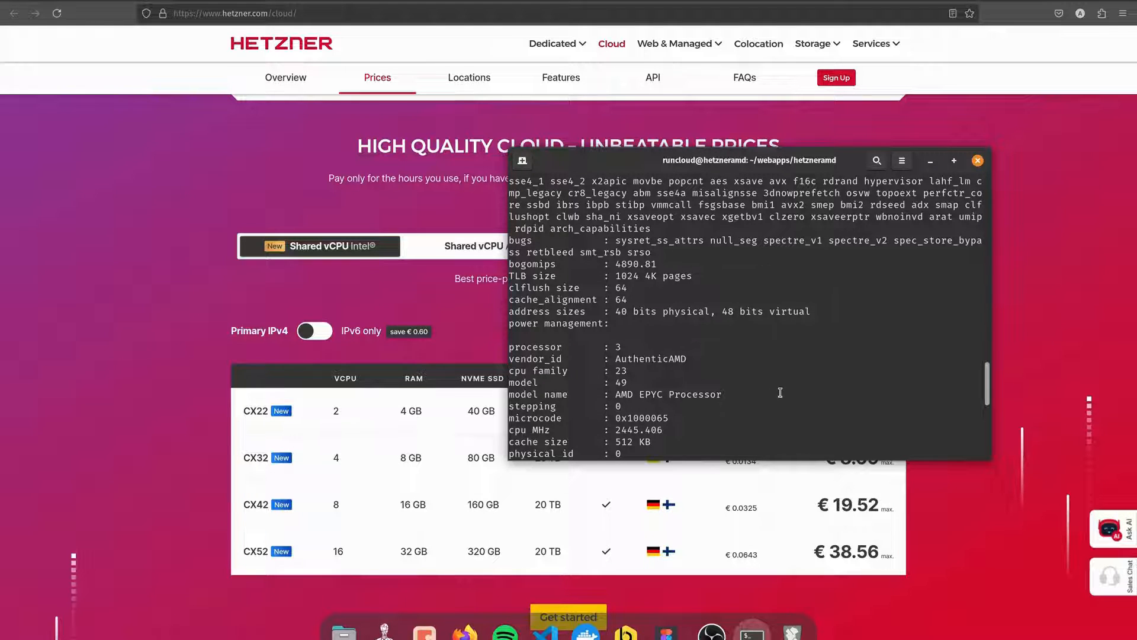
{"action": "scroll", "scroll_direction": "down", "scroll_amount": 3}
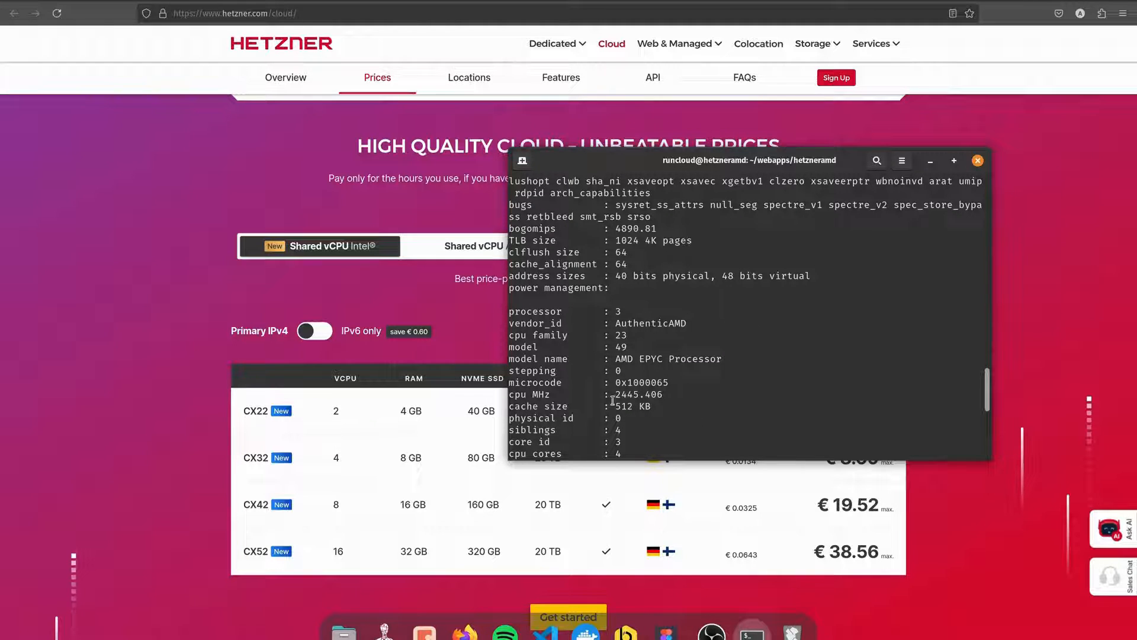
{"action": "mouse_move", "coordinate": [457, 337]}
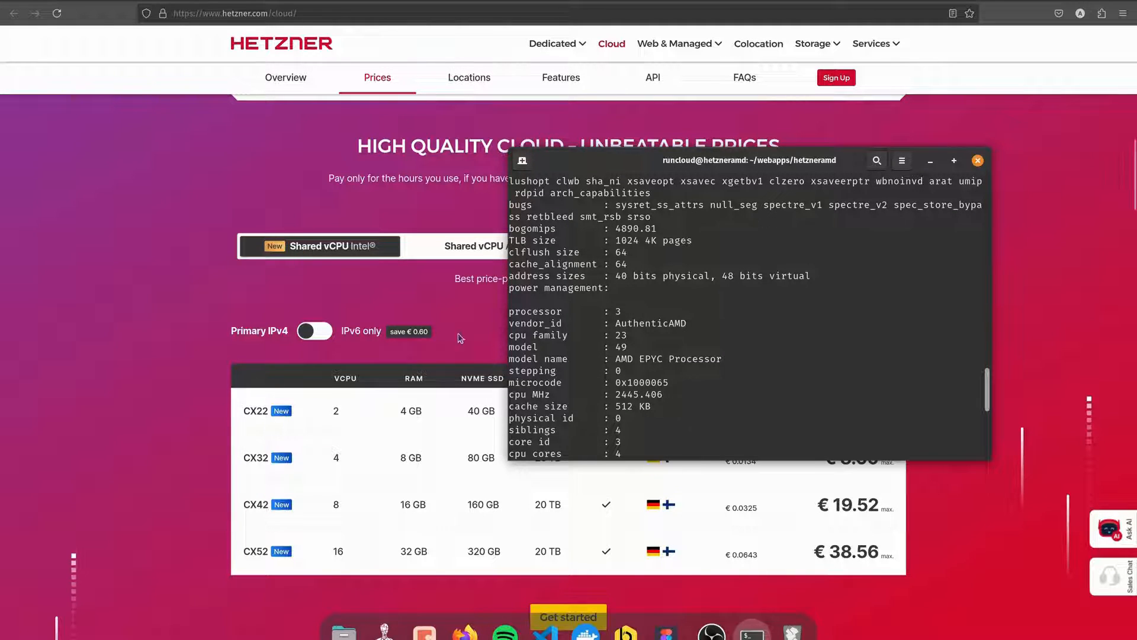
{"action": "mouse_move", "coordinate": [825, 315]}
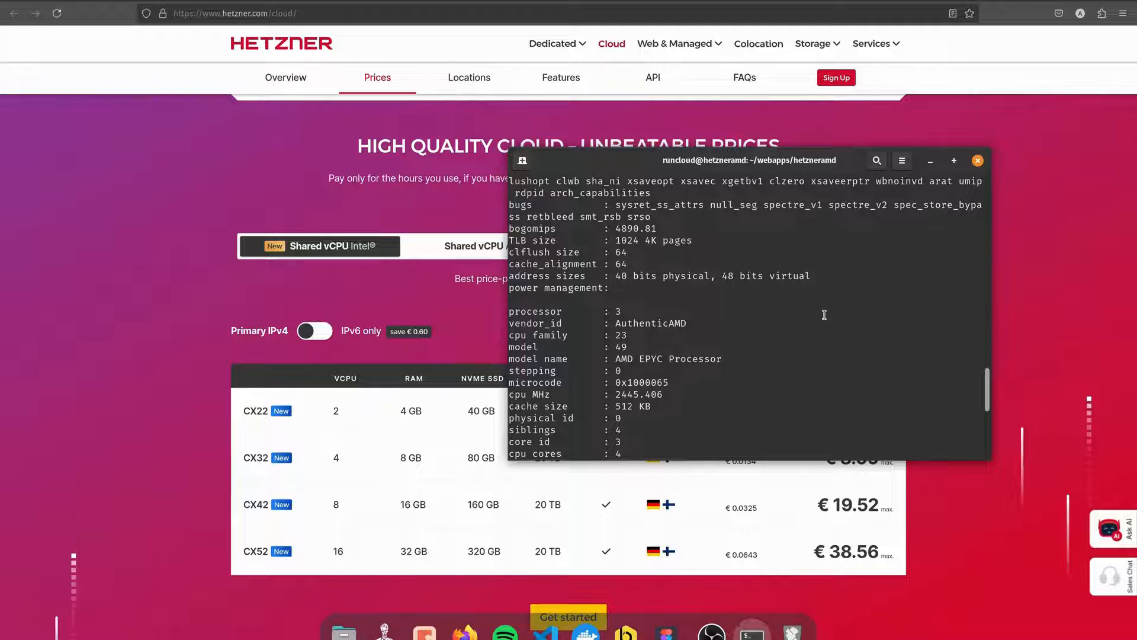
{"action": "scroll", "scroll_direction": "down", "scroll_amount": 3}
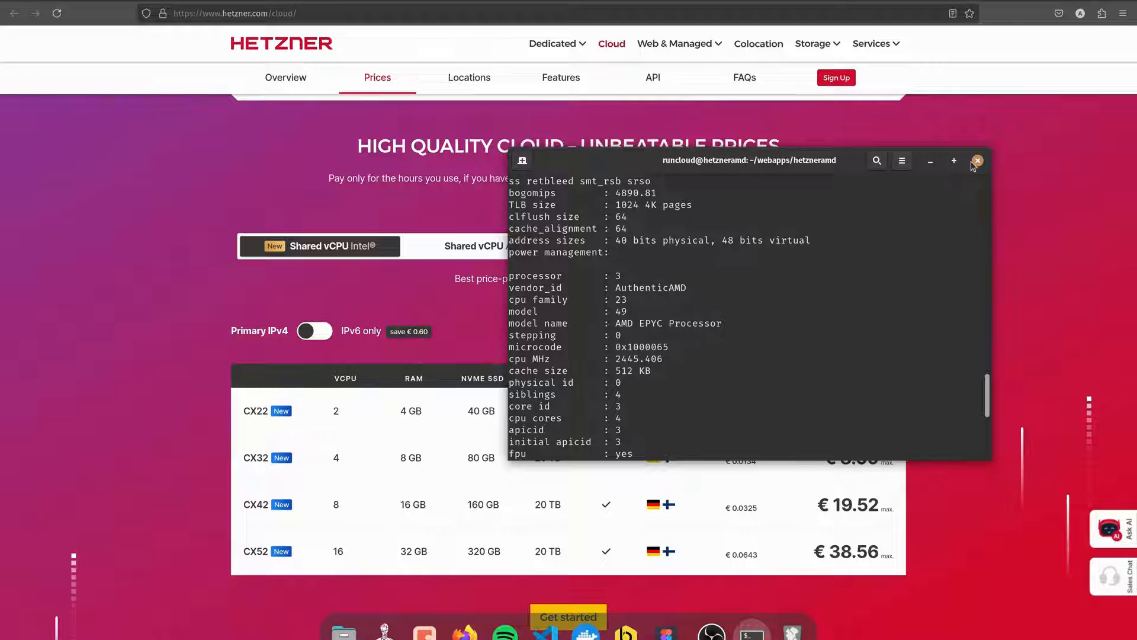
{"action": "mouse_move", "coordinate": [979, 169]}
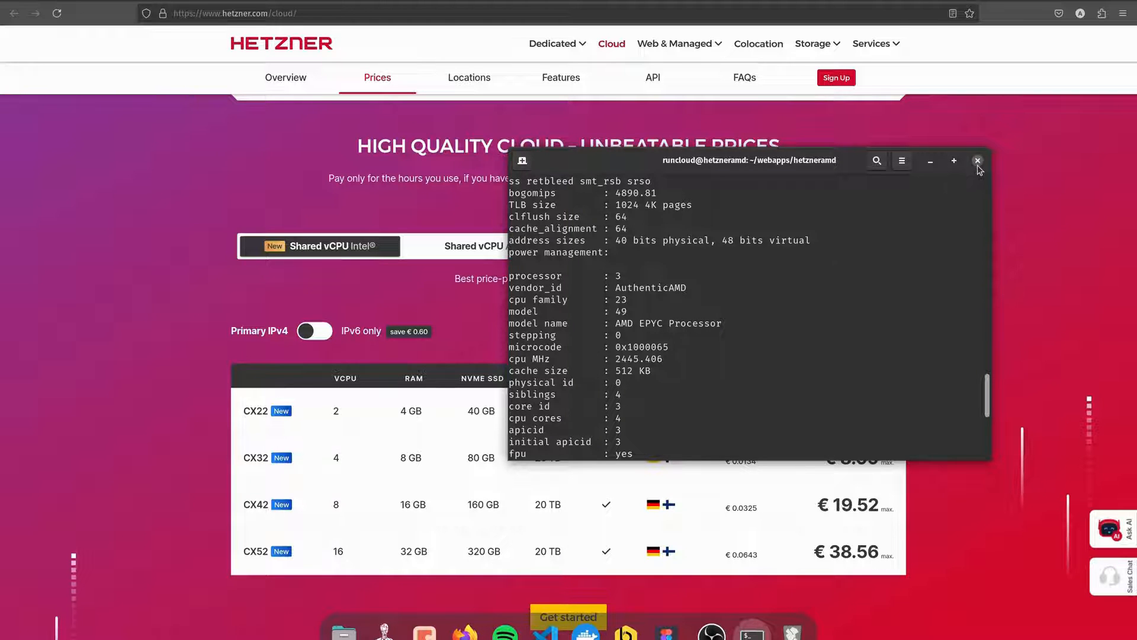
{"action": "left_click", "coordinate": [978, 160]}
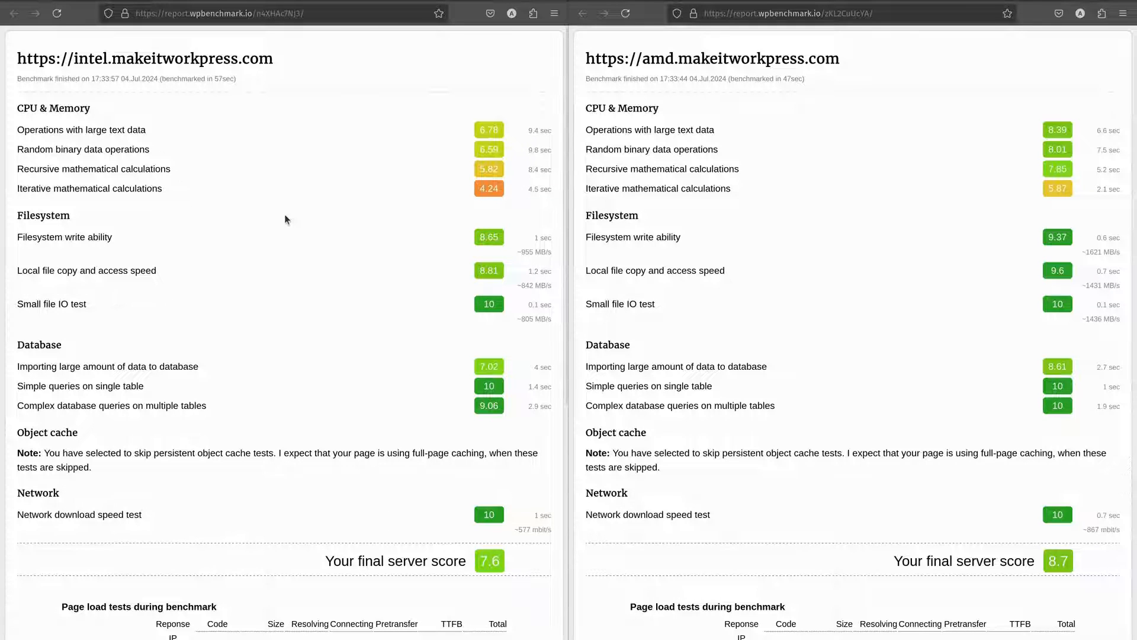
{"action": "mouse_move", "coordinate": [325, 139]}
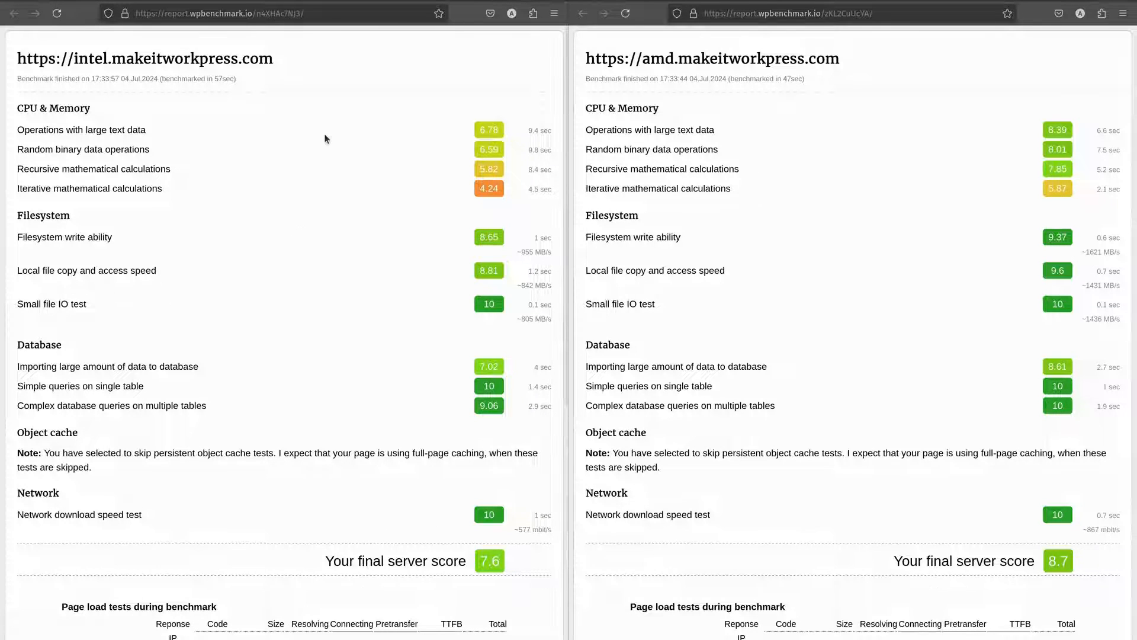
{"action": "mouse_move", "coordinate": [252, 162]}
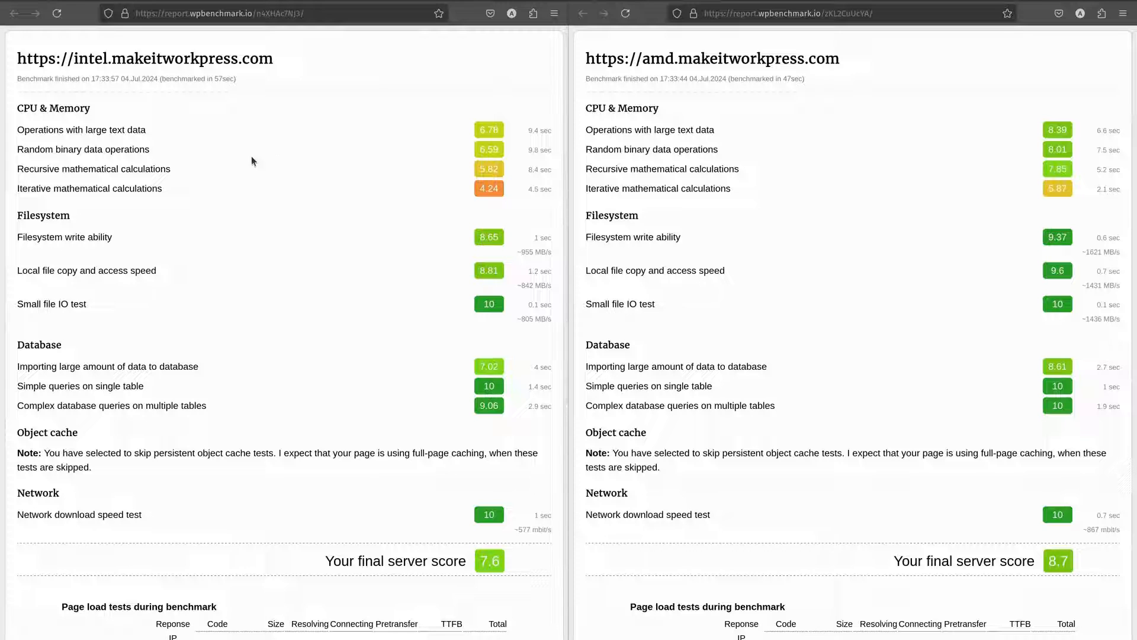
{"action": "mouse_move", "coordinate": [802, 151]}
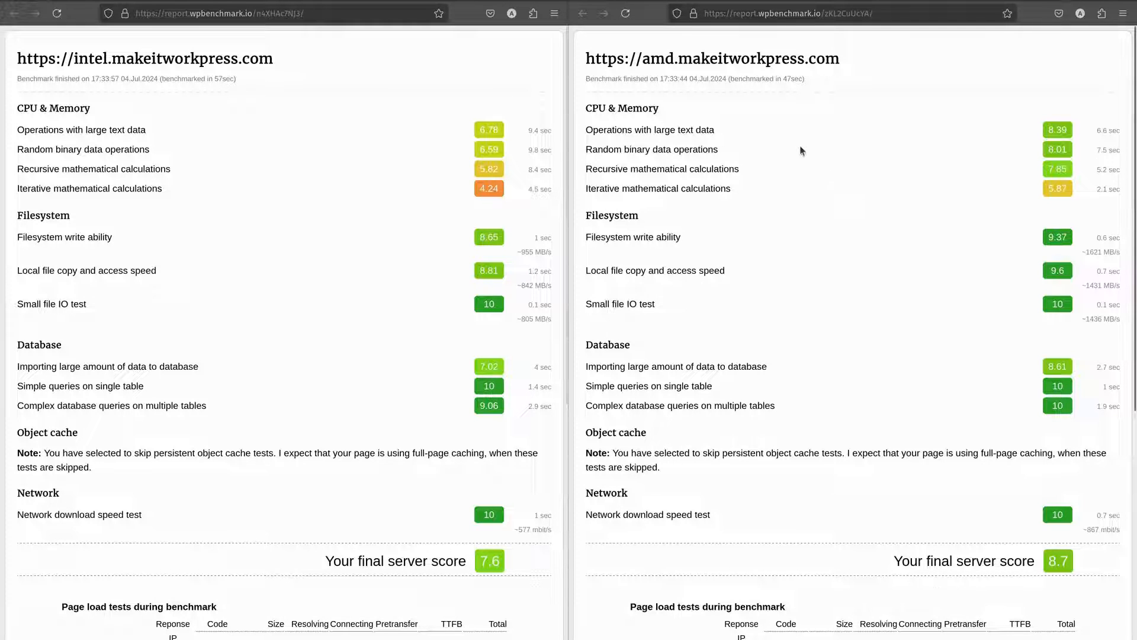
{"action": "mouse_move", "coordinate": [829, 152]}
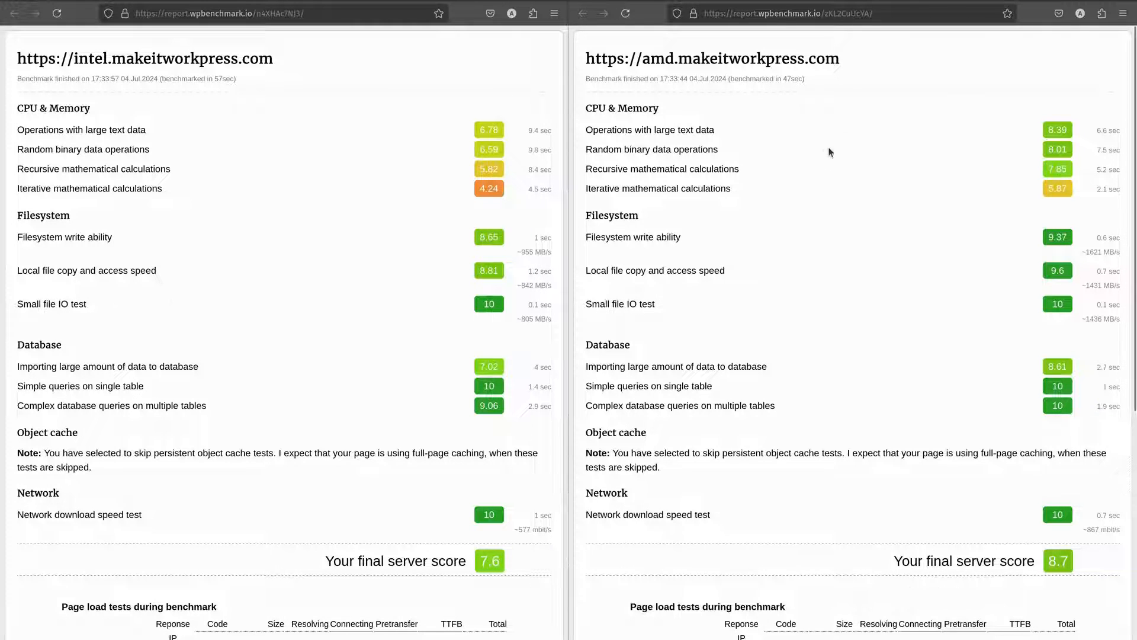
{"action": "mouse_move", "coordinate": [232, 175]}
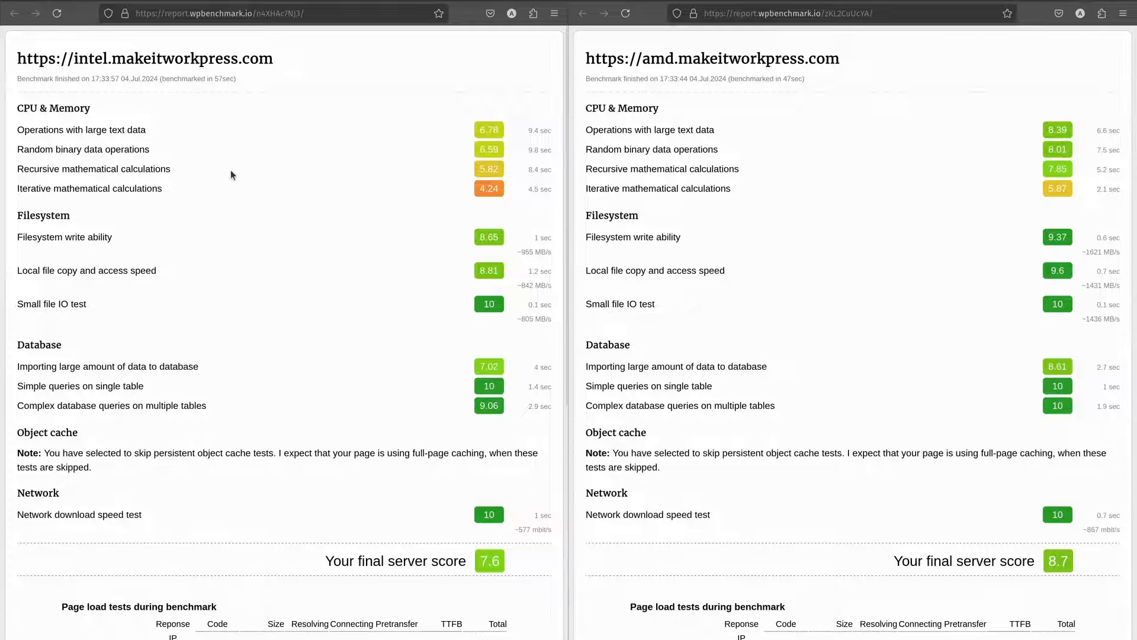
{"action": "mouse_move", "coordinate": [970, 118]}
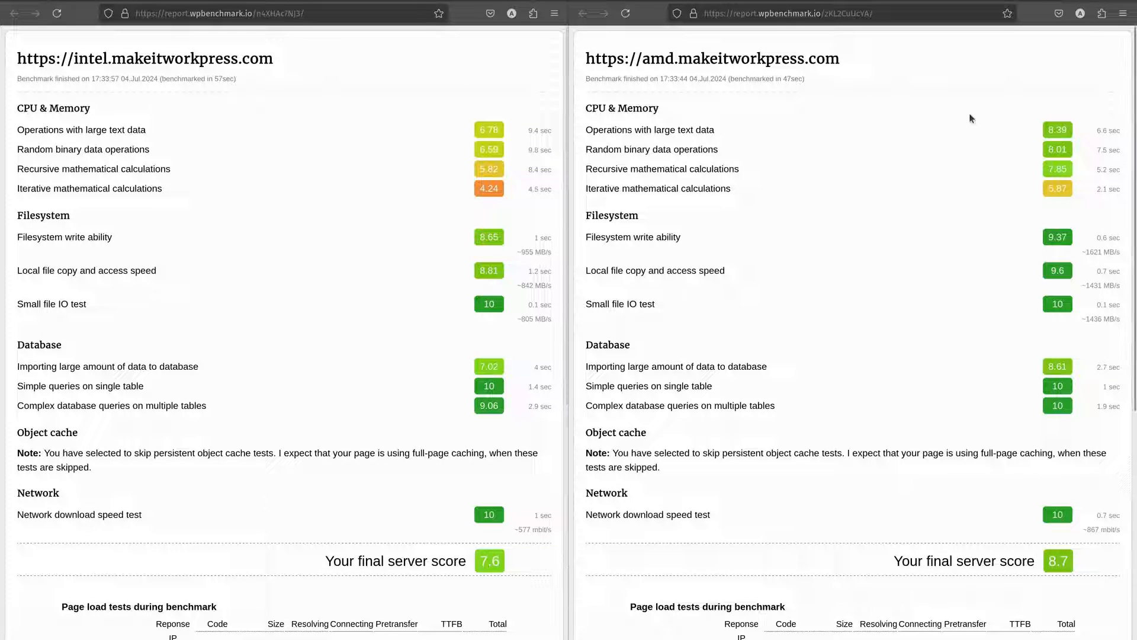
{"action": "mouse_move", "coordinate": [999, 152]}
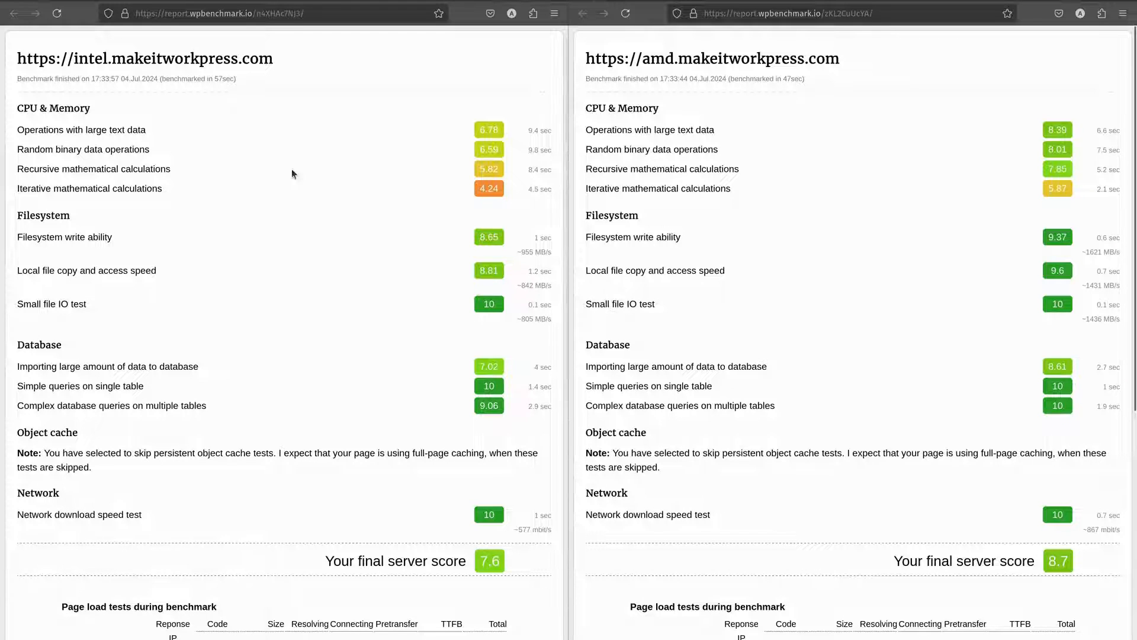
{"action": "mouse_move", "coordinate": [325, 180]}
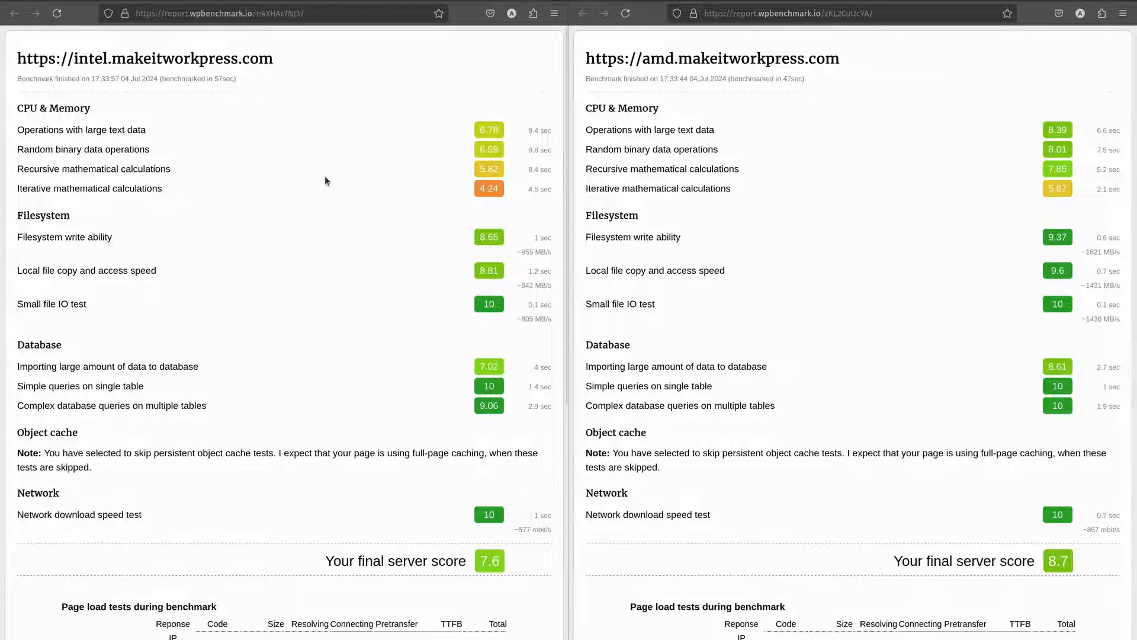
{"action": "mouse_move", "coordinate": [990, 179]}
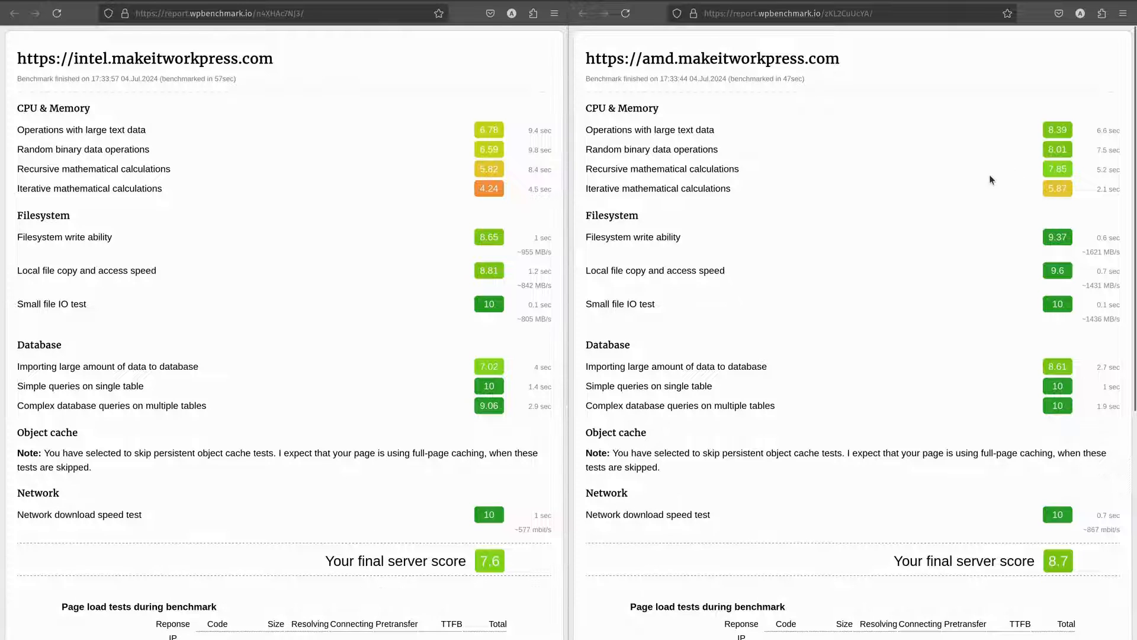
{"action": "mouse_move", "coordinate": [867, 161]}
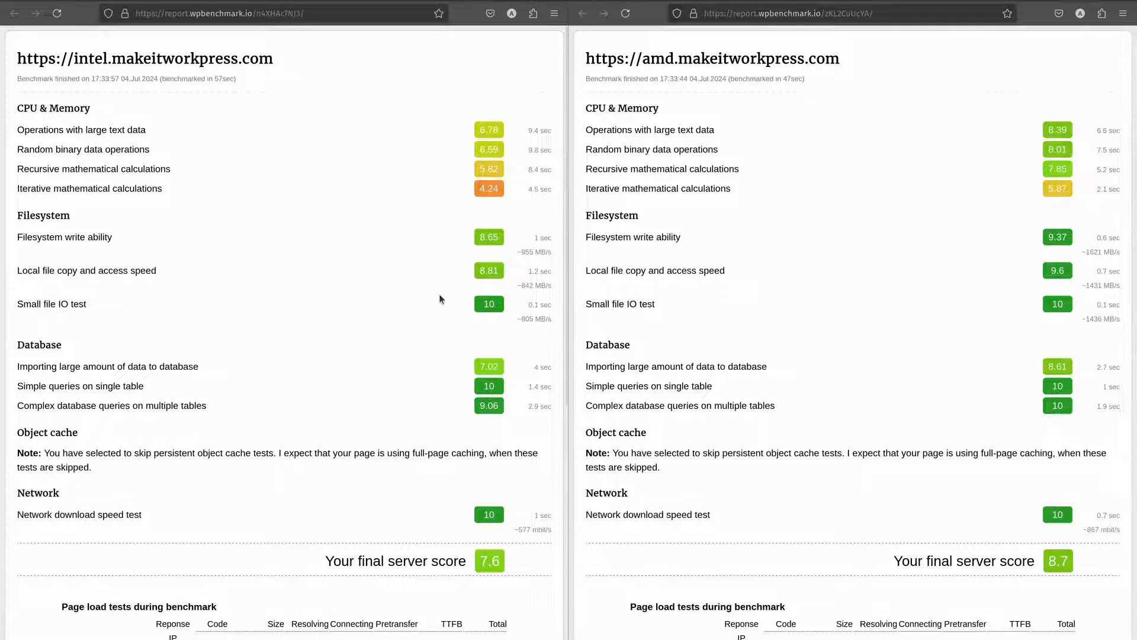
{"action": "mouse_move", "coordinate": [409, 322]}
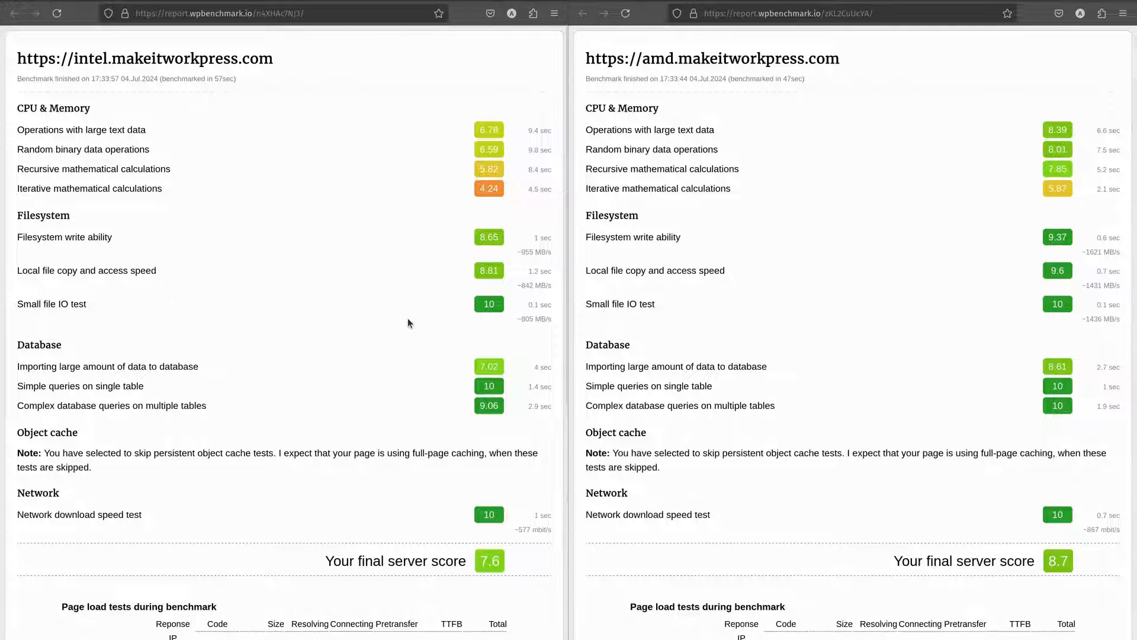
{"action": "mouse_move", "coordinate": [917, 333]}
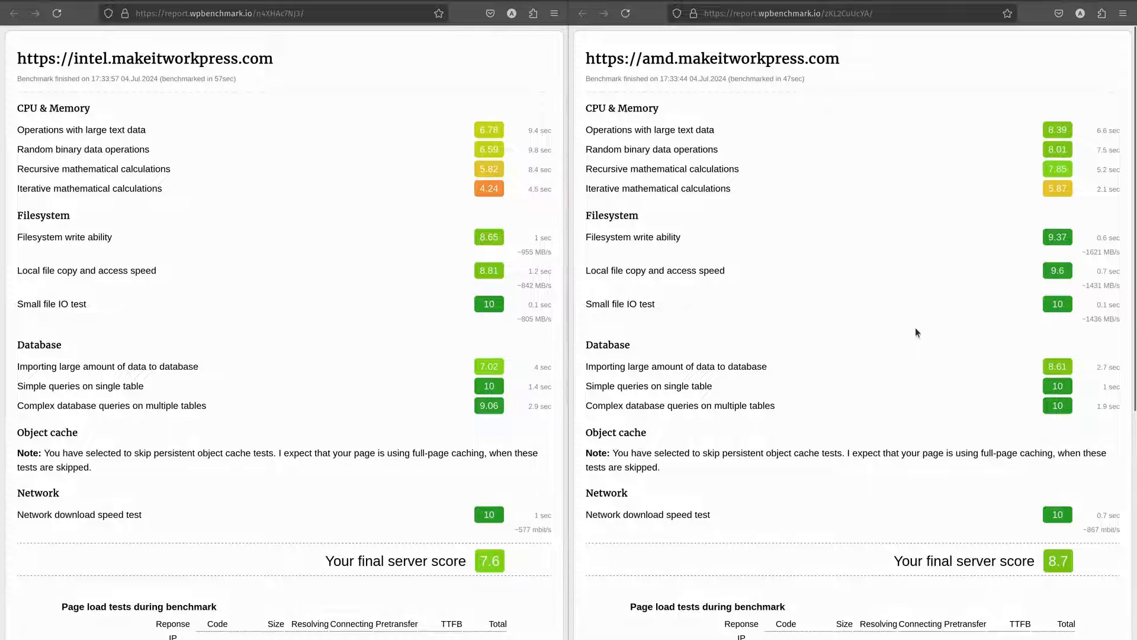
{"action": "mouse_move", "coordinate": [724, 309]}
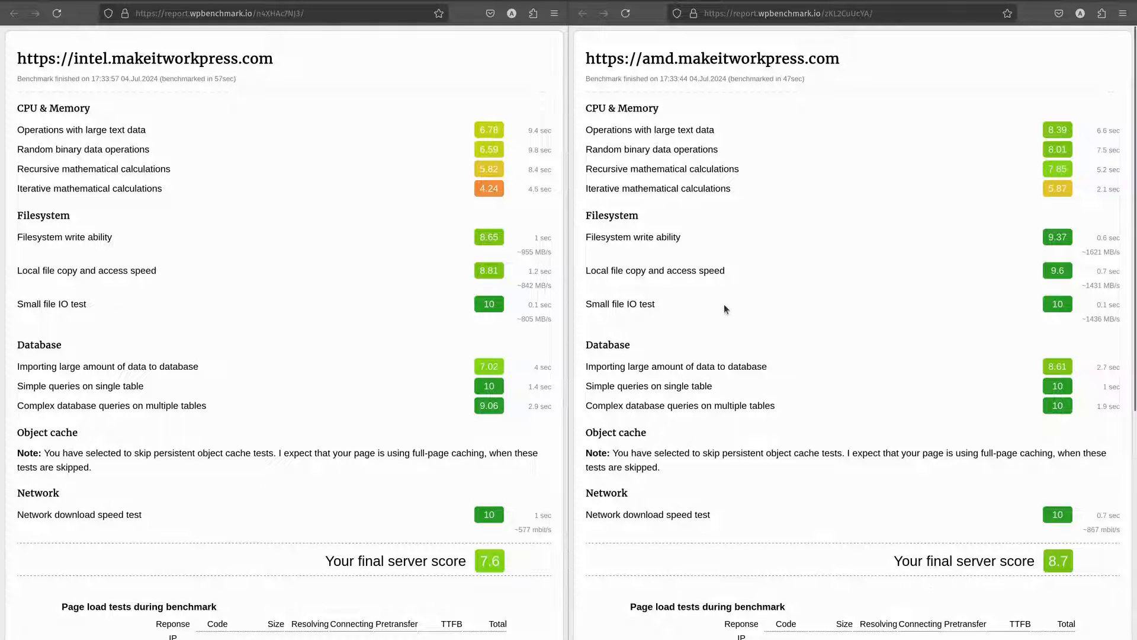
{"action": "mouse_move", "coordinate": [749, 311]}
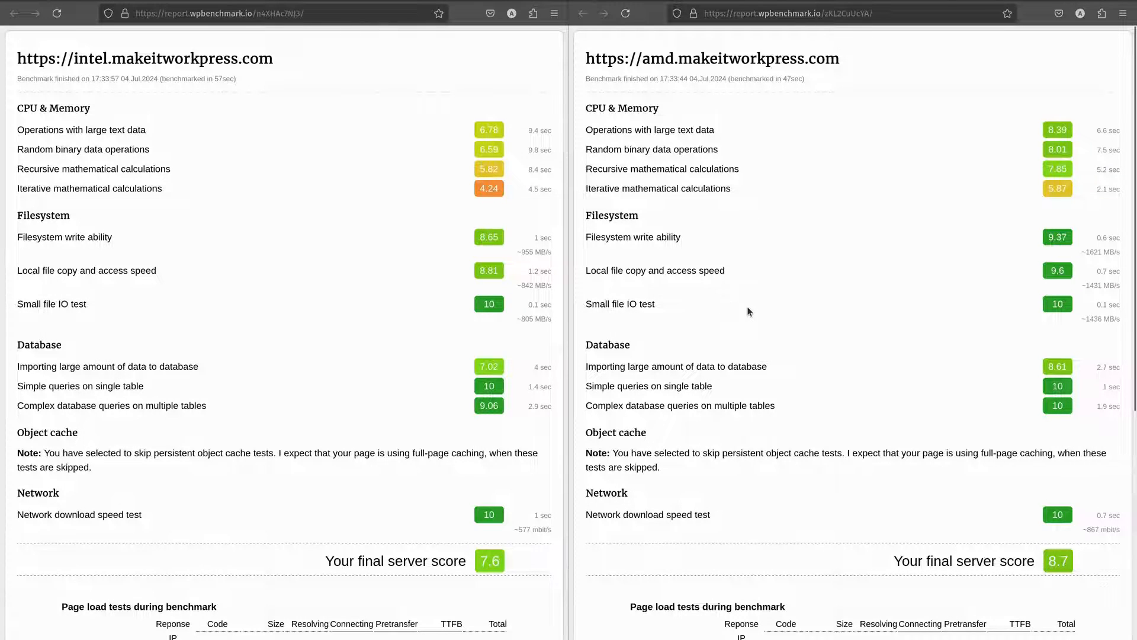
{"action": "mouse_move", "coordinate": [330, 280]}
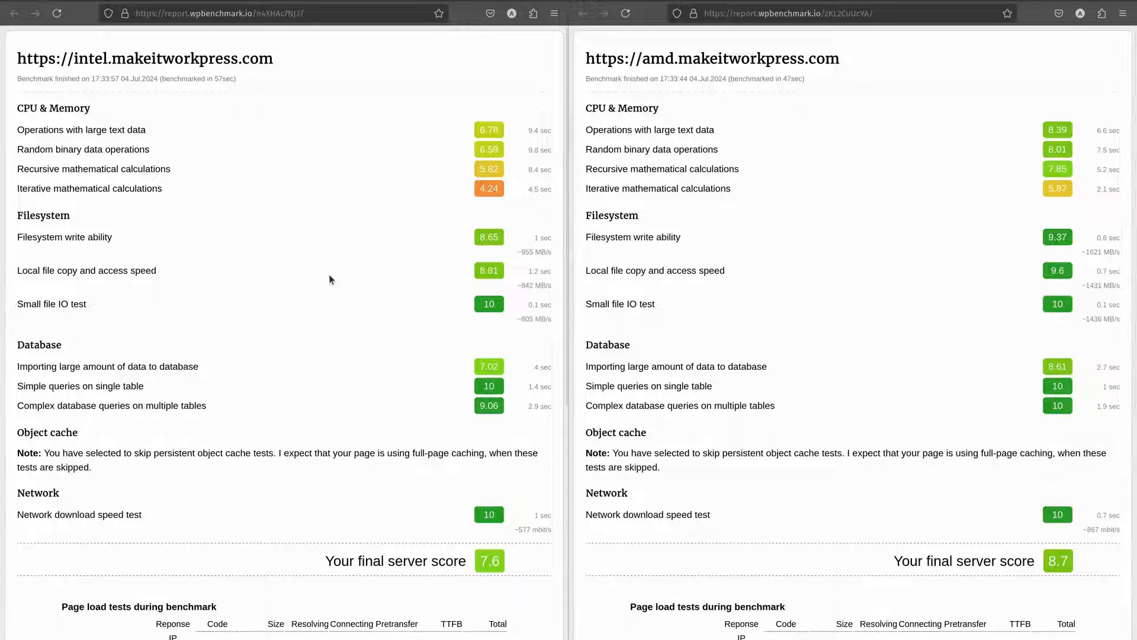
{"action": "mouse_move", "coordinate": [367, 315]}
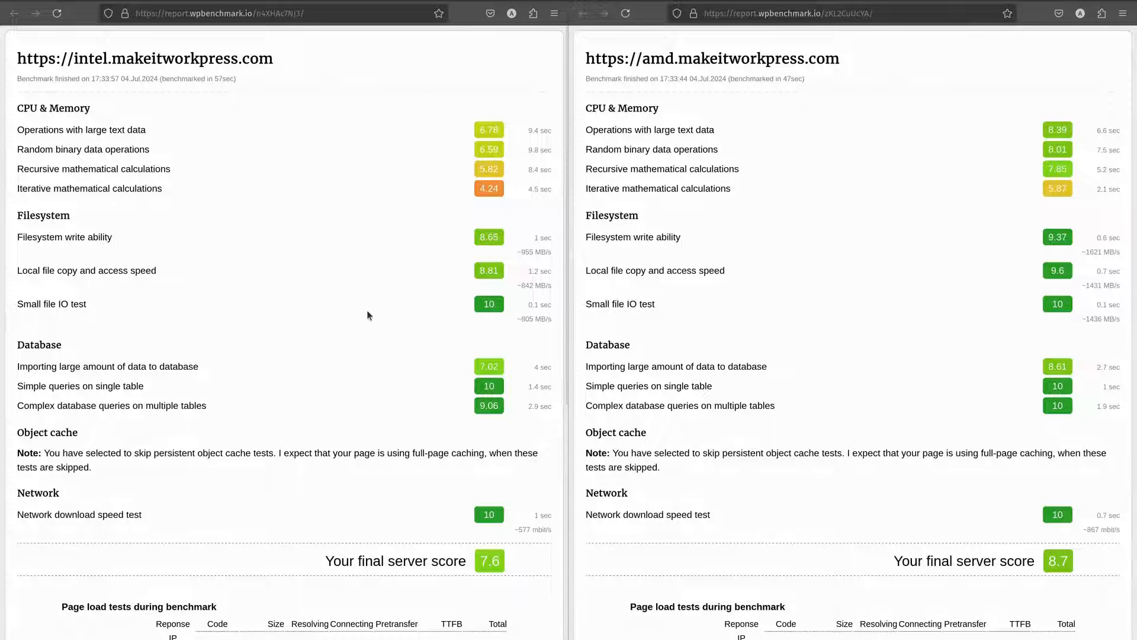
{"action": "mouse_move", "coordinate": [373, 321]}
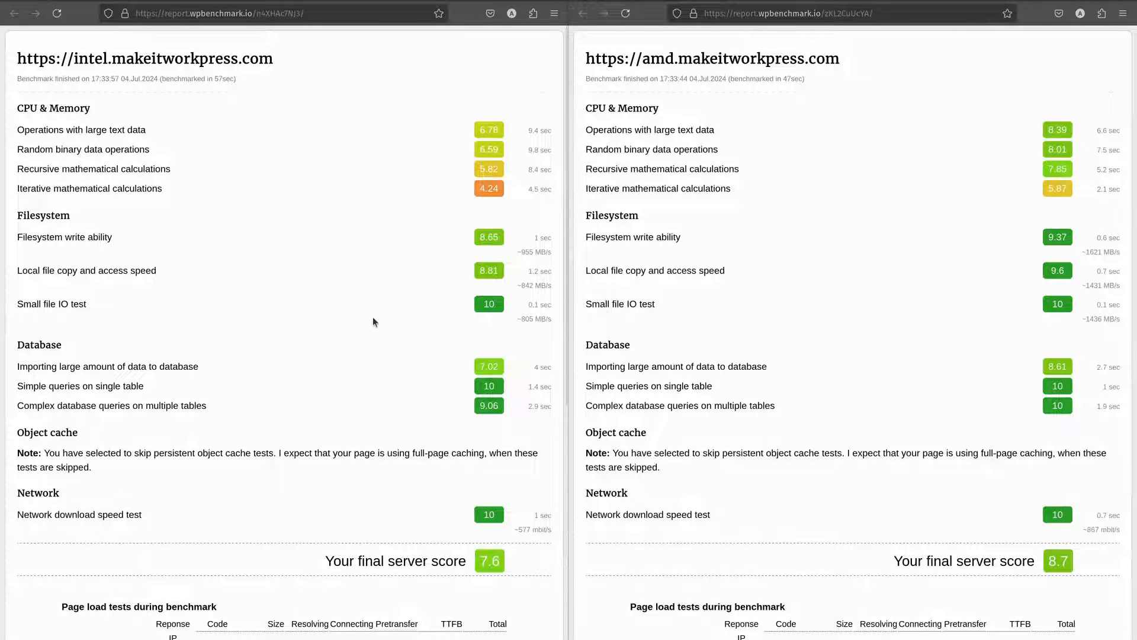
- Scroll the Intel WPBenchmark report to its page load tests and back, comparing against AMD's 8.7
{"action": "scroll", "scroll_direction": "down", "scroll_amount": 3}
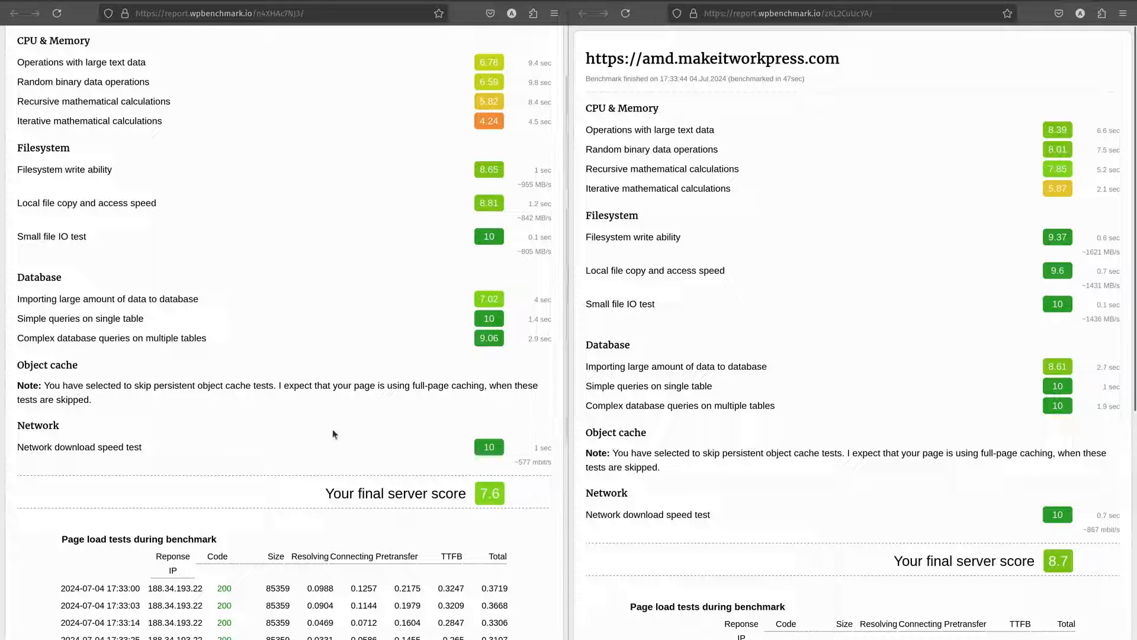
{"action": "mouse_move", "coordinate": [192, 492]}
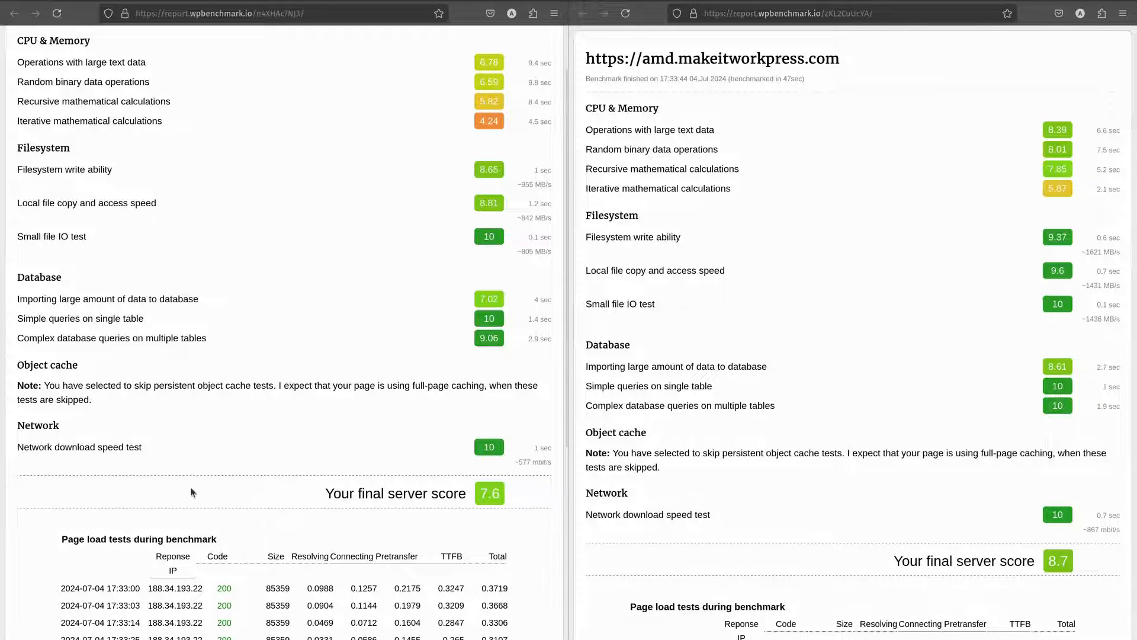
{"action": "mouse_move", "coordinate": [1038, 521]}
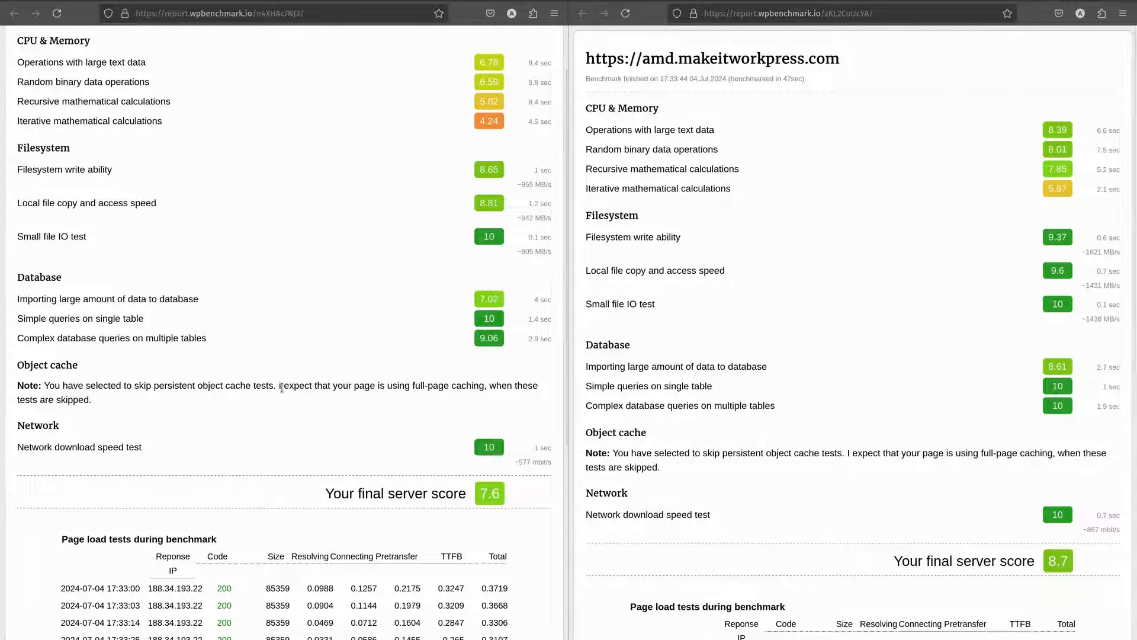
{"action": "scroll", "scroll_direction": "up", "scroll_amount": 3}
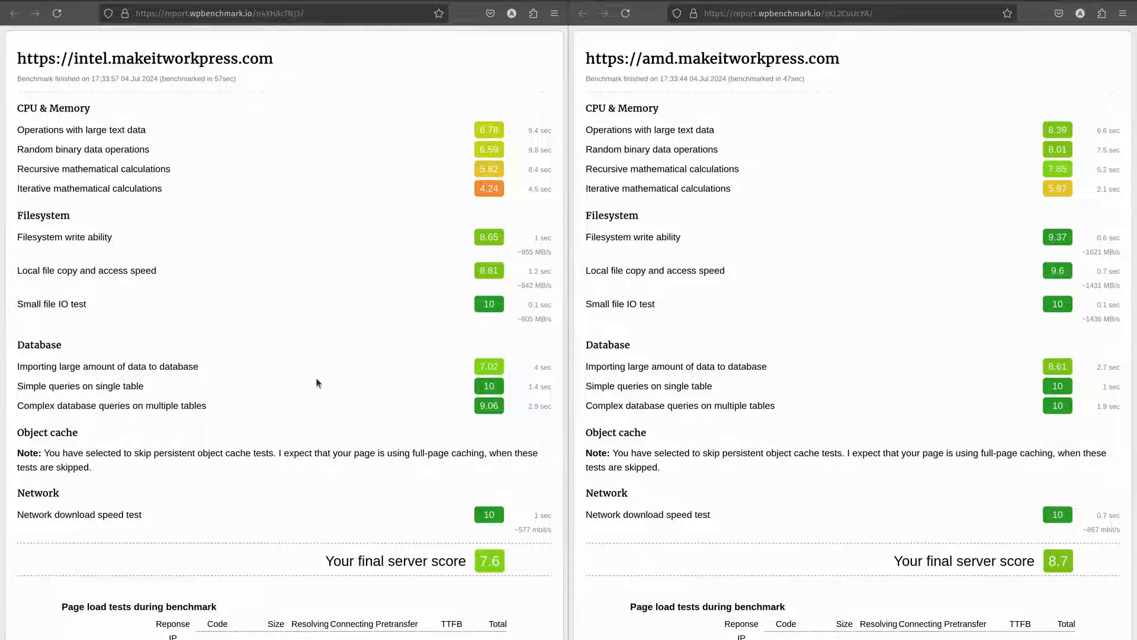
{"action": "mouse_move", "coordinate": [87, 141]}
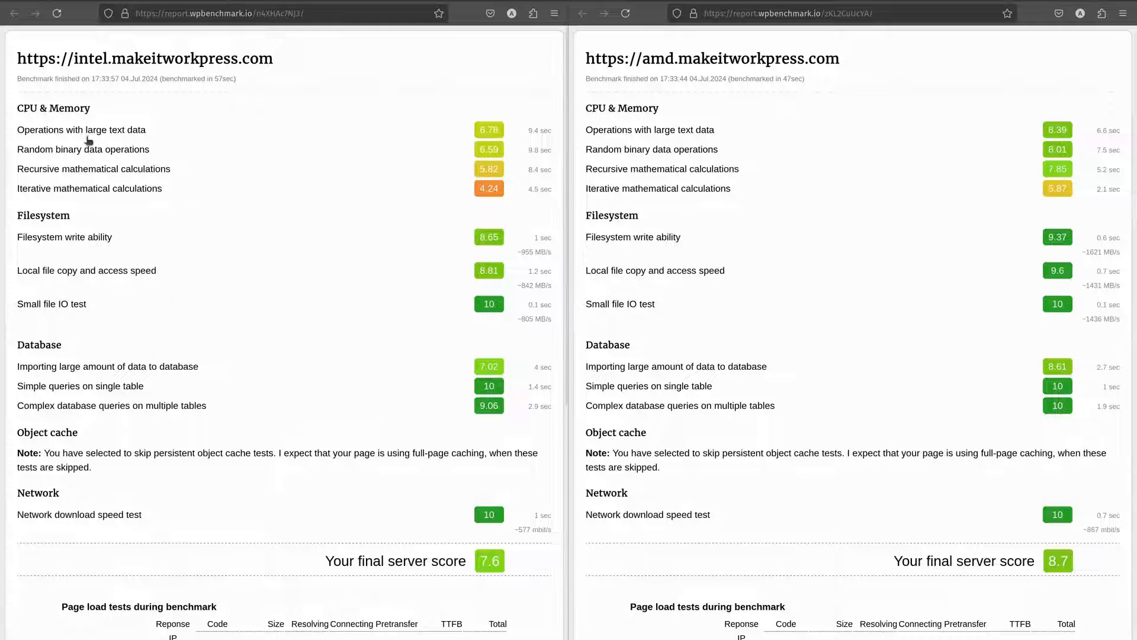
{"action": "mouse_move", "coordinate": [212, 465]}
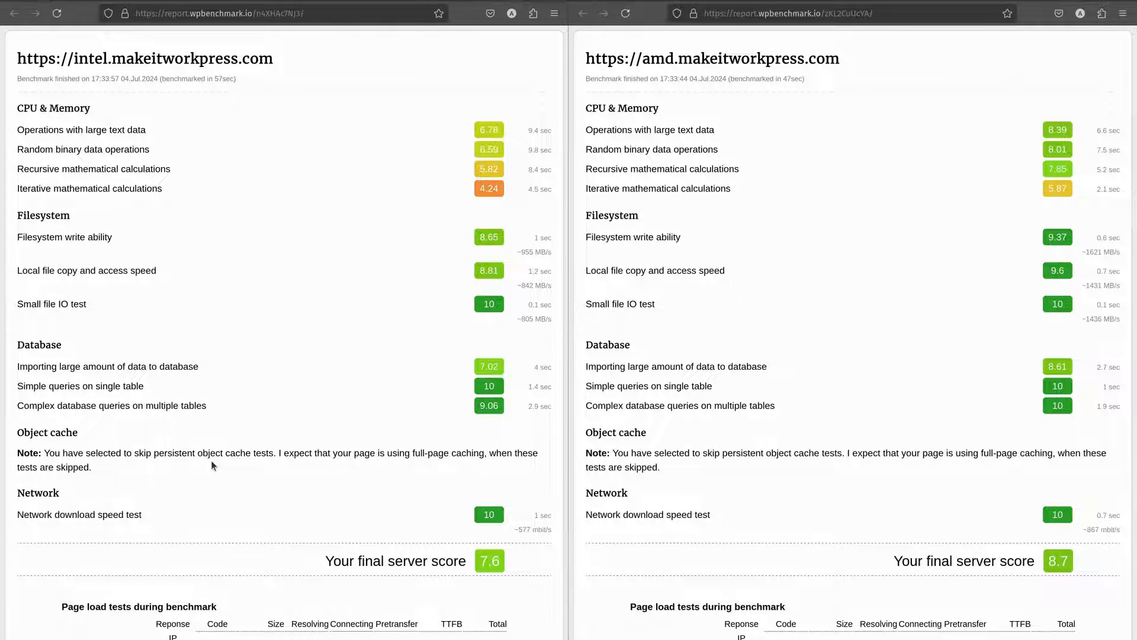
{"action": "mouse_move", "coordinate": [229, 95]}
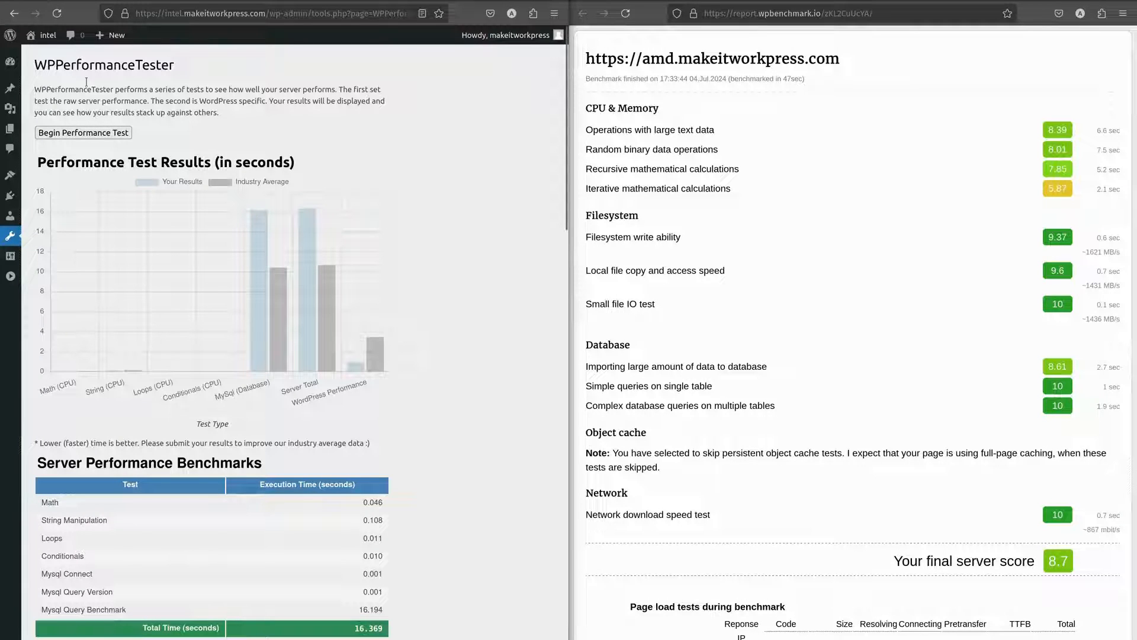
- Scroll the Intel WPPerformanceTester results to the benchmark tables: 16.369 s total, about 1047 queries/s
{"action": "scroll", "scroll_direction": "down", "scroll_amount": 3}
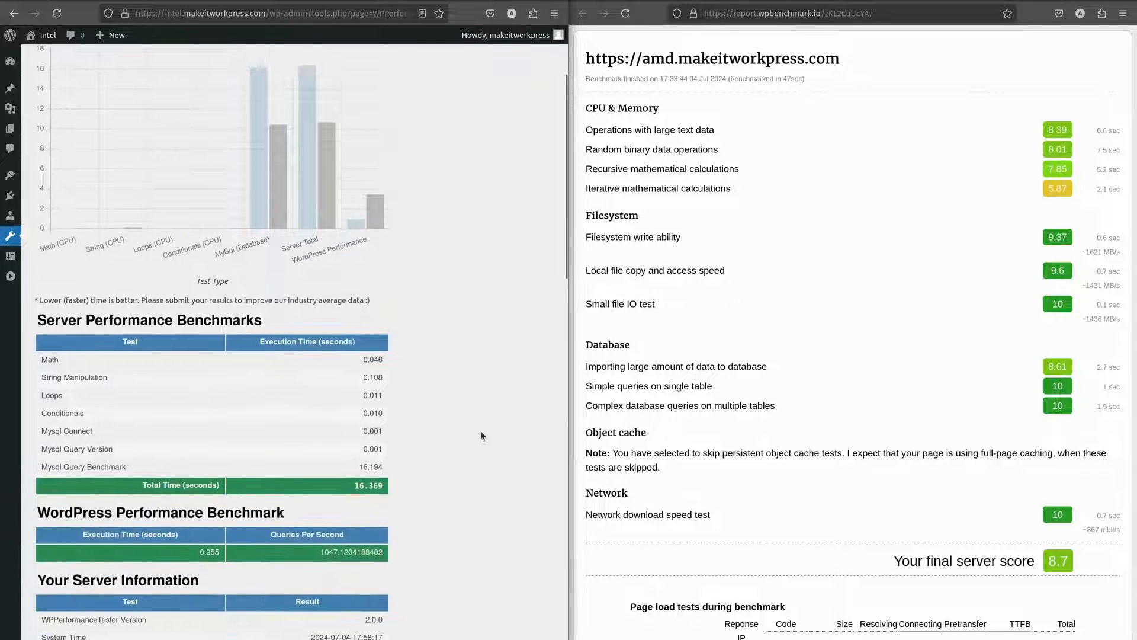
{"action": "scroll", "scroll_direction": "down", "scroll_amount": 3}
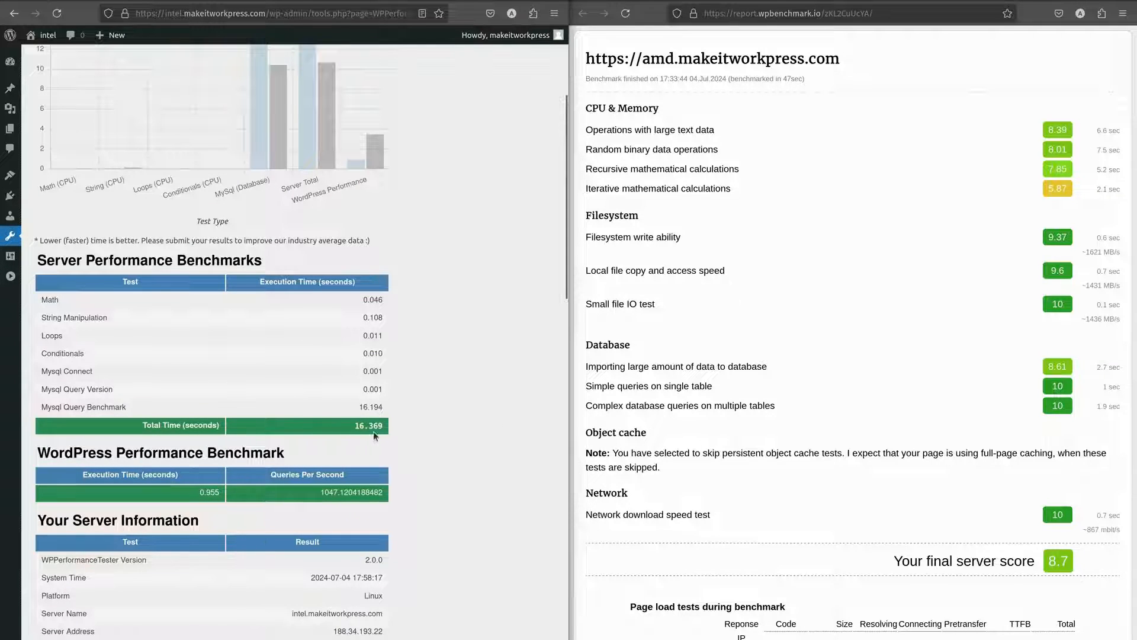
{"action": "mouse_move", "coordinate": [313, 432]}
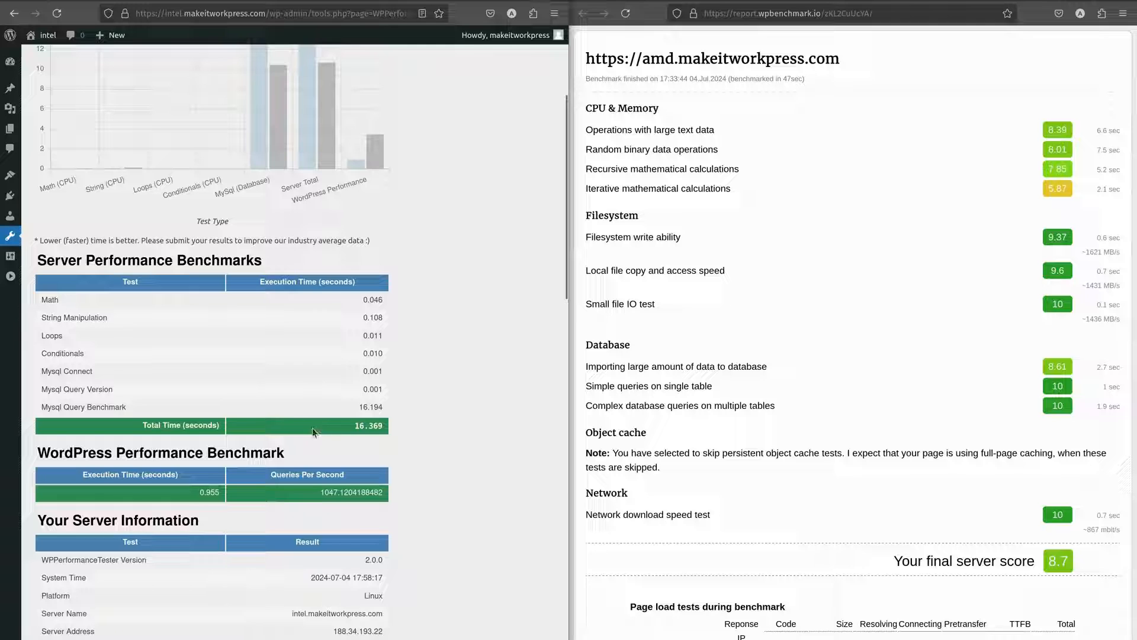
{"action": "mouse_move", "coordinate": [448, 348]}
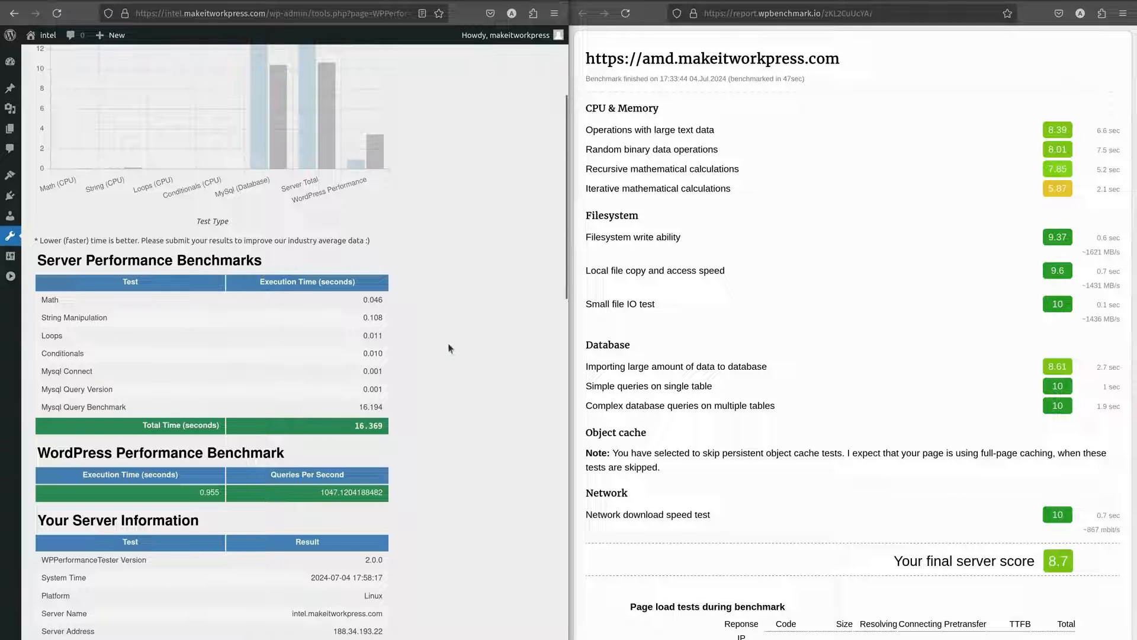
{"action": "mouse_move", "coordinate": [83, 406]}
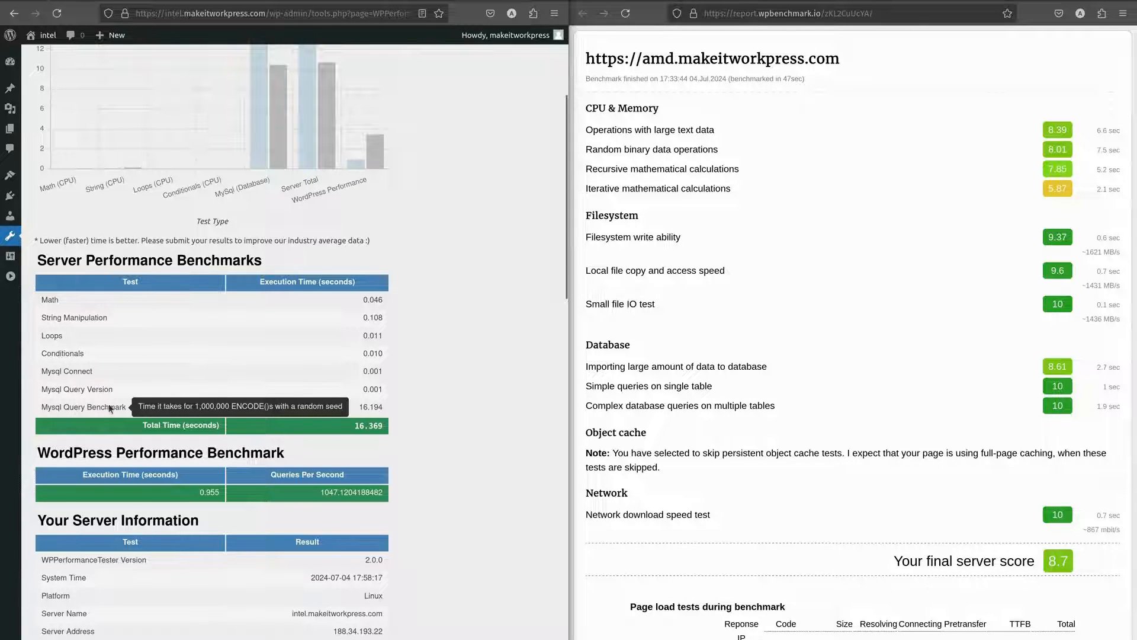
{"action": "mouse_move", "coordinate": [394, 422]}
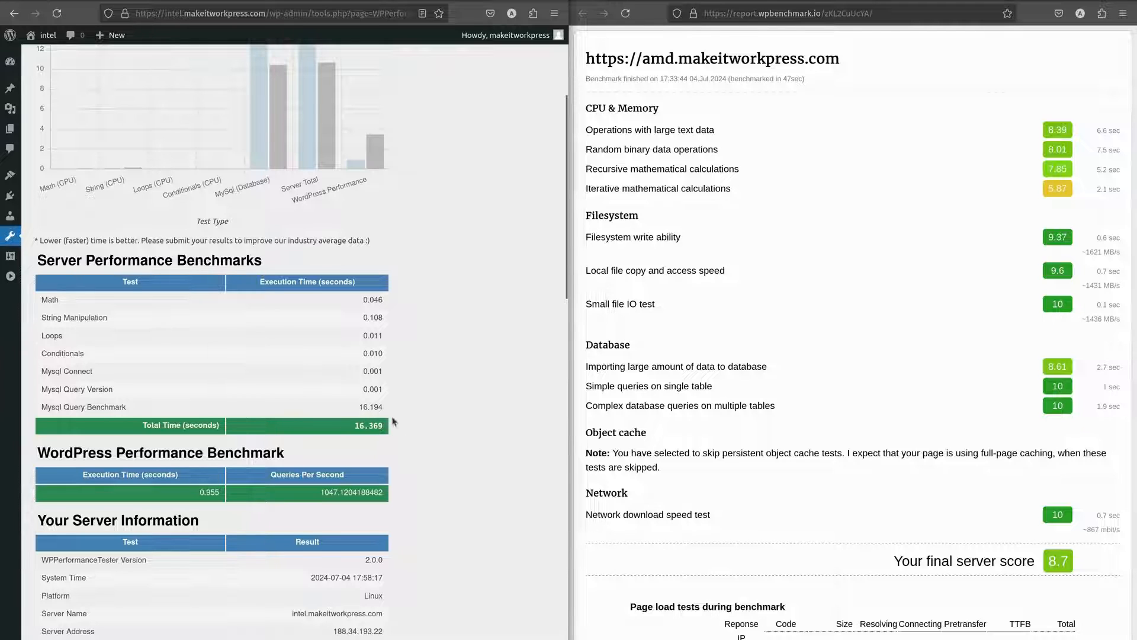
{"action": "mouse_move", "coordinate": [328, 410]}
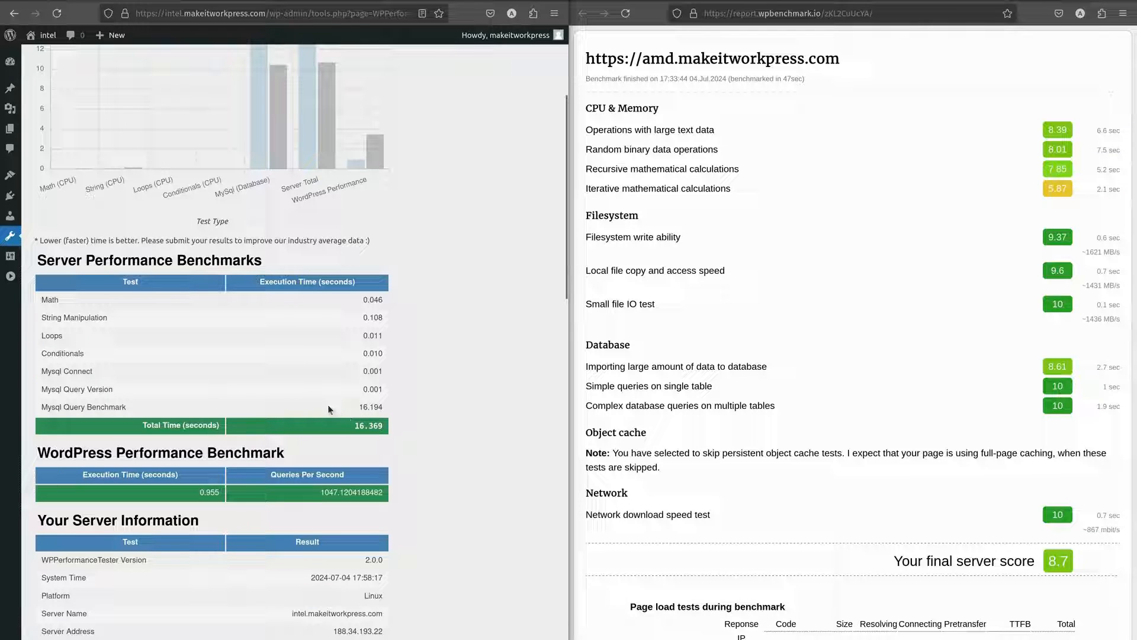
{"action": "mouse_move", "coordinate": [358, 424]}
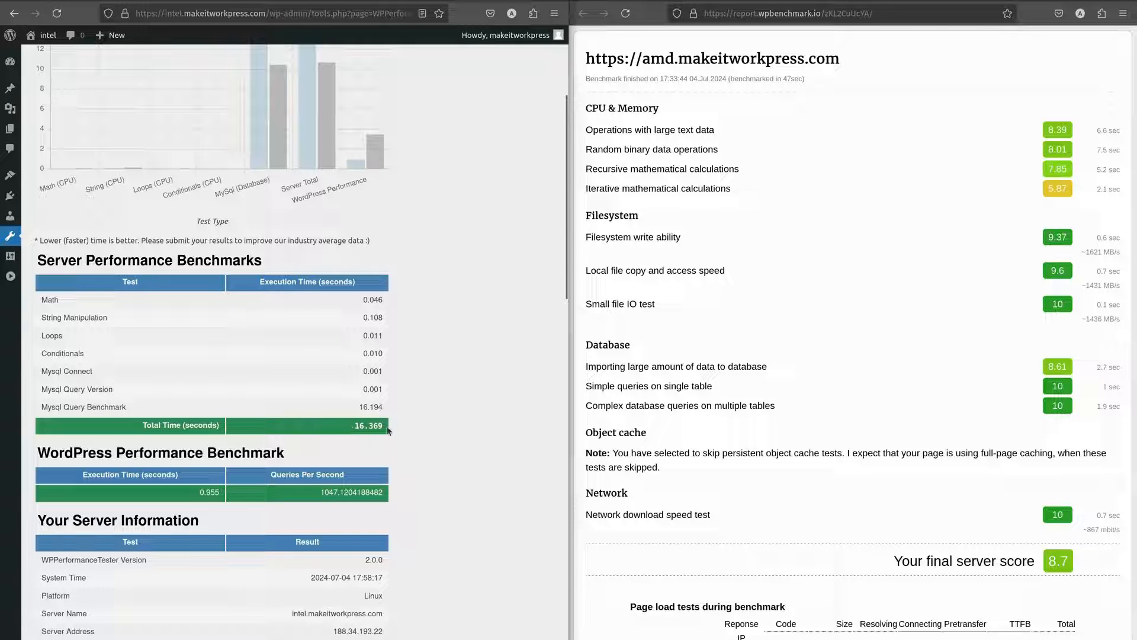
{"action": "mouse_move", "coordinate": [462, 433]}
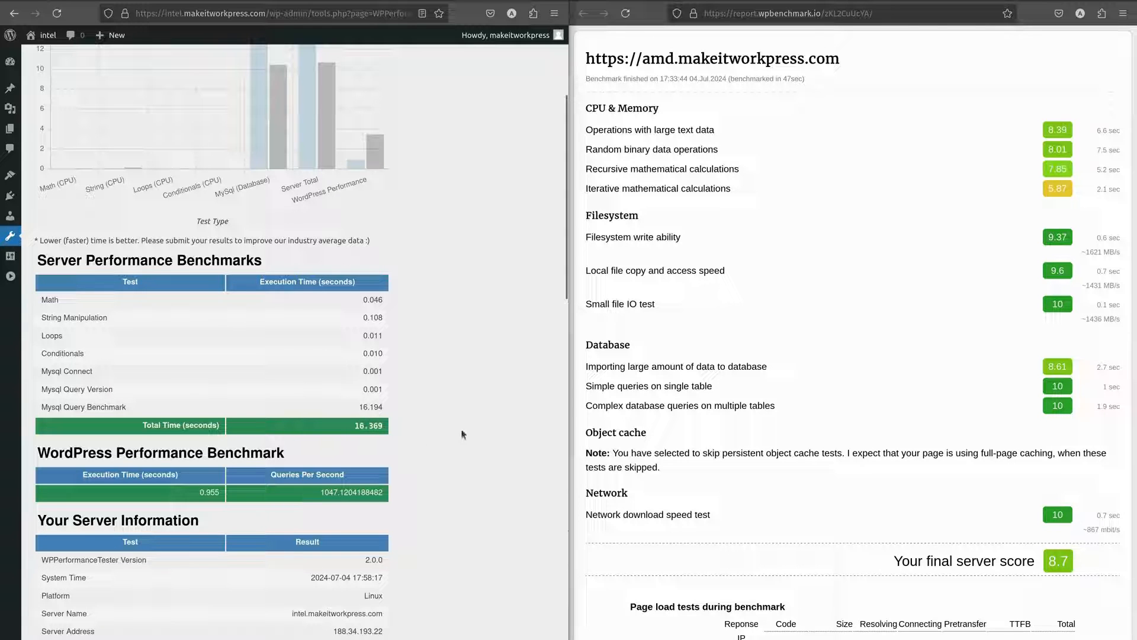
{"action": "scroll", "scroll_direction": "down", "scroll_amount": 3}
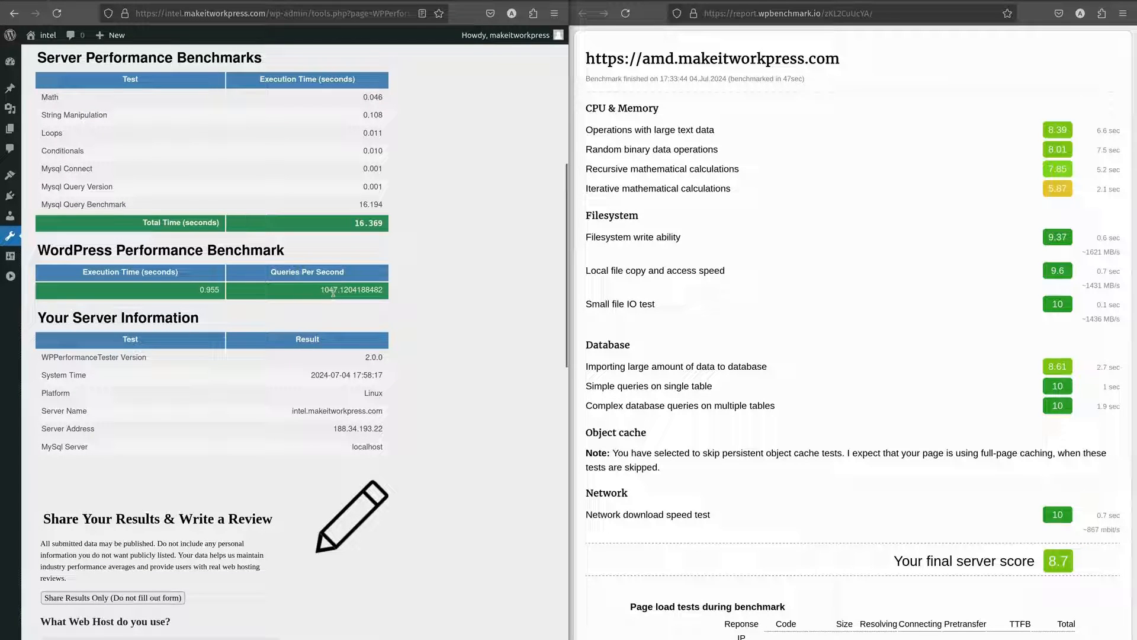
{"action": "mouse_move", "coordinate": [410, 300]}
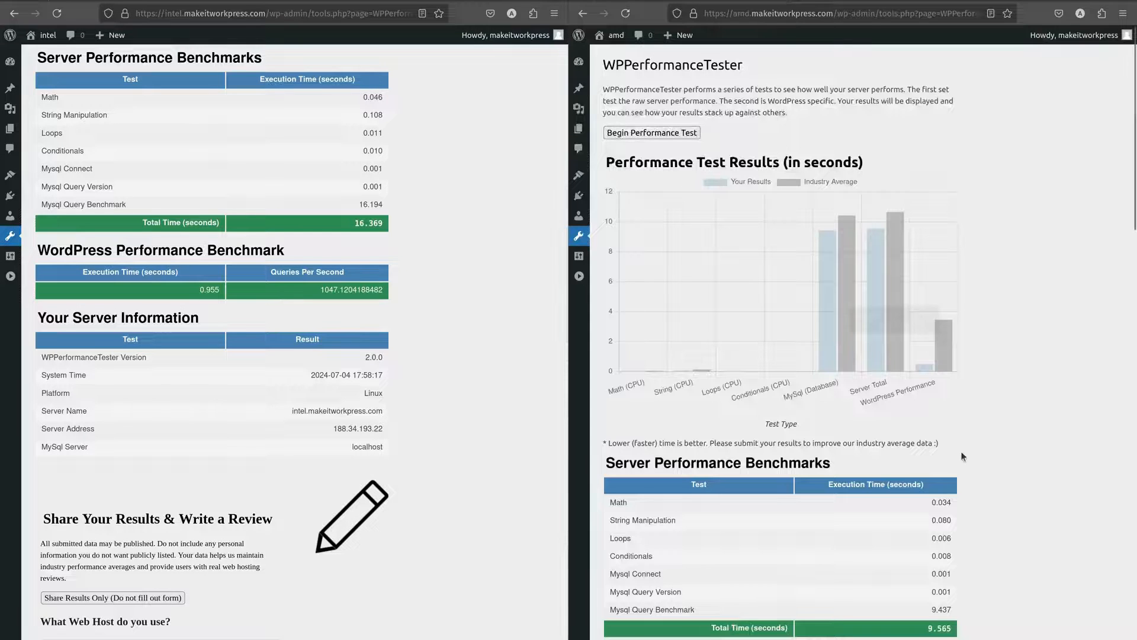
{"action": "scroll", "scroll_direction": "down", "scroll_amount": 3}
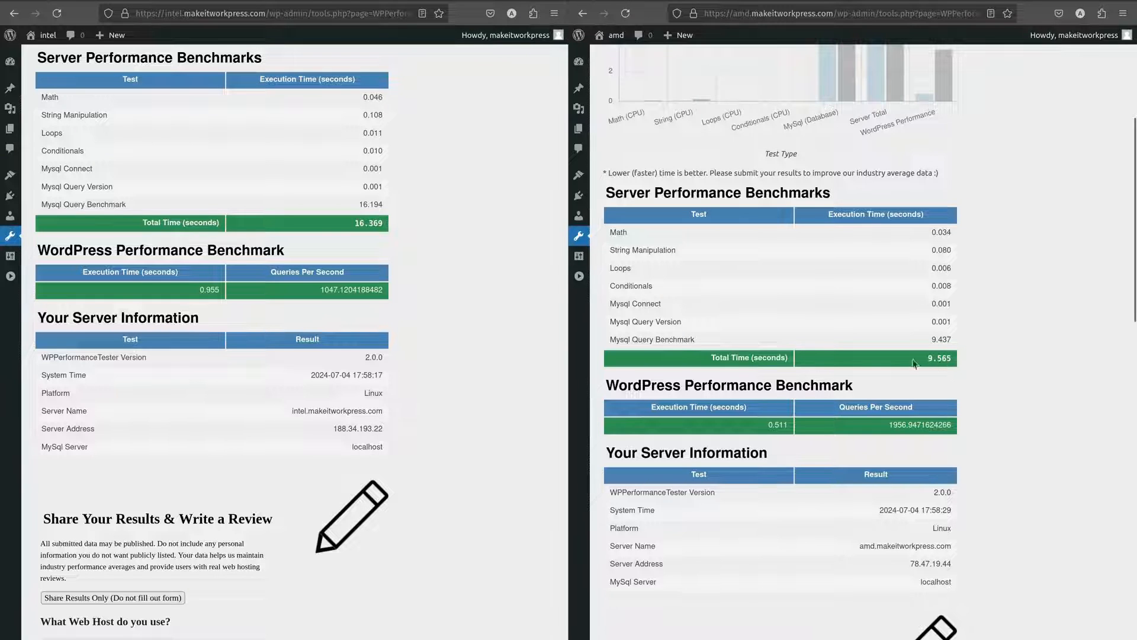
{"action": "mouse_move", "coordinate": [986, 380]}
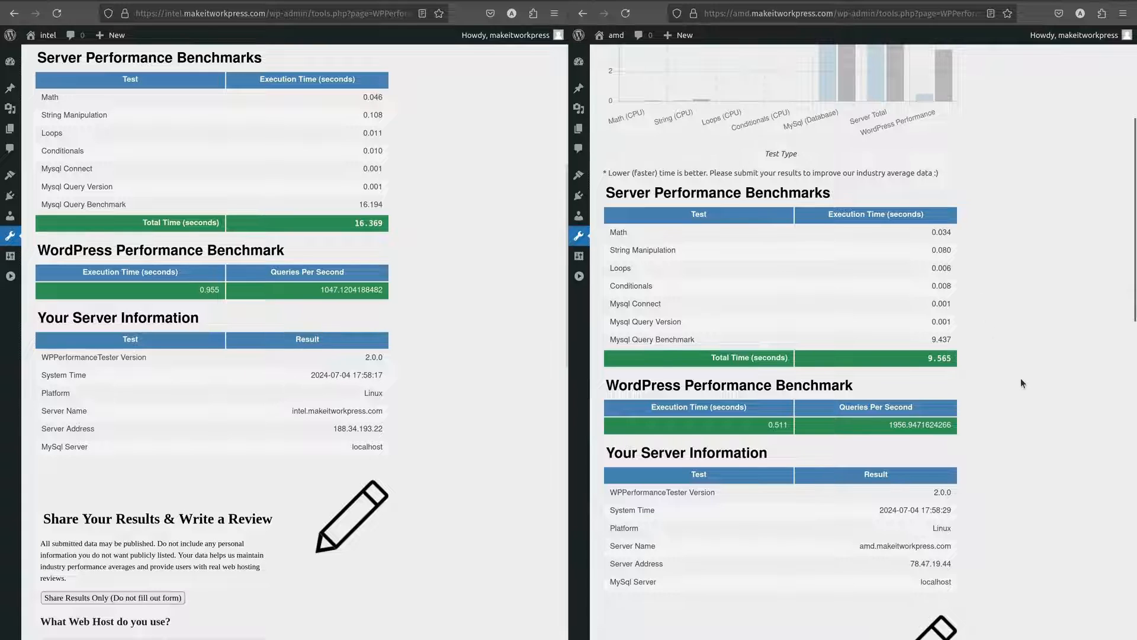
{"action": "scroll", "scroll_direction": "down", "scroll_amount": 3}
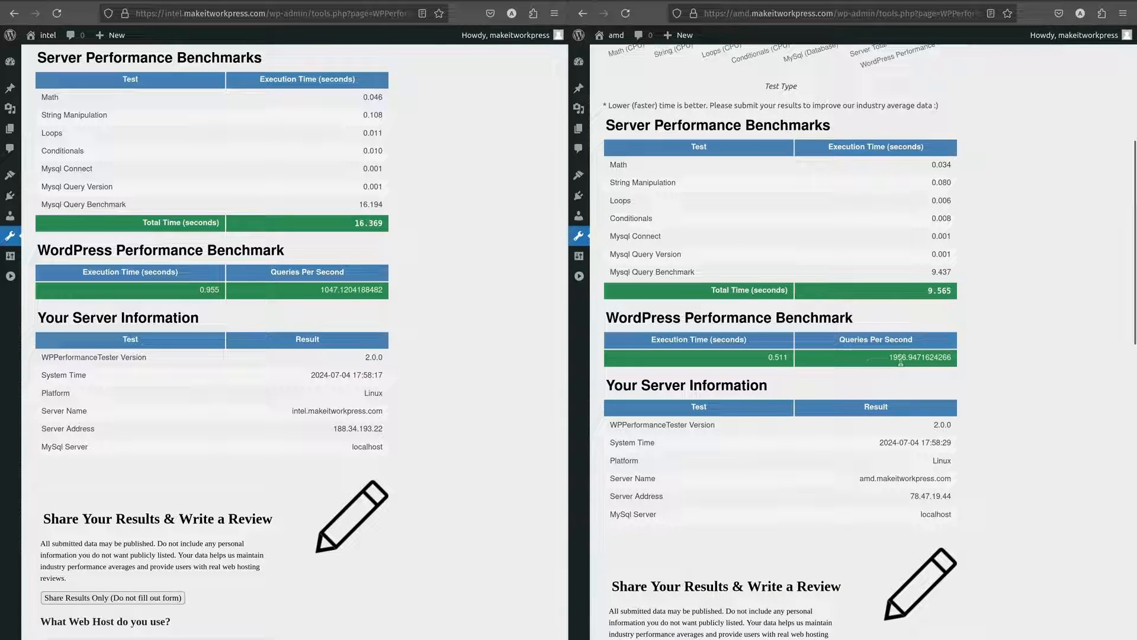
{"action": "mouse_move", "coordinate": [876, 366]}
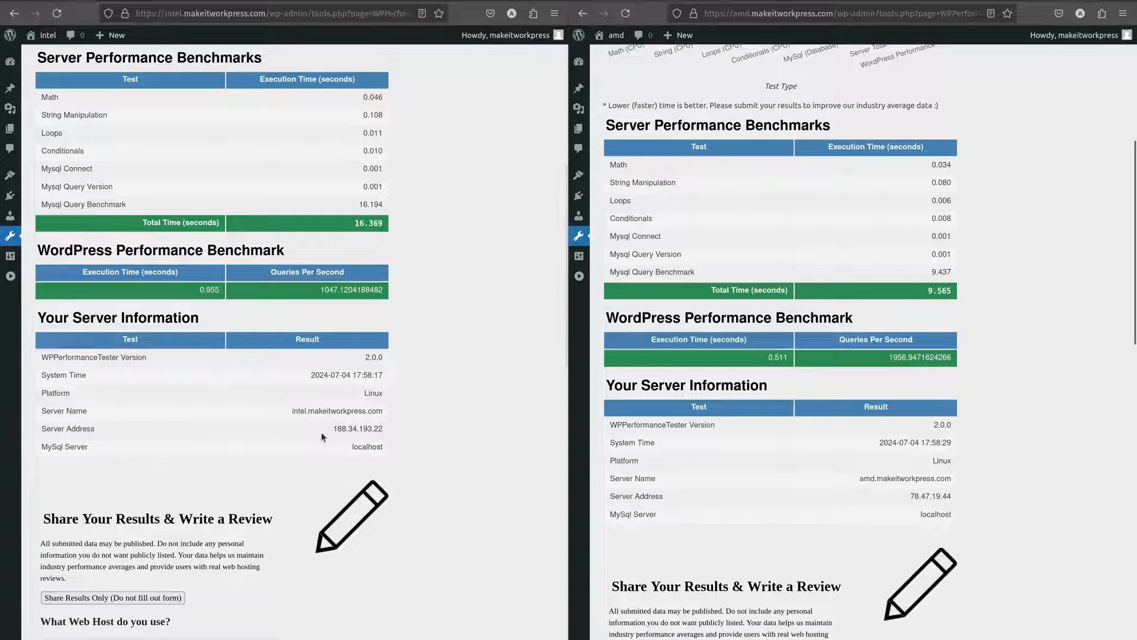
{"action": "mouse_move", "coordinate": [813, 353]}
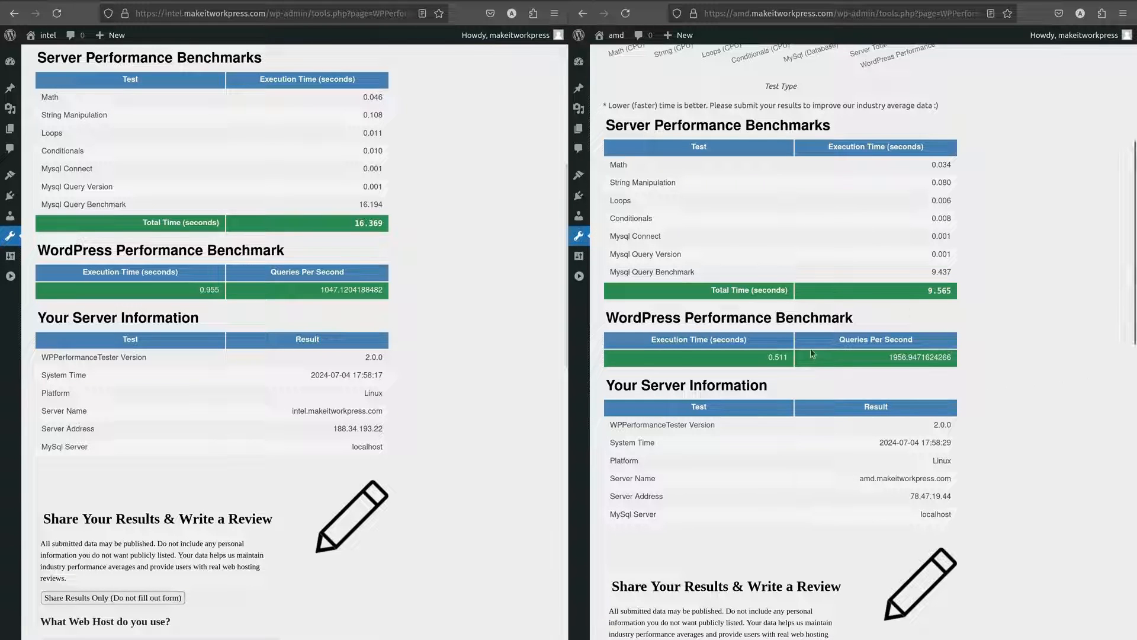
{"action": "mouse_move", "coordinate": [855, 328]}
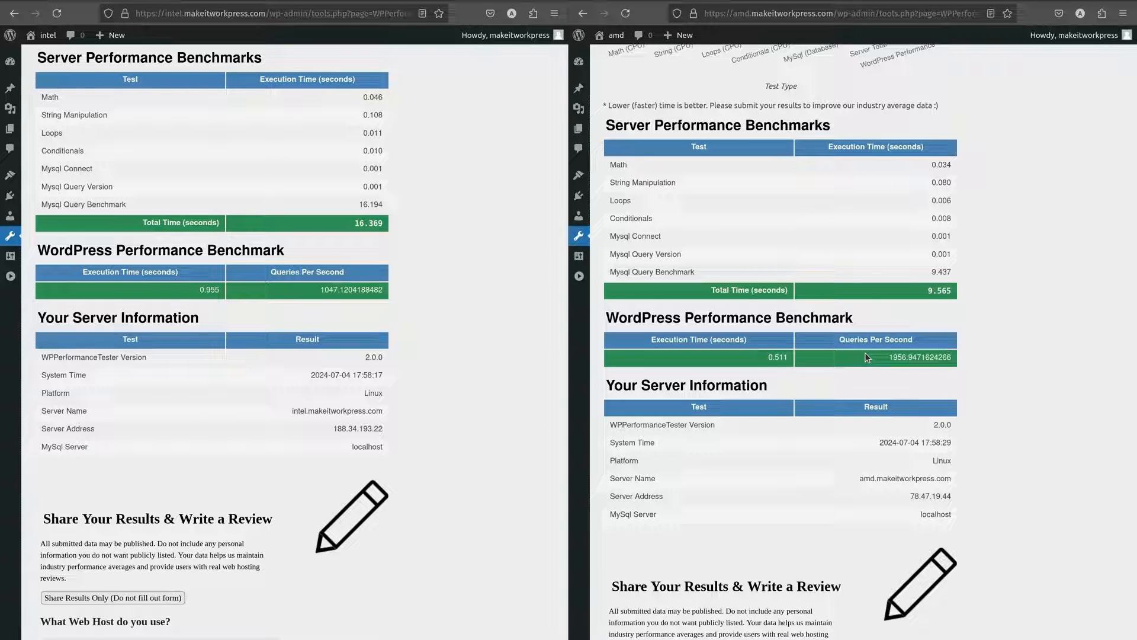
{"action": "mouse_move", "coordinate": [983, 379]}
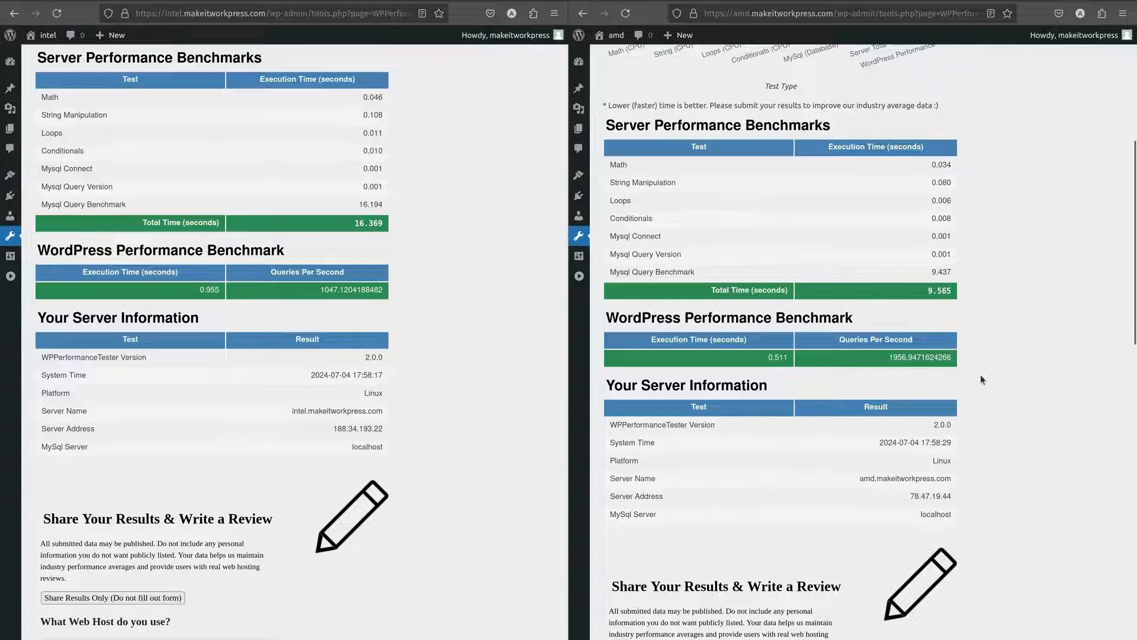
{"action": "mouse_move", "coordinate": [719, 235]}
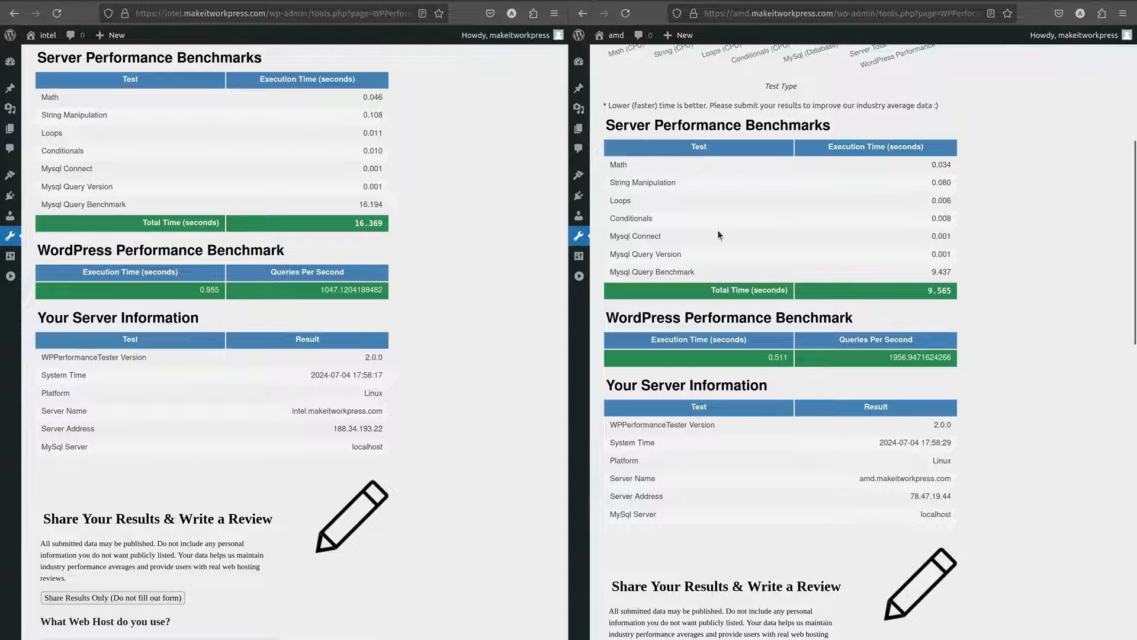
{"action": "scroll", "scroll_direction": "up", "scroll_amount": 3}
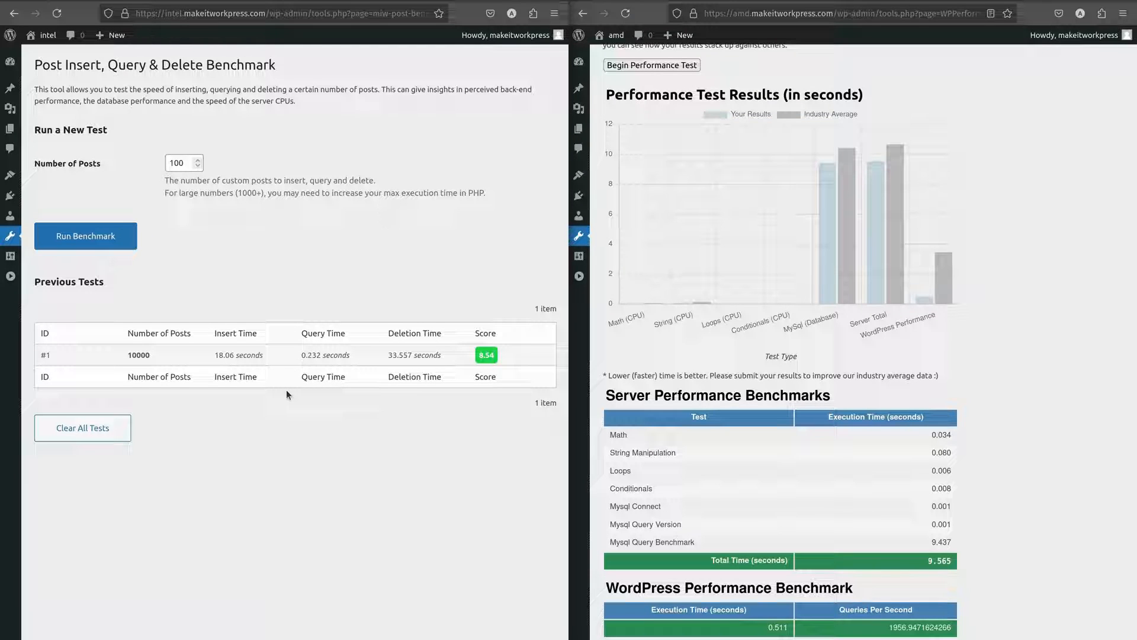
{"action": "mouse_move", "coordinate": [437, 153]}
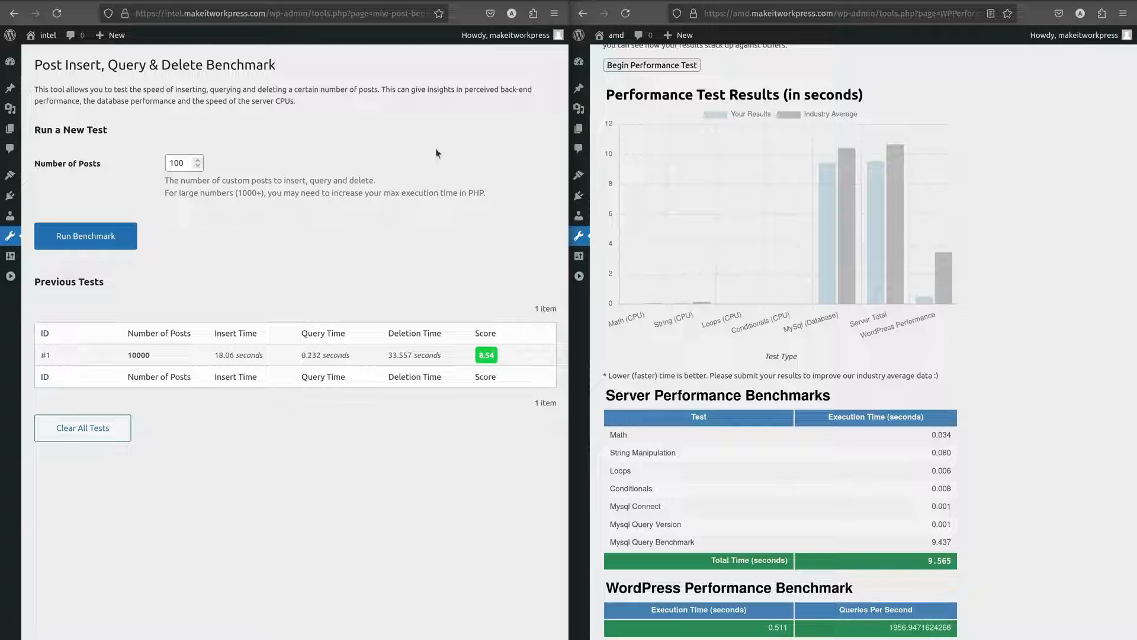
{"action": "mouse_move", "coordinate": [346, 230]}
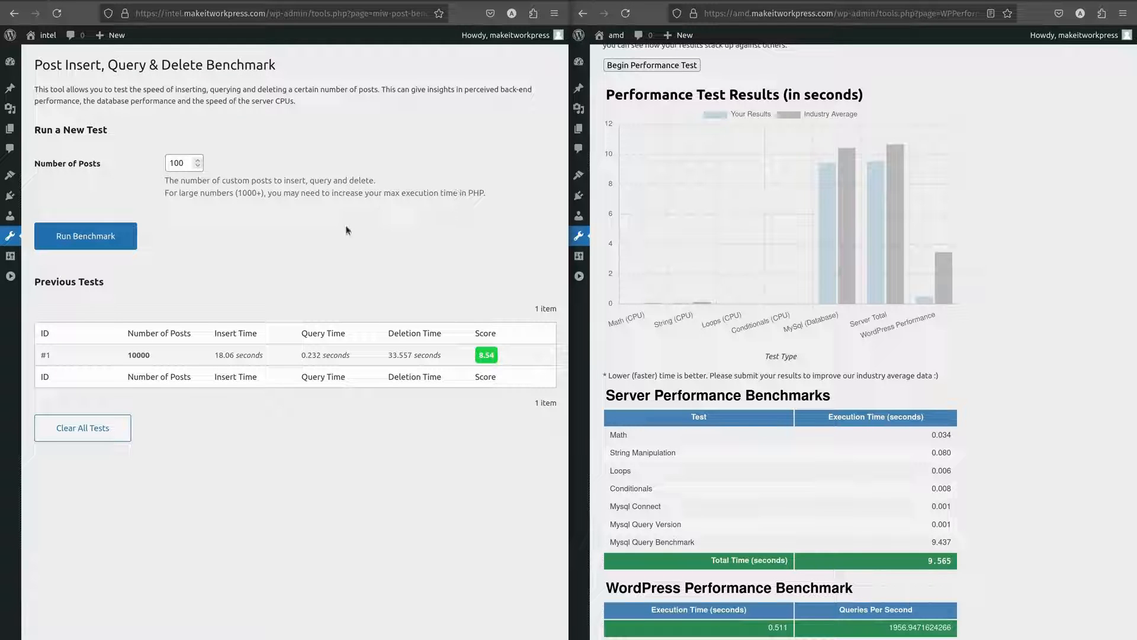
{"action": "mouse_move", "coordinate": [315, 371]}
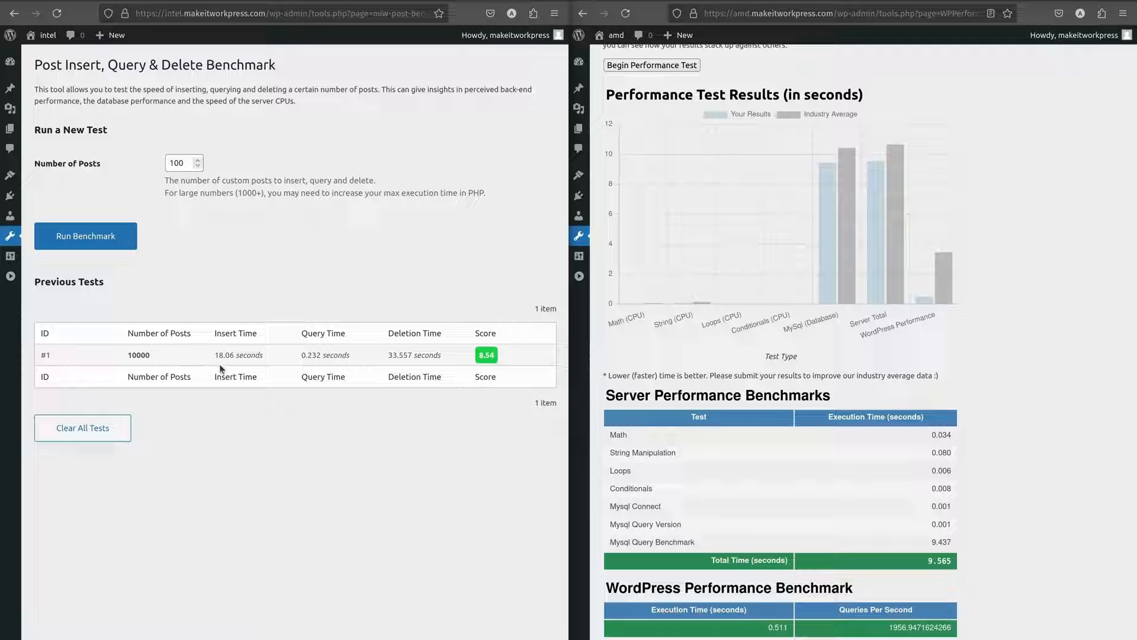
{"action": "mouse_move", "coordinate": [295, 364]}
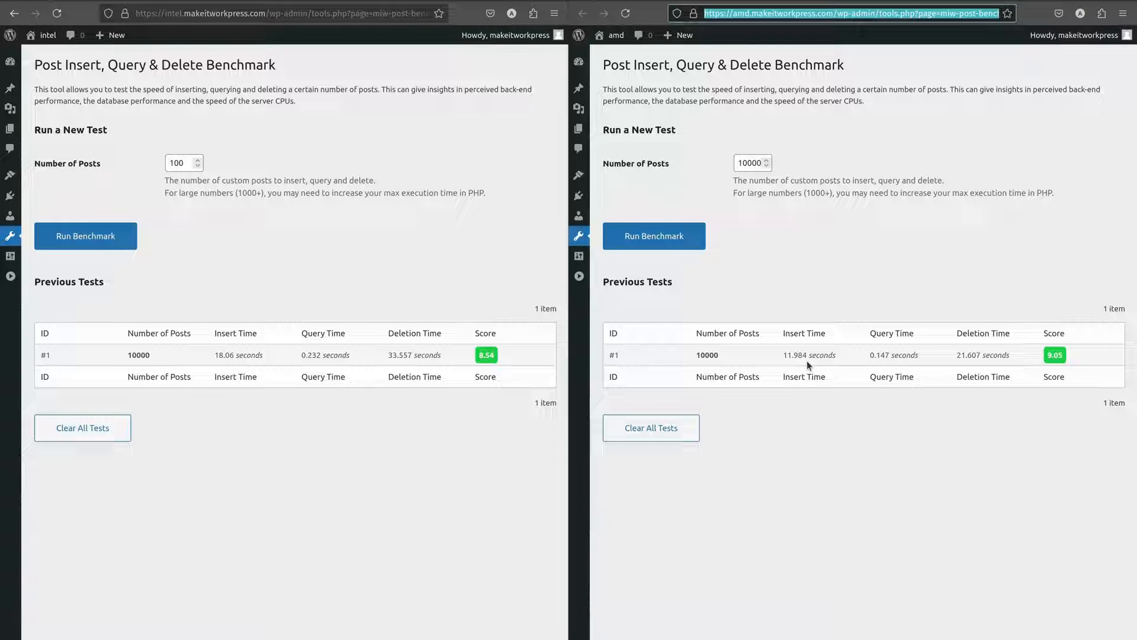
{"action": "mouse_move", "coordinate": [864, 272]}
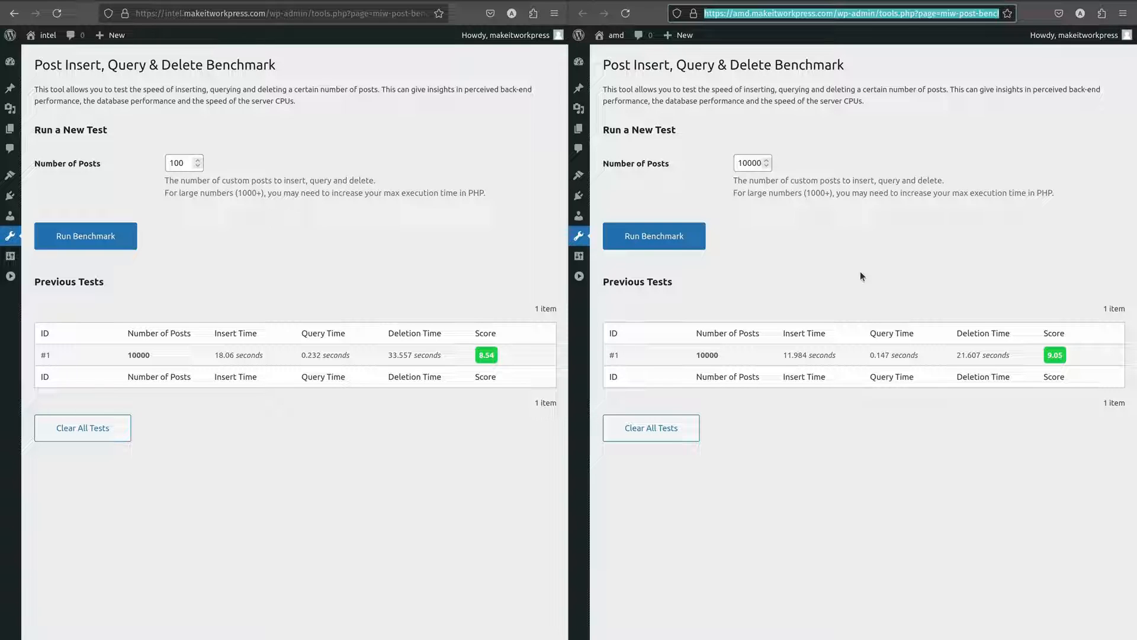
{"action": "mouse_move", "coordinate": [773, 279]}
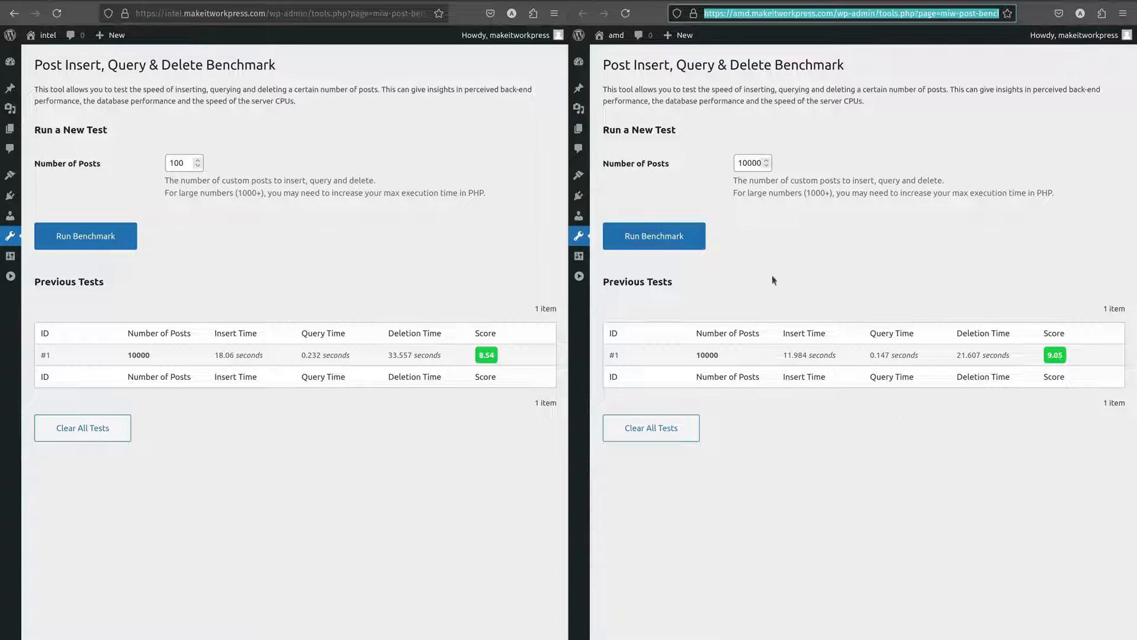
{"action": "mouse_move", "coordinate": [822, 322]}
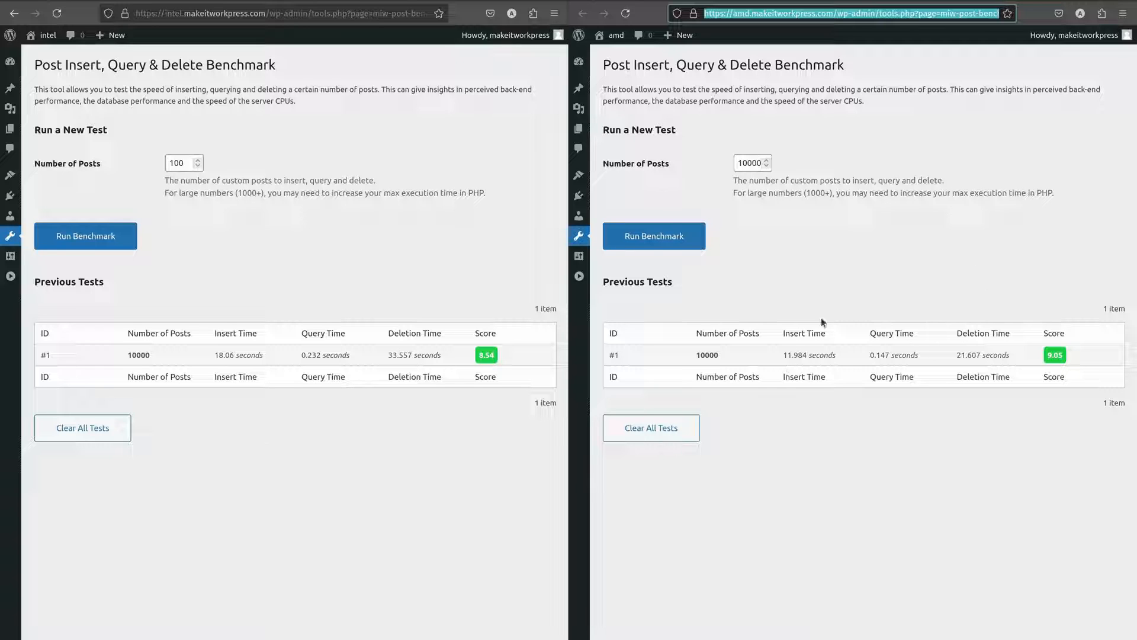
{"action": "mouse_move", "coordinate": [863, 153]}
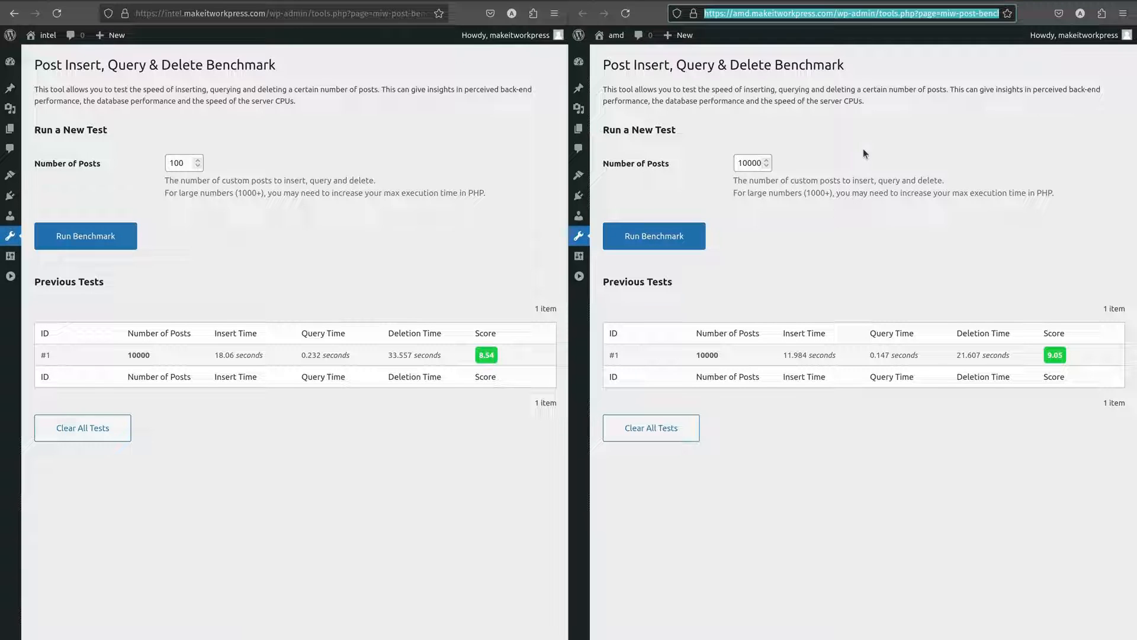
{"action": "mouse_move", "coordinate": [948, 349]}
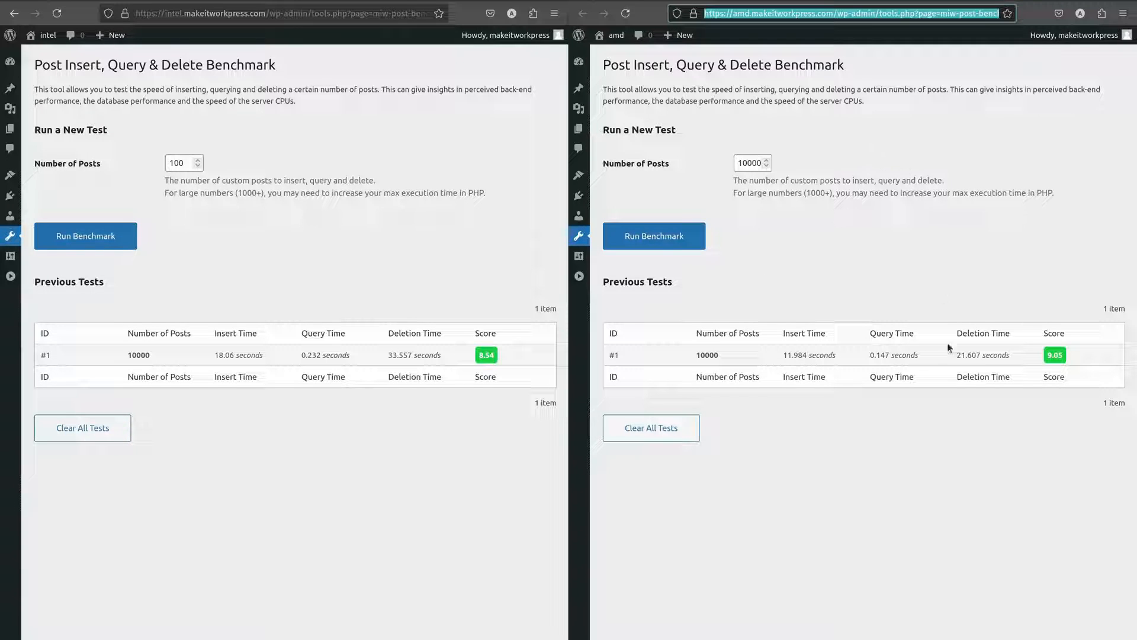
{"action": "mouse_move", "coordinate": [973, 307]}
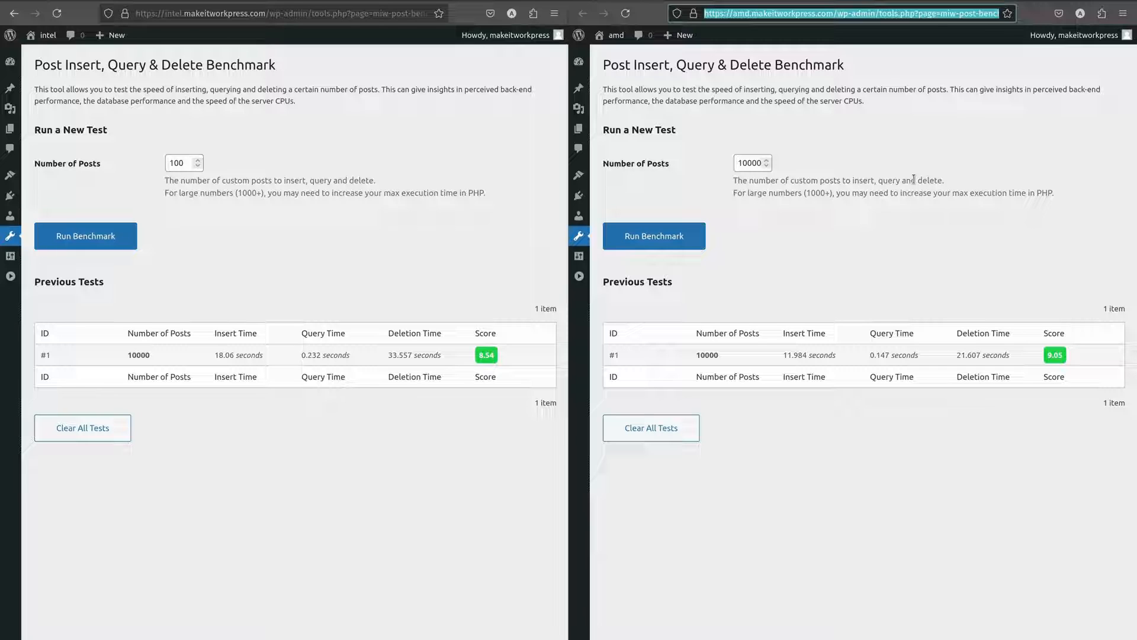
{"action": "mouse_move", "coordinate": [731, 256]}
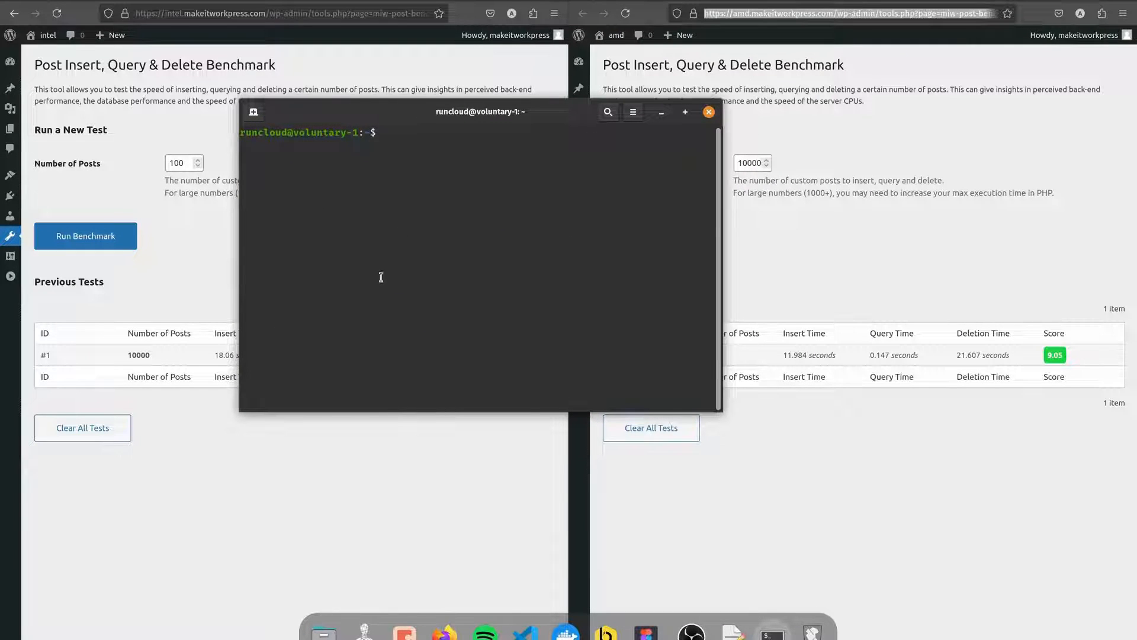
{"action": "mouse_move", "coordinate": [406, 345]}
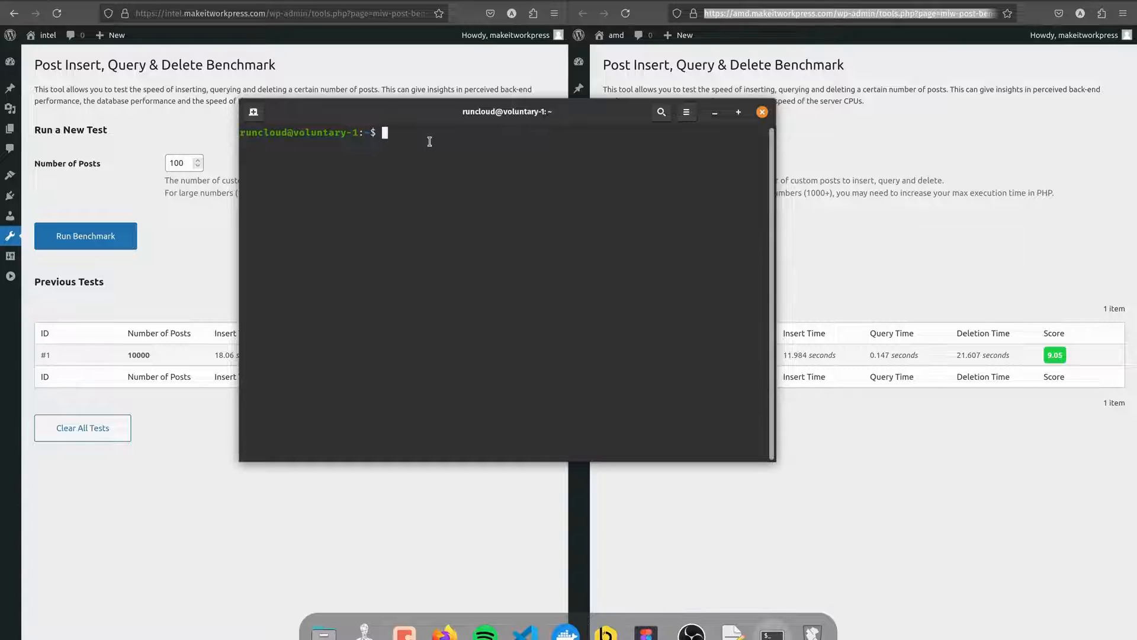
{"action": "type", "text": "h2load -n1000 -c10 -m10 --h1 \"https://intel.makeitworkpress.com\""}
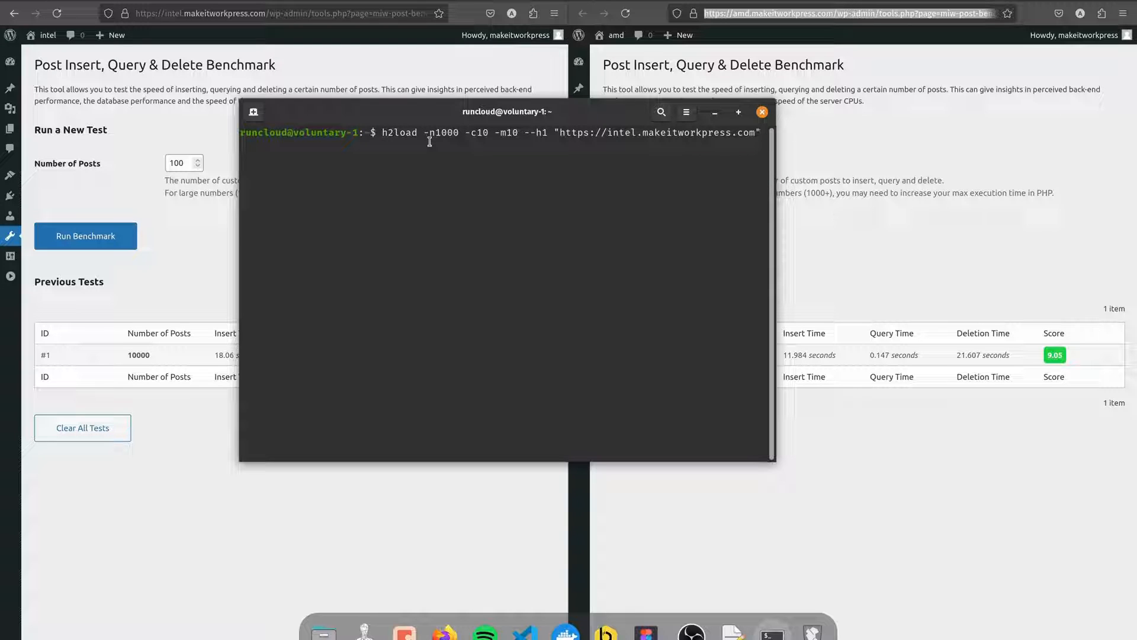
{"action": "key", "text": "Return"}
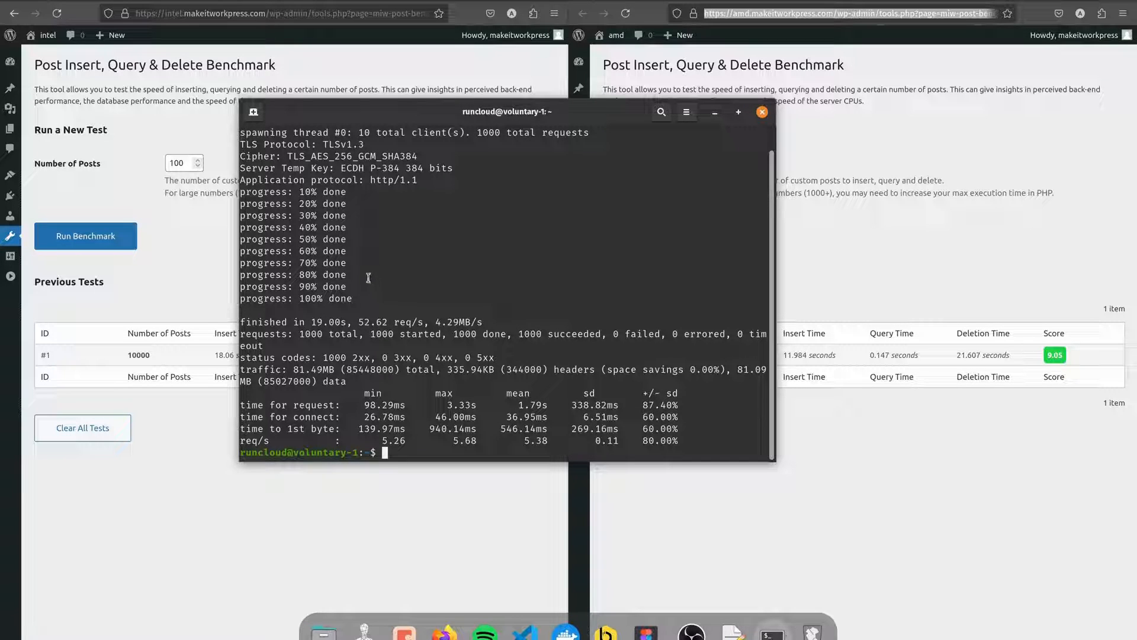
{"action": "mouse_move", "coordinate": [354, 277]}
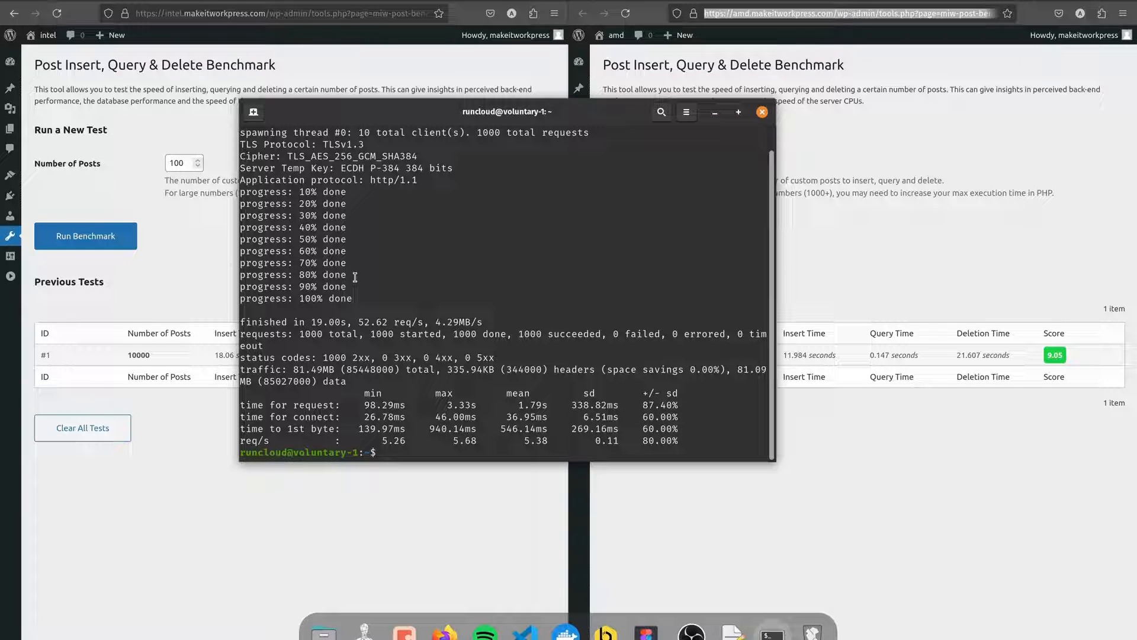
- Rerun the same h2load command against the amd.makeitworkpress.com site and review the result
{"action": "type", "text": "h2load -n1000 -c10 -m10 --h1 \"https://intel.makeitworkpress.com\""}
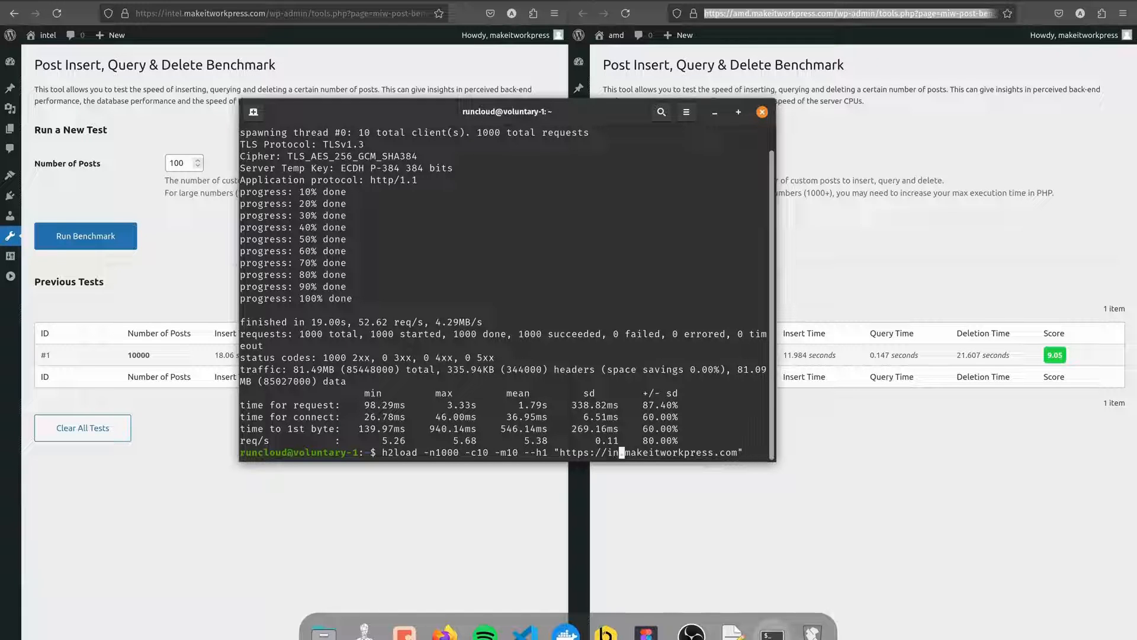
{"action": "type", "text": "amd"}
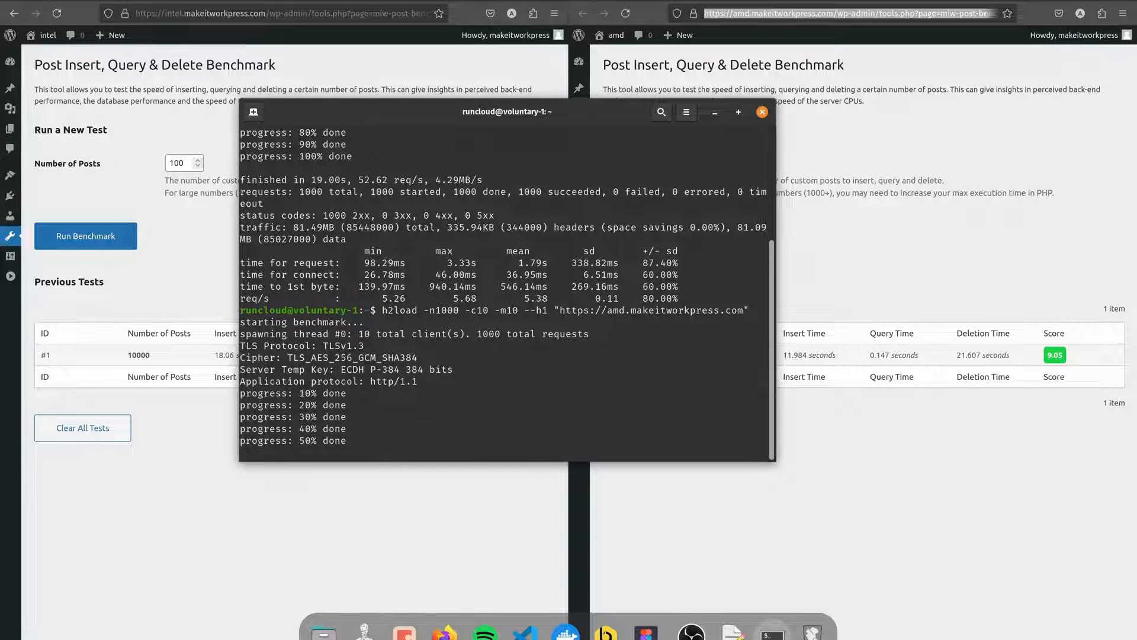
{"action": "scroll", "scroll_direction": "down", "scroll_amount": 3}
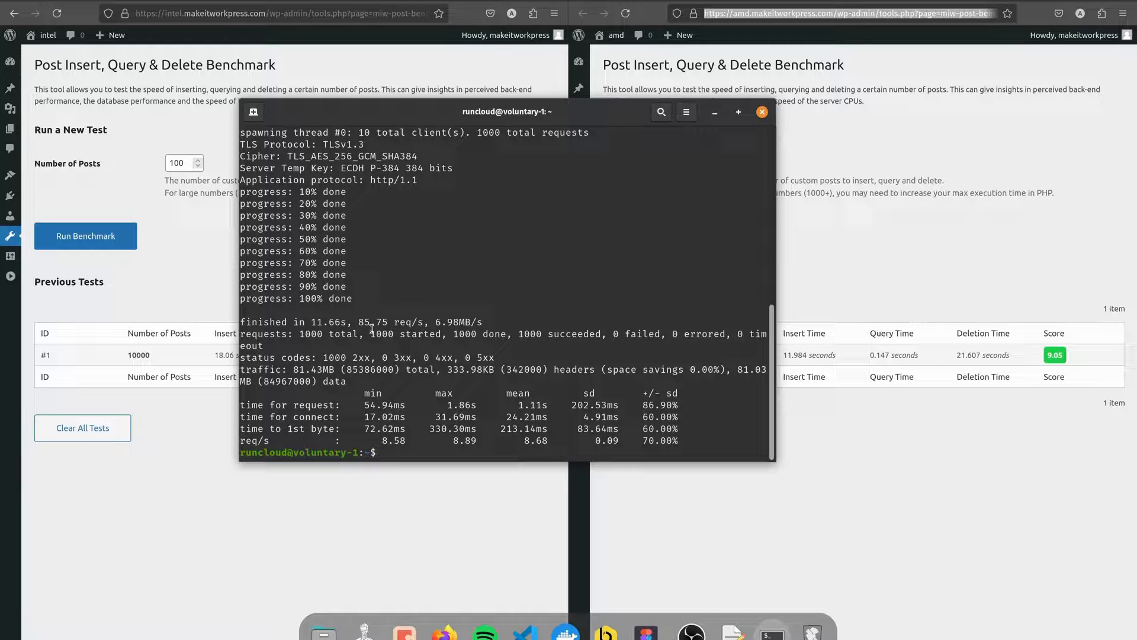
{"action": "double_click", "coordinate": [376, 321]}
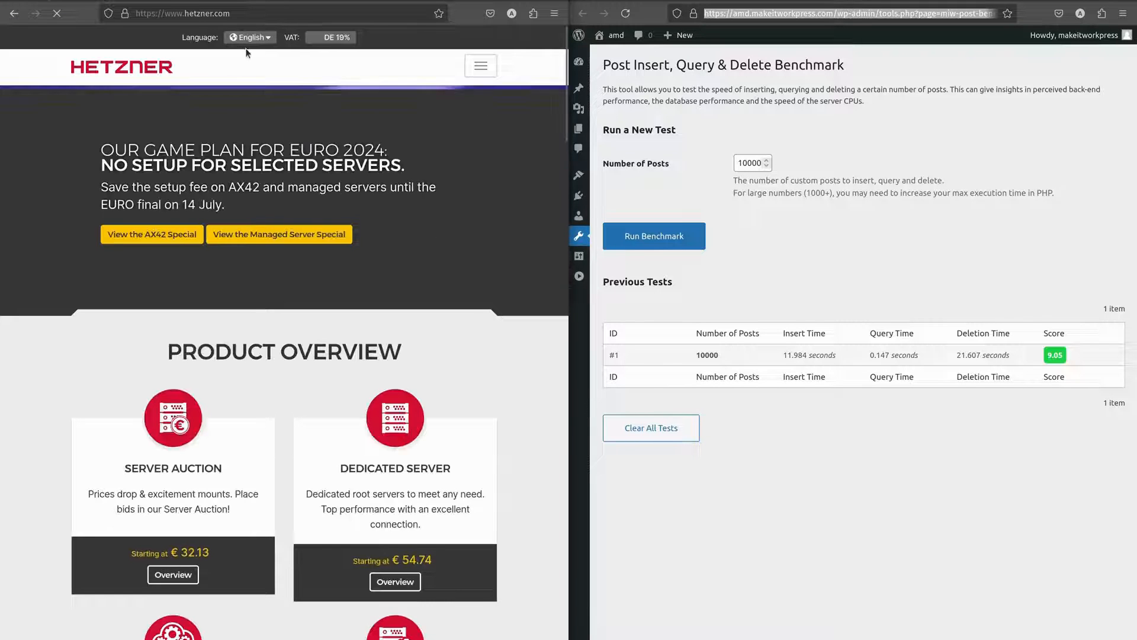
- Navigate from Hetzner's menu to the Cloud page's Prices section showing Intel shared vCPU plans
{"action": "left_click", "coordinate": [480, 66]}
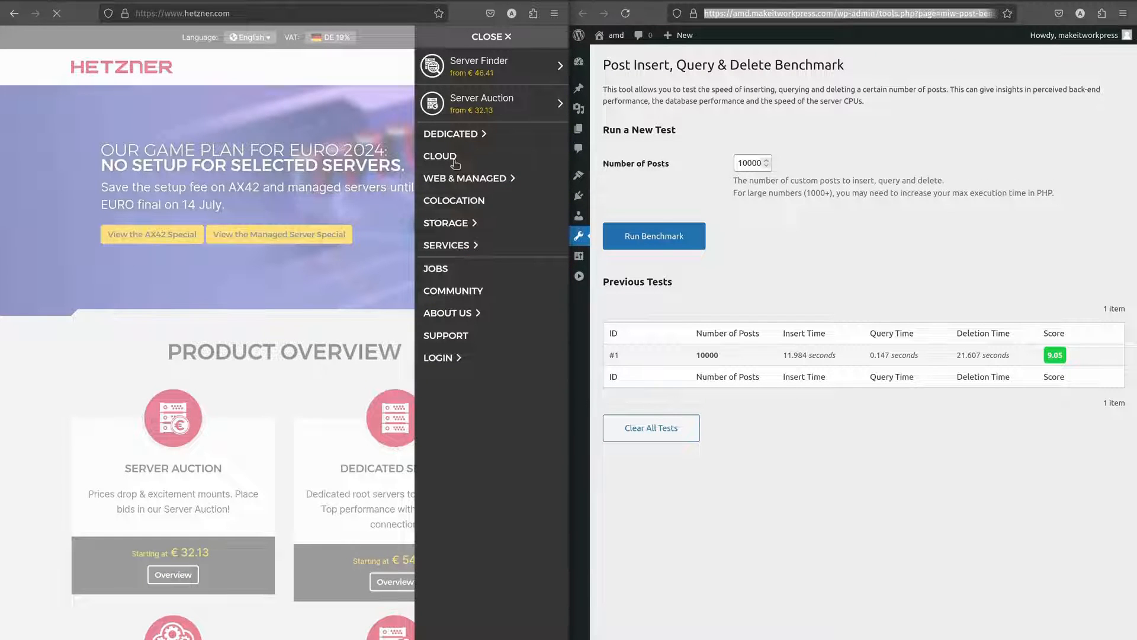
{"action": "left_click", "coordinate": [439, 156]}
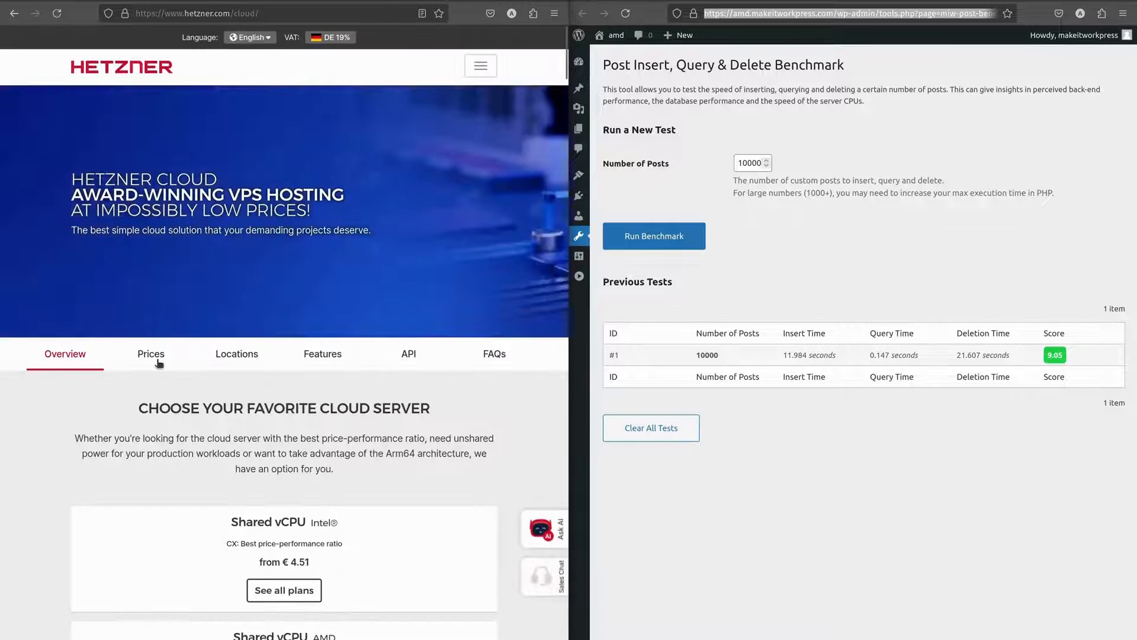
{"action": "left_click", "coordinate": [150, 354]}
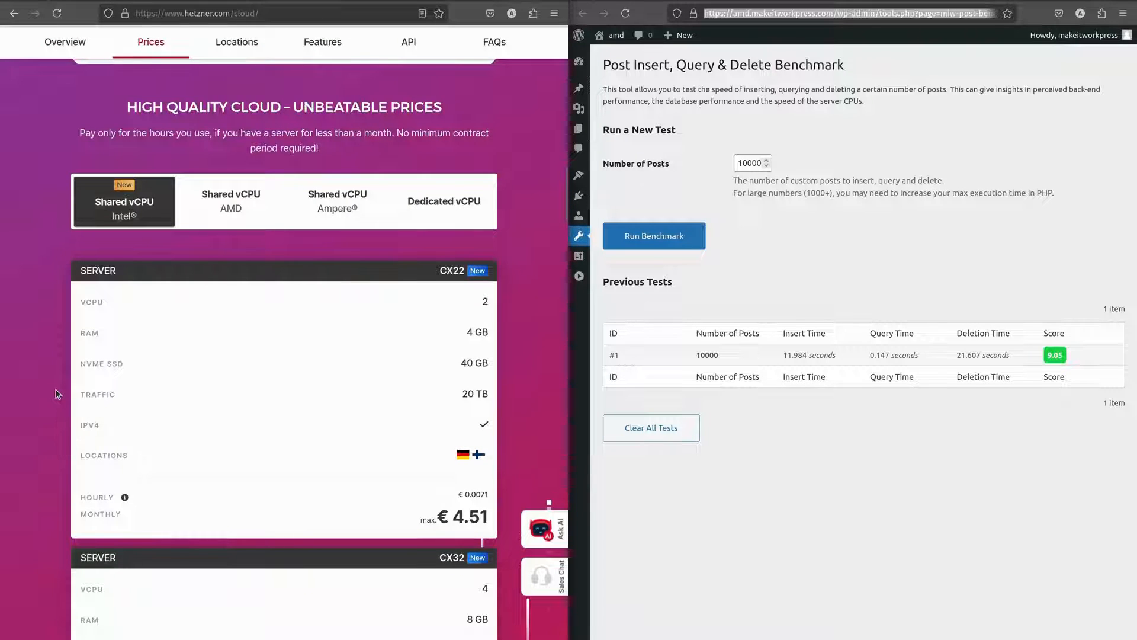
{"action": "scroll", "scroll_direction": "down", "scroll_amount": 3}
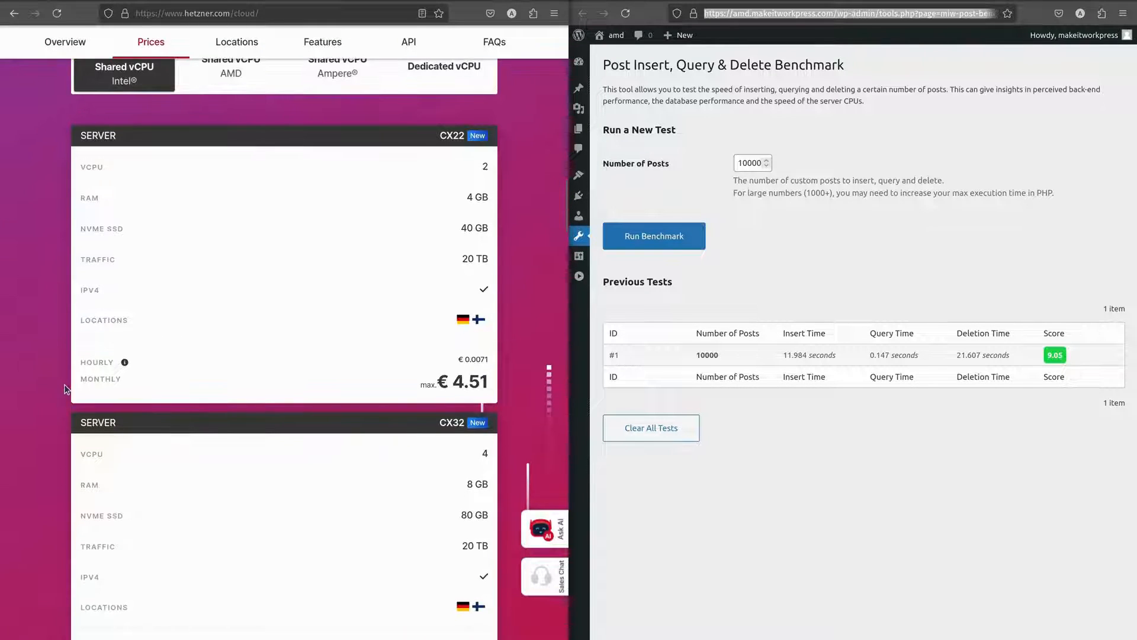
{"action": "mouse_move", "coordinate": [508, 185]}
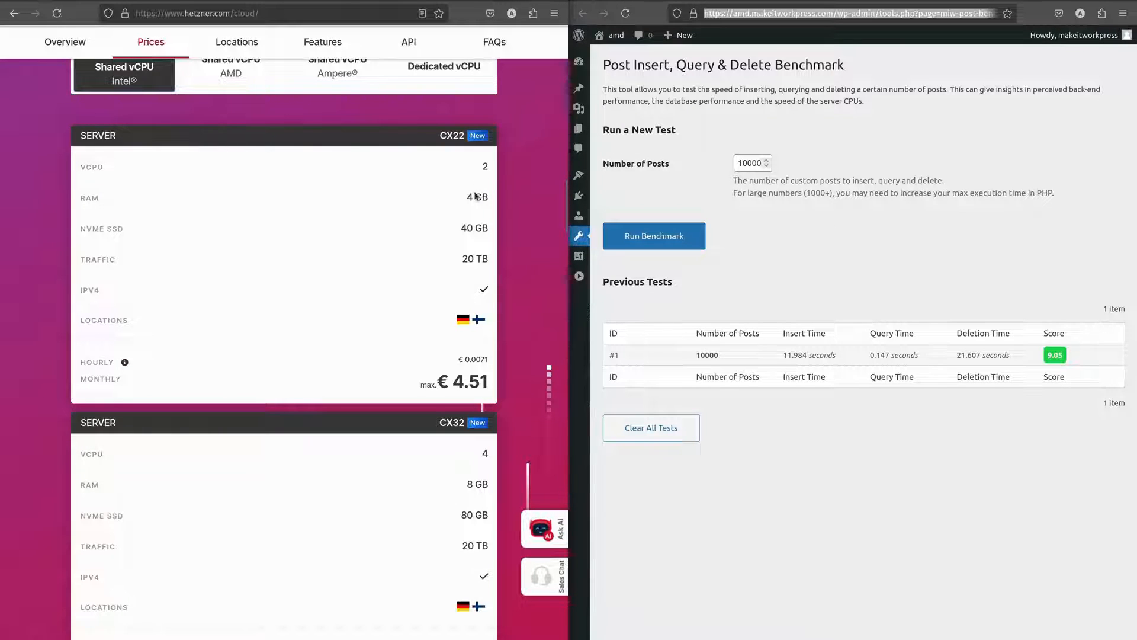
{"action": "mouse_move", "coordinate": [395, 379]}
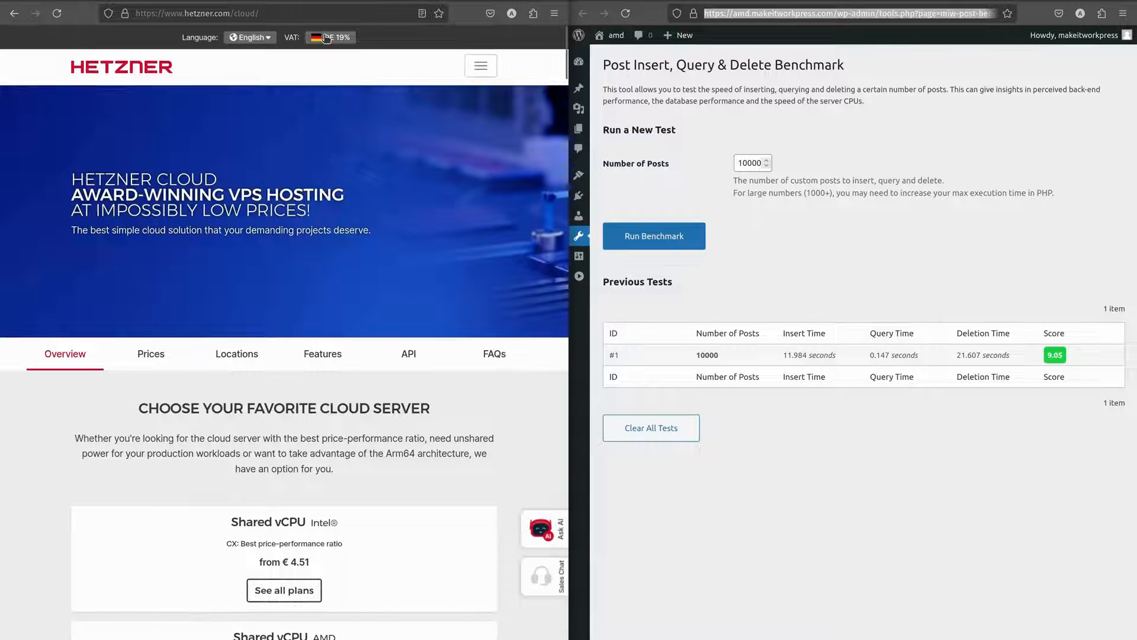
- Switch the VAT country to All others so prices show with 0% VAT, and return to Prices
{"action": "left_click", "coordinate": [320, 36]}
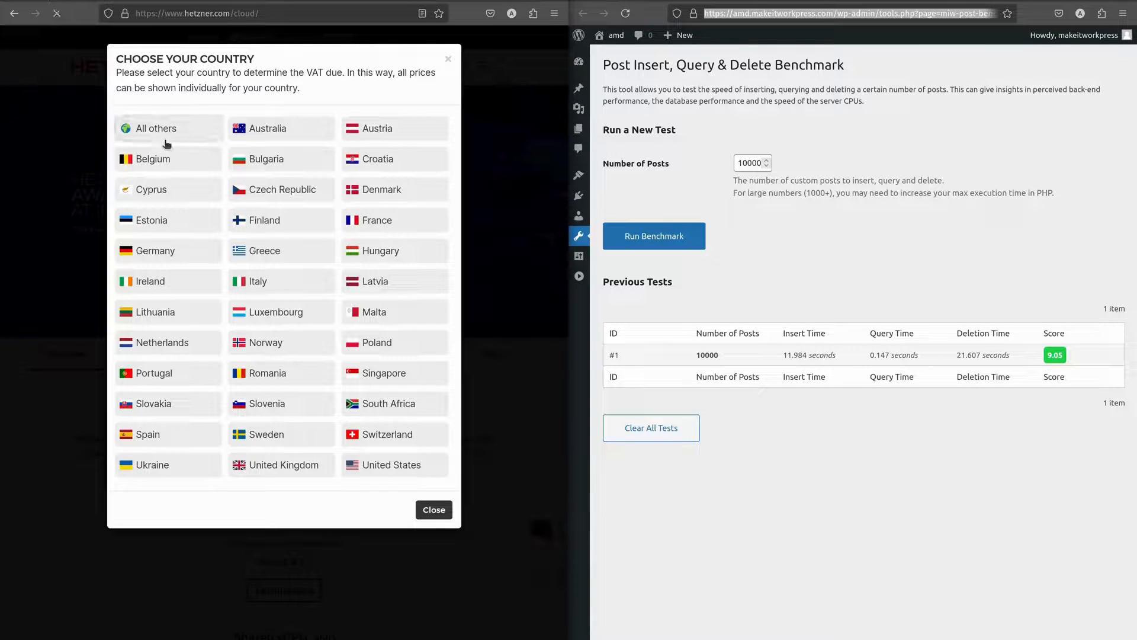
{"action": "left_click", "coordinate": [434, 509]}
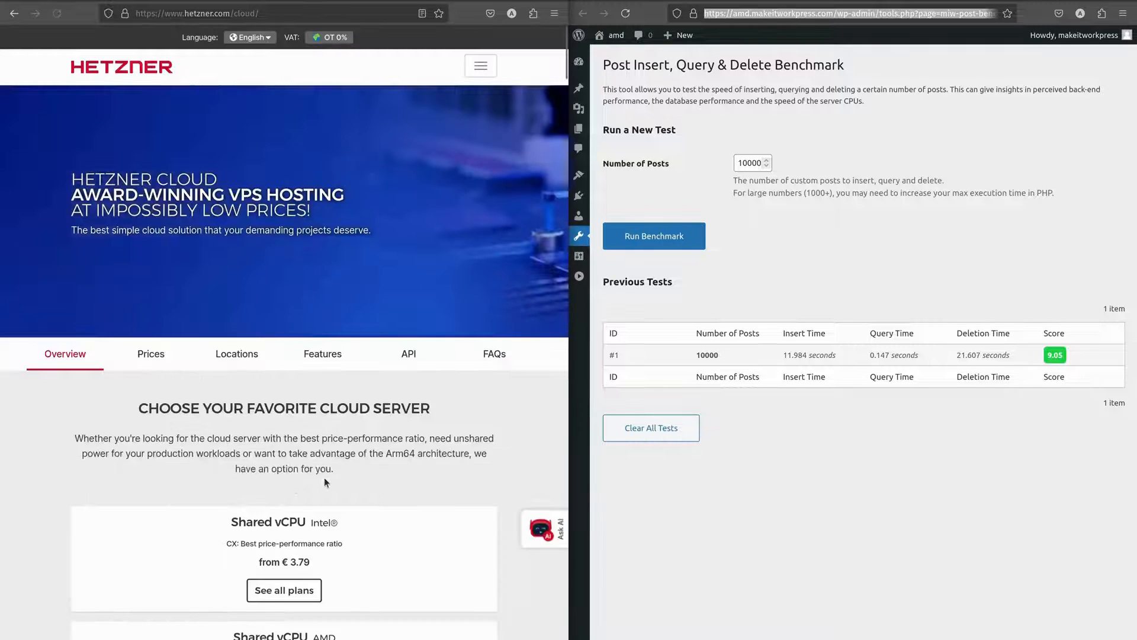
{"action": "scroll", "scroll_direction": "down", "scroll_amount": 3}
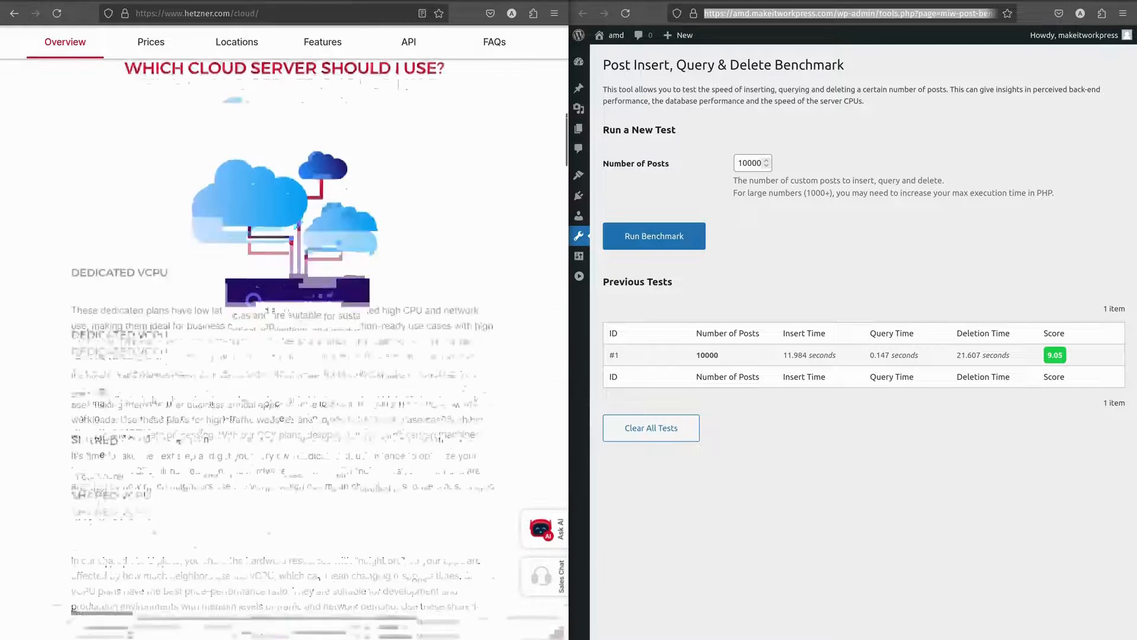
{"action": "left_click", "coordinate": [151, 41]}
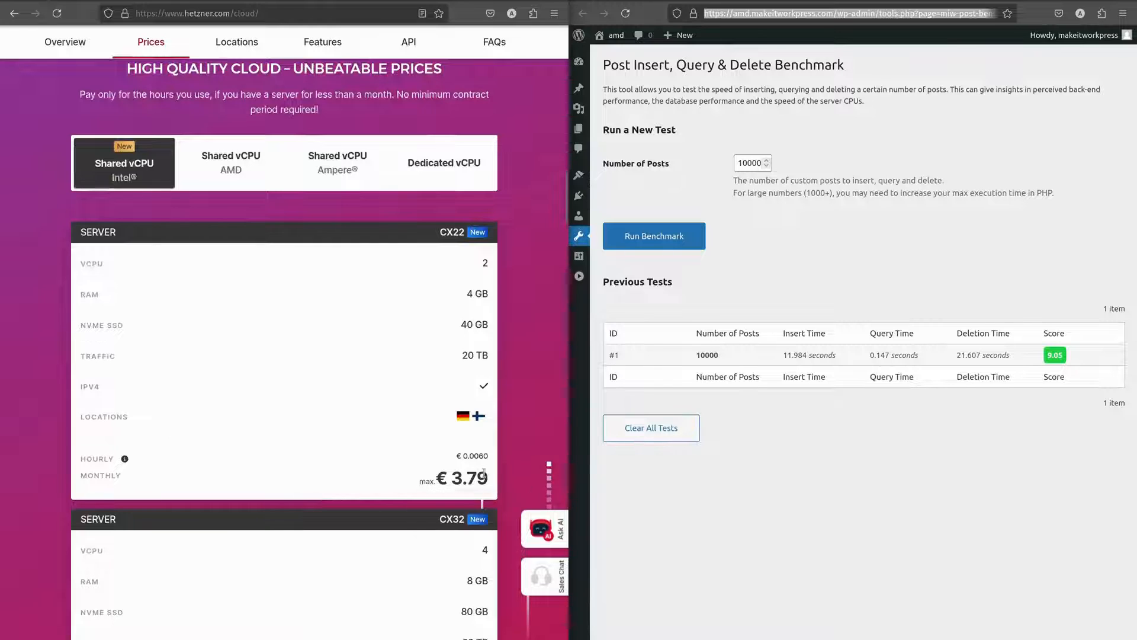
- Scroll through the Intel plans: CX22 at €3.79 and CX32 at €6.80 monthly
{"action": "scroll", "scroll_direction": "down", "scroll_amount": 3}
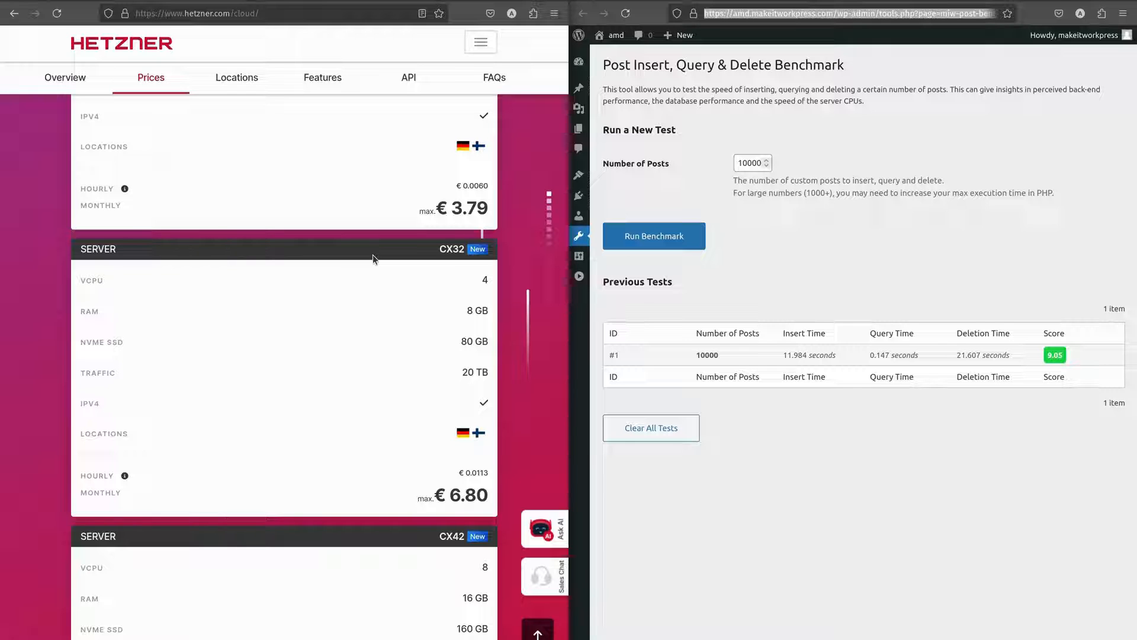
{"action": "scroll", "scroll_direction": "up", "scroll_amount": 3}
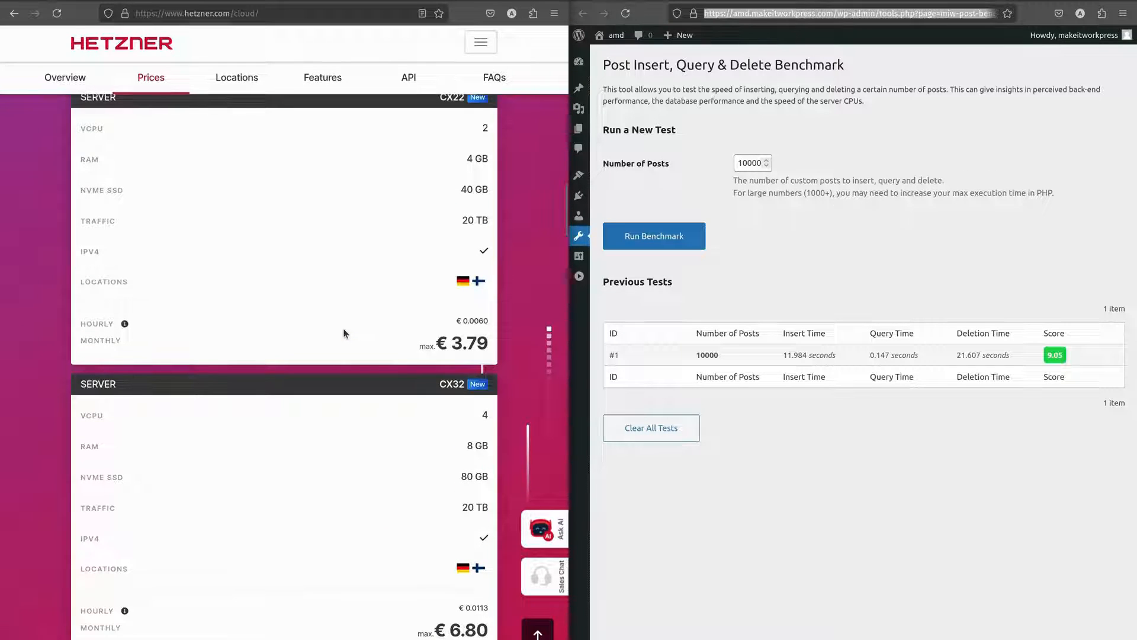
{"action": "scroll", "scroll_direction": "up", "scroll_amount": 3}
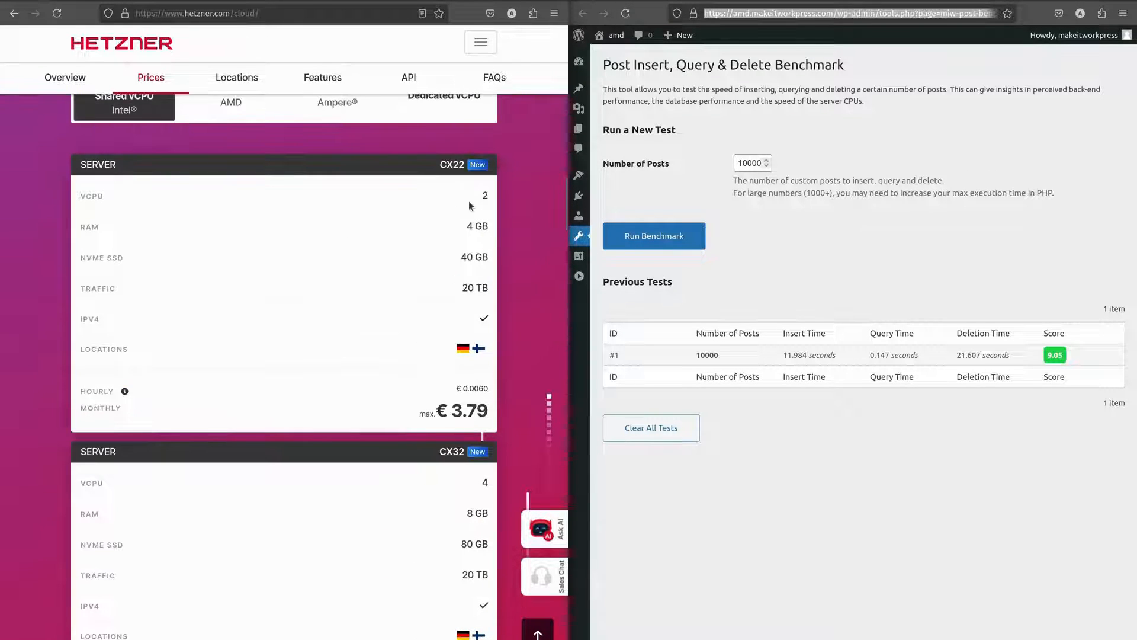
{"action": "mouse_move", "coordinate": [424, 239]}
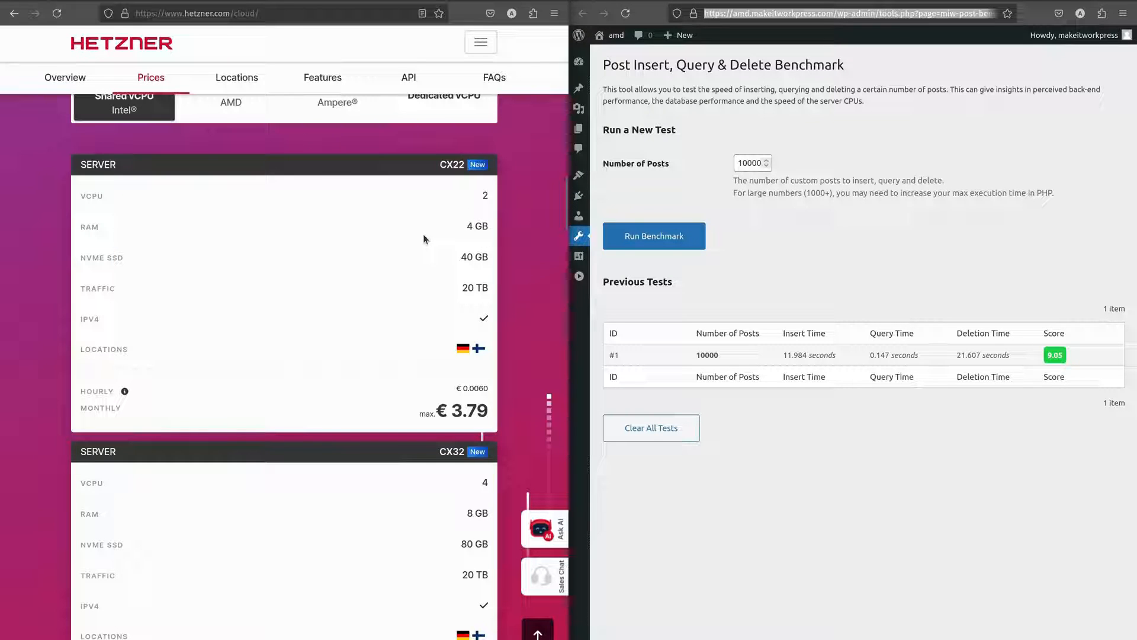
{"action": "mouse_move", "coordinate": [418, 208]}
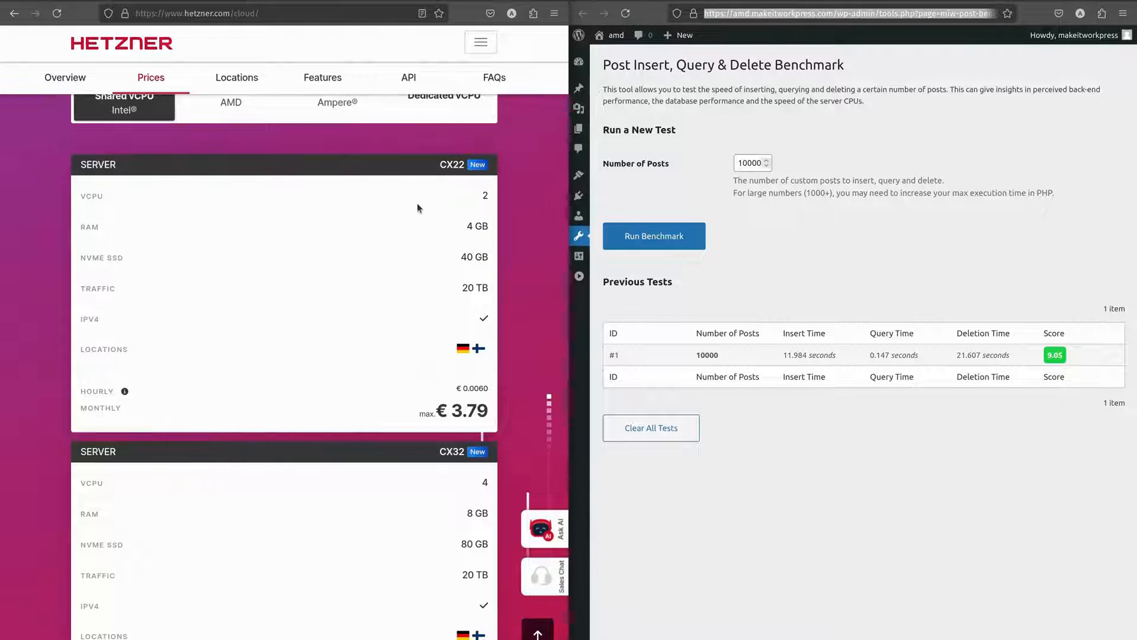
{"action": "mouse_move", "coordinate": [404, 278]}
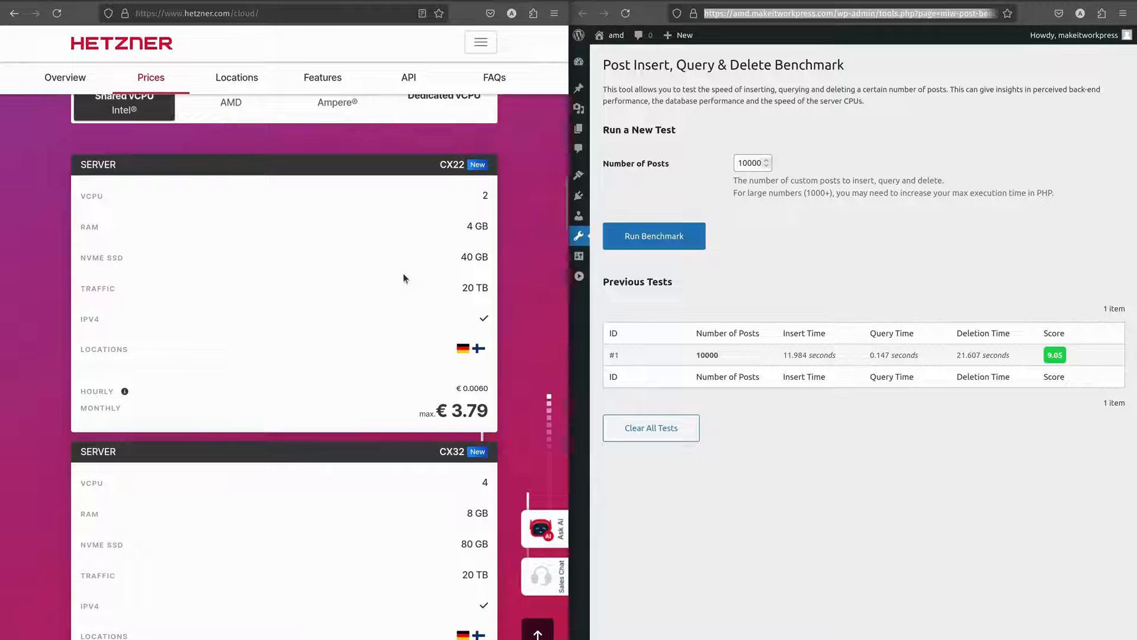
{"action": "scroll", "scroll_direction": "up", "scroll_amount": 3}
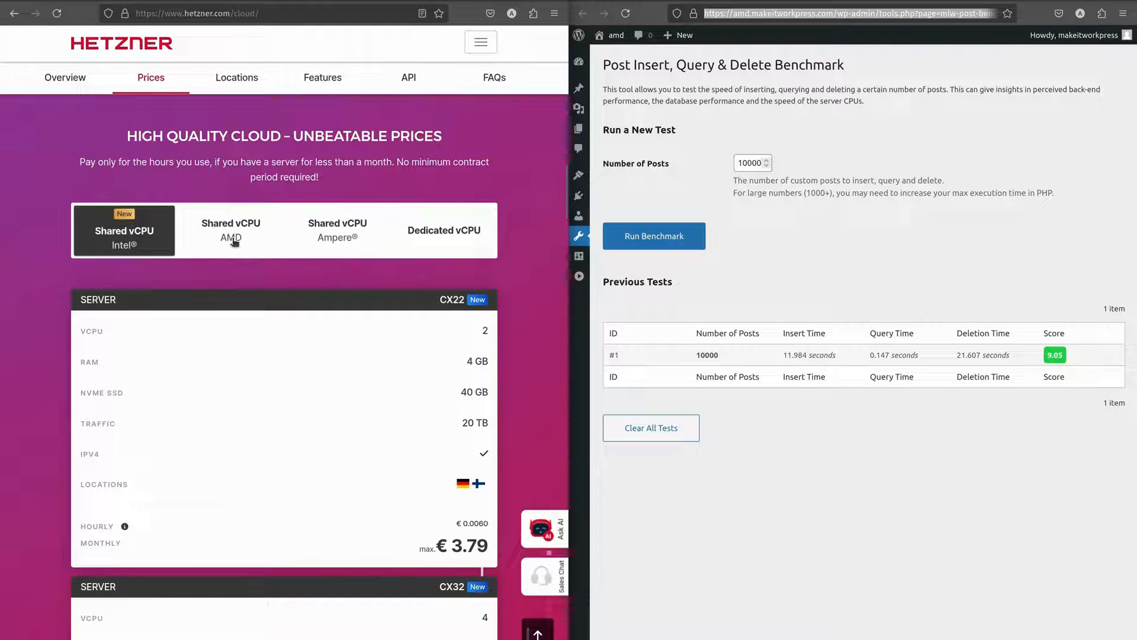
- Scroll through the Shared vCPU AMD plans: CPX11 at €4.35 and CPX21 at €7.55 monthly
{"action": "scroll", "scroll_direction": "down", "scroll_amount": 3}
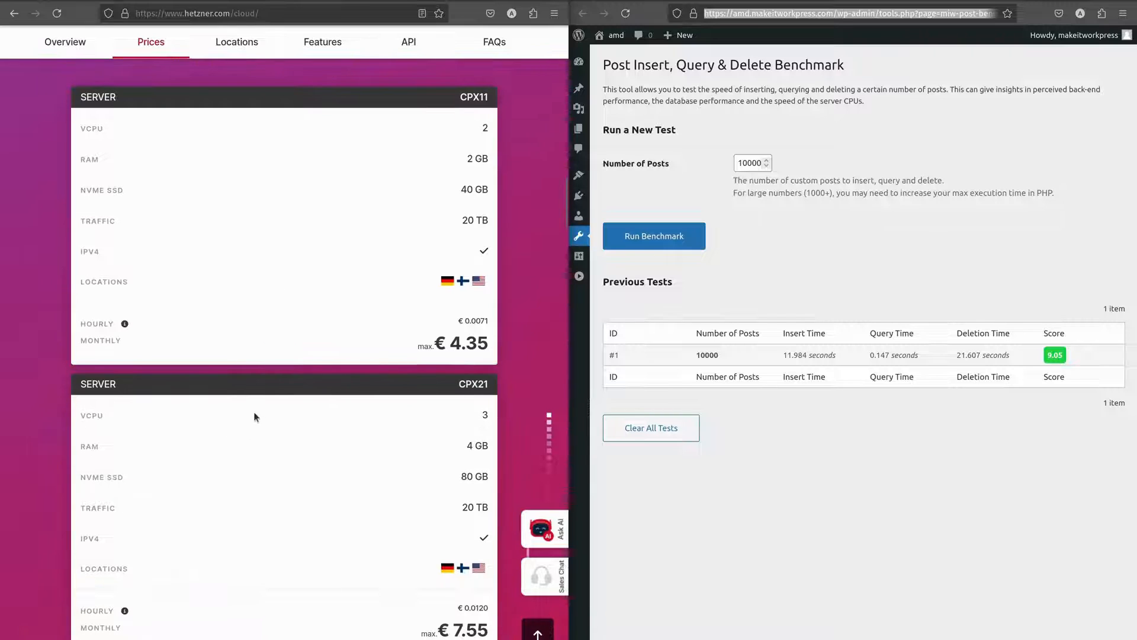
{"action": "scroll", "scroll_direction": "down", "scroll_amount": 3}
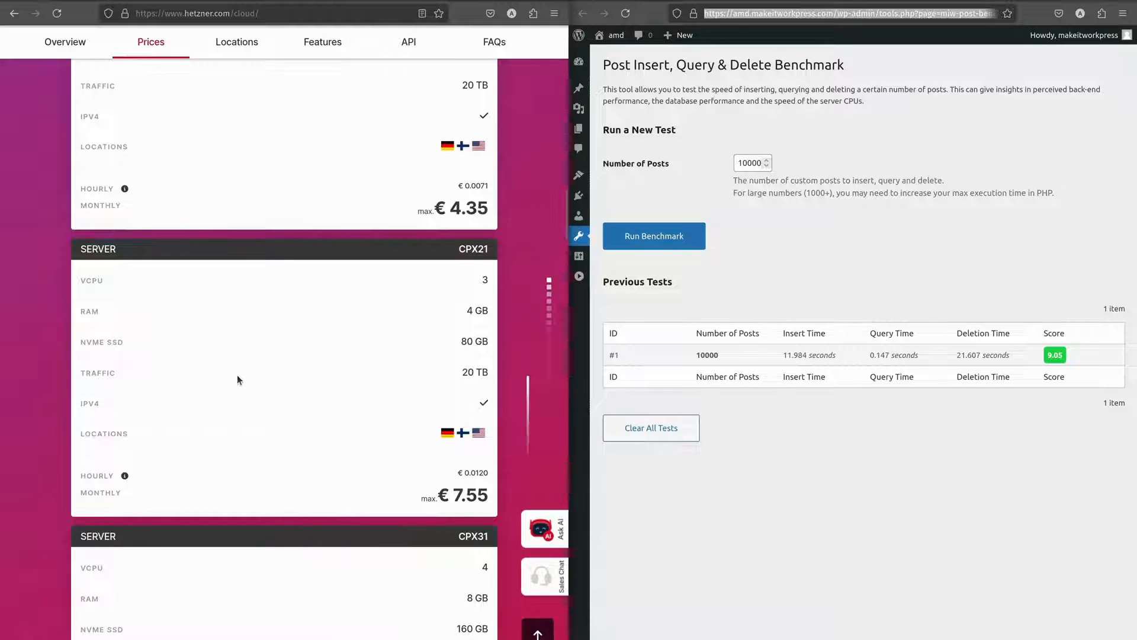
{"action": "mouse_move", "coordinate": [346, 499]}
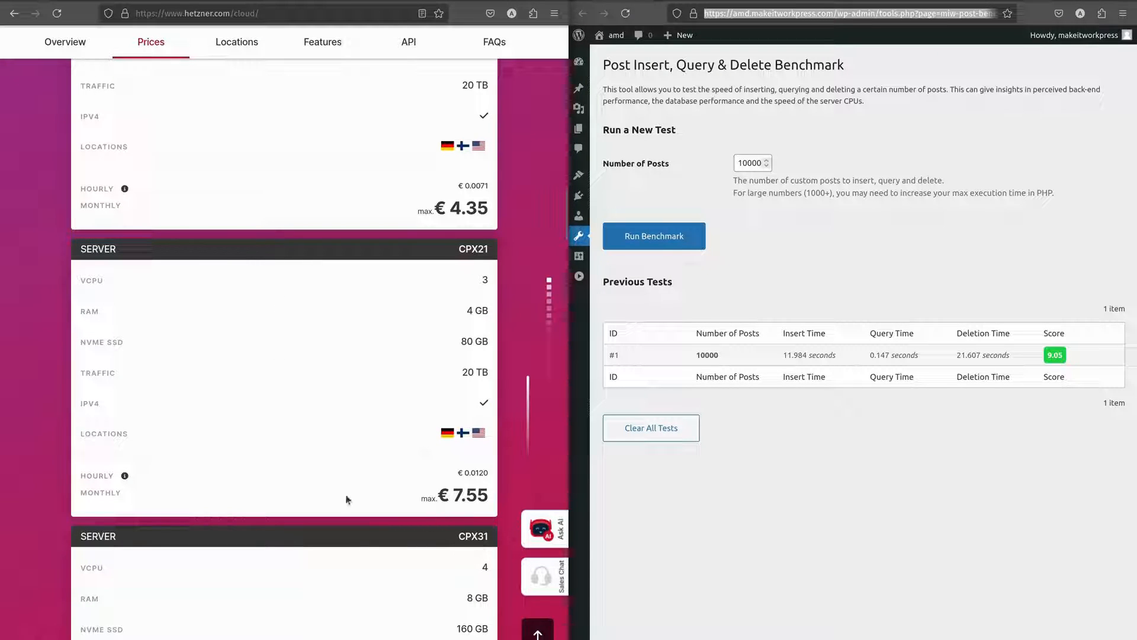
{"action": "scroll", "scroll_direction": "down", "scroll_amount": 3}
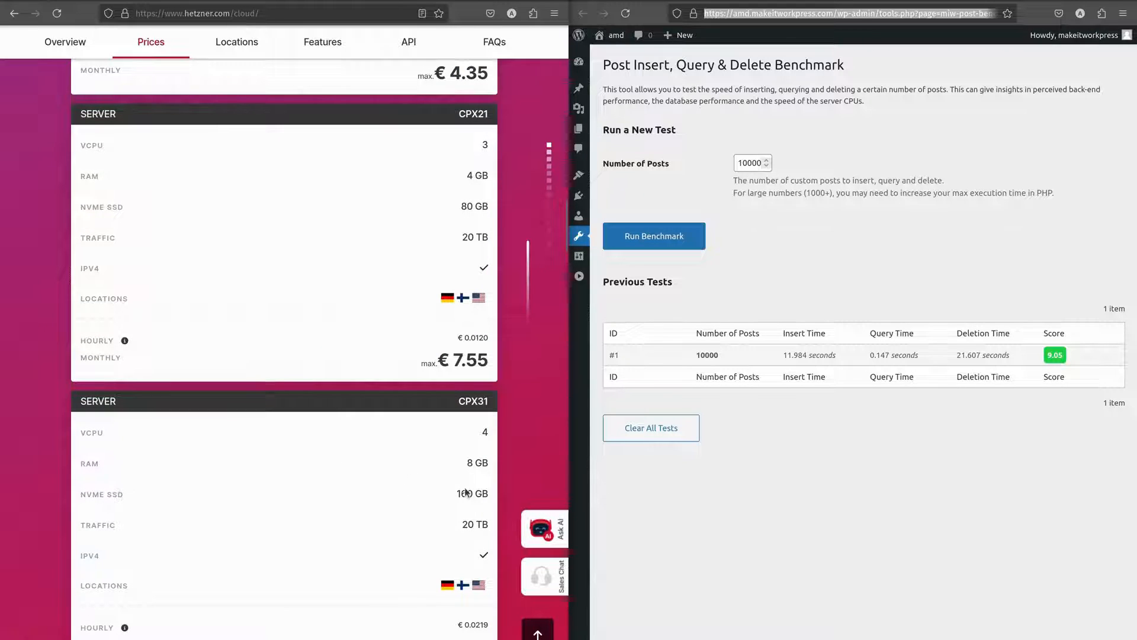
{"action": "scroll", "scroll_direction": "up", "scroll_amount": 3}
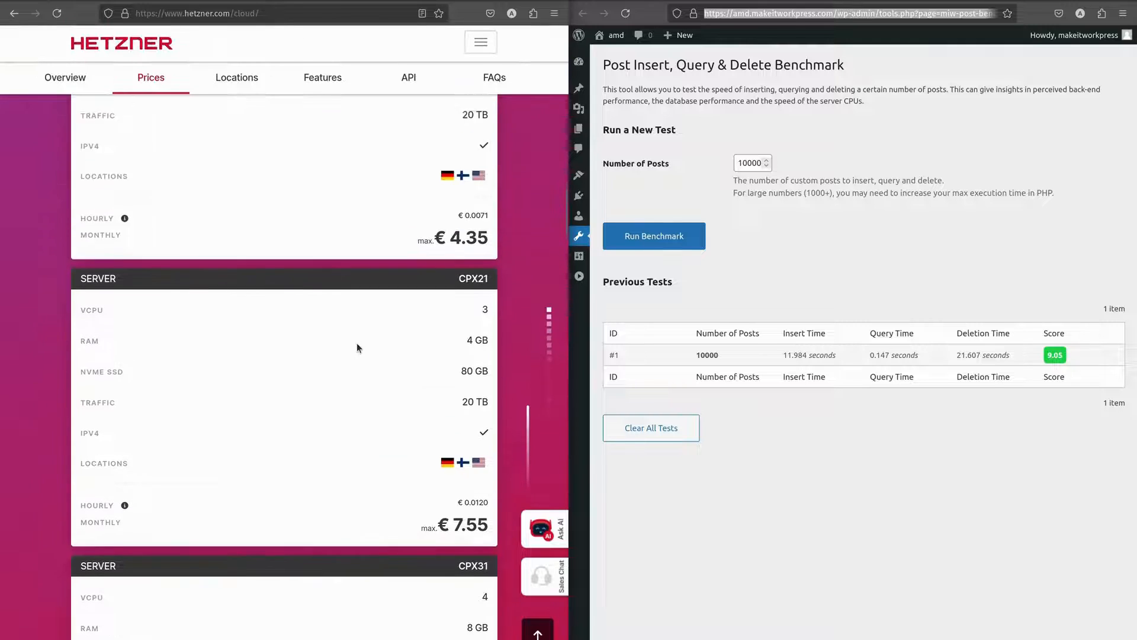
{"action": "scroll", "scroll_direction": "up", "scroll_amount": 3}
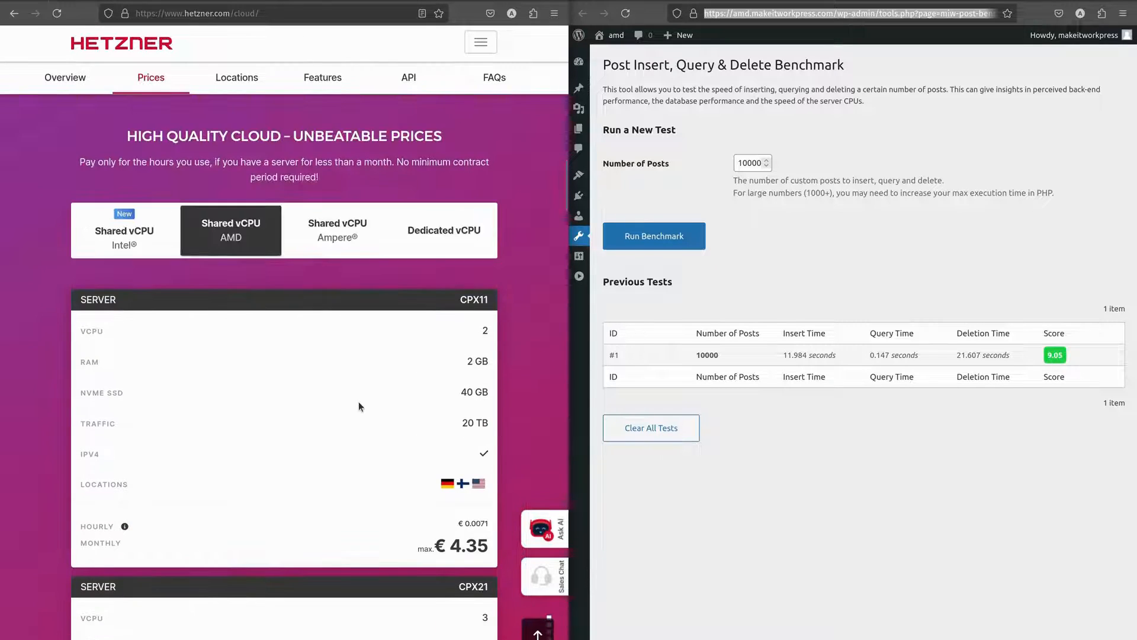